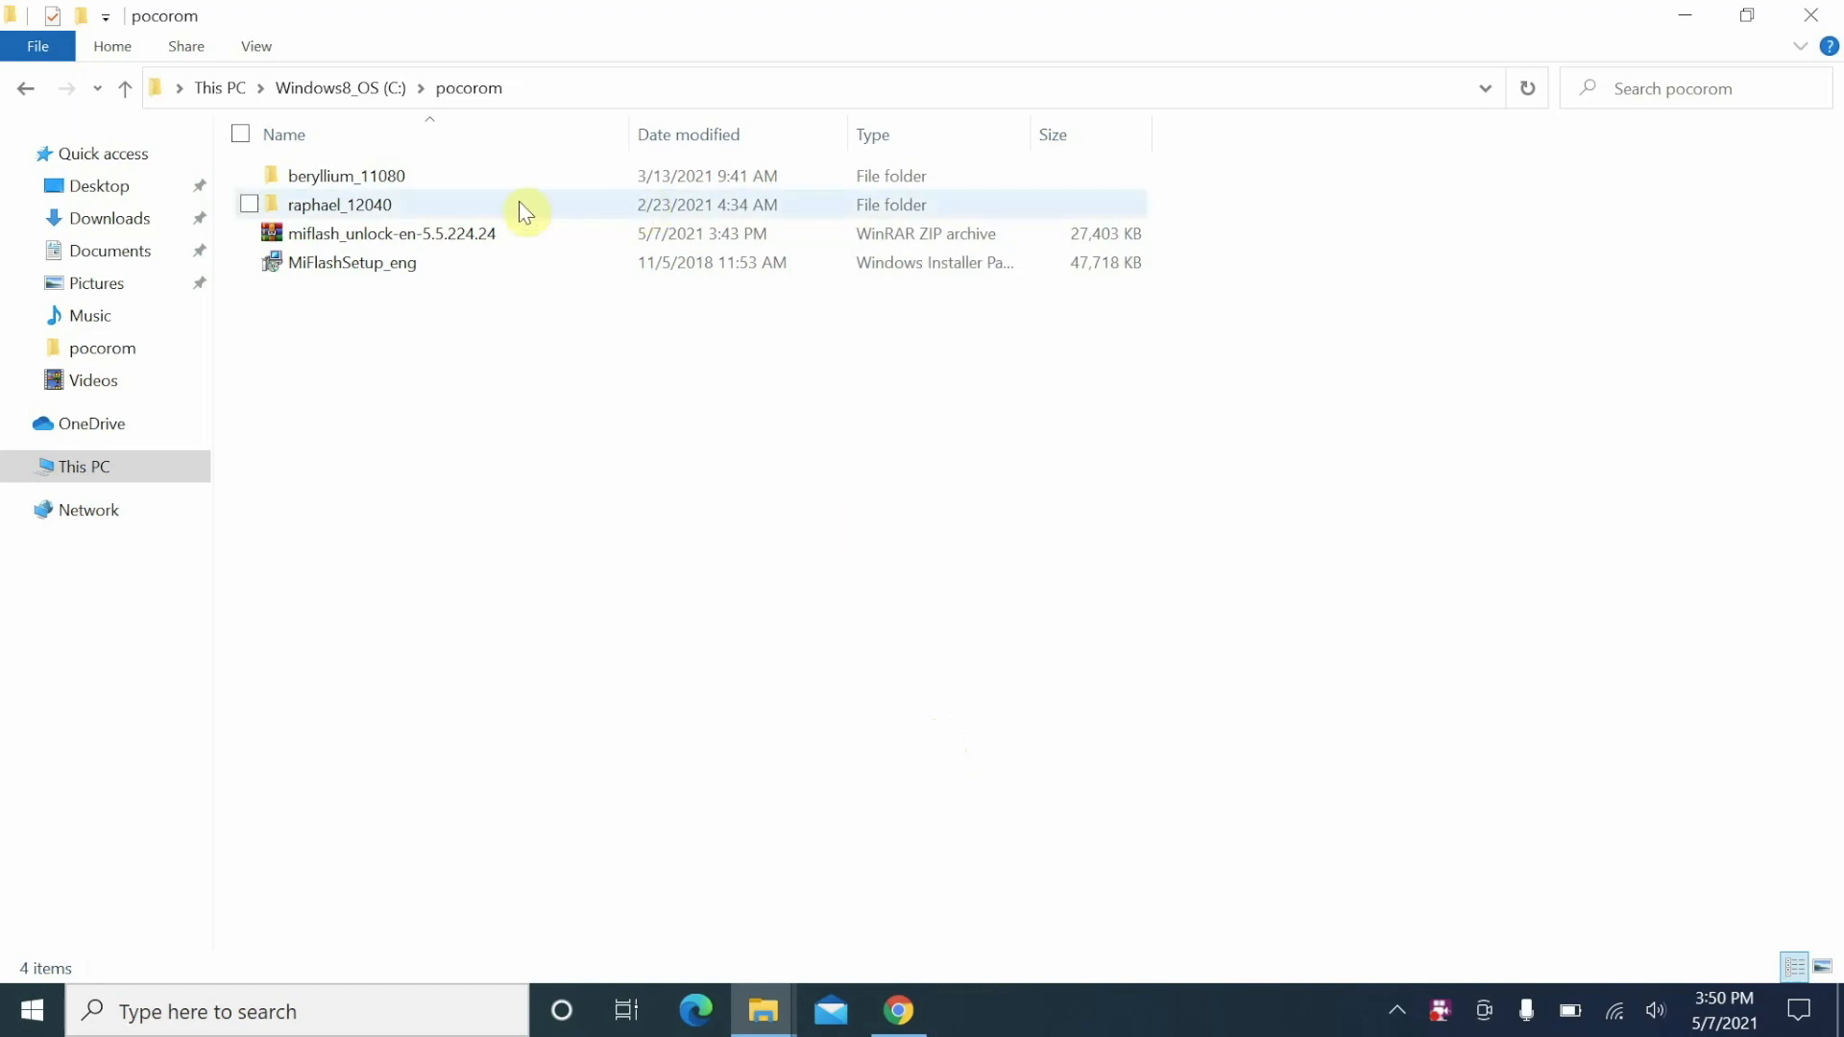
# Extract the miflash_unlock-en-5.5.224.24 ZIP into a same-named folder inside pocorom via WinRAR.
pyautogui.click(392, 232)
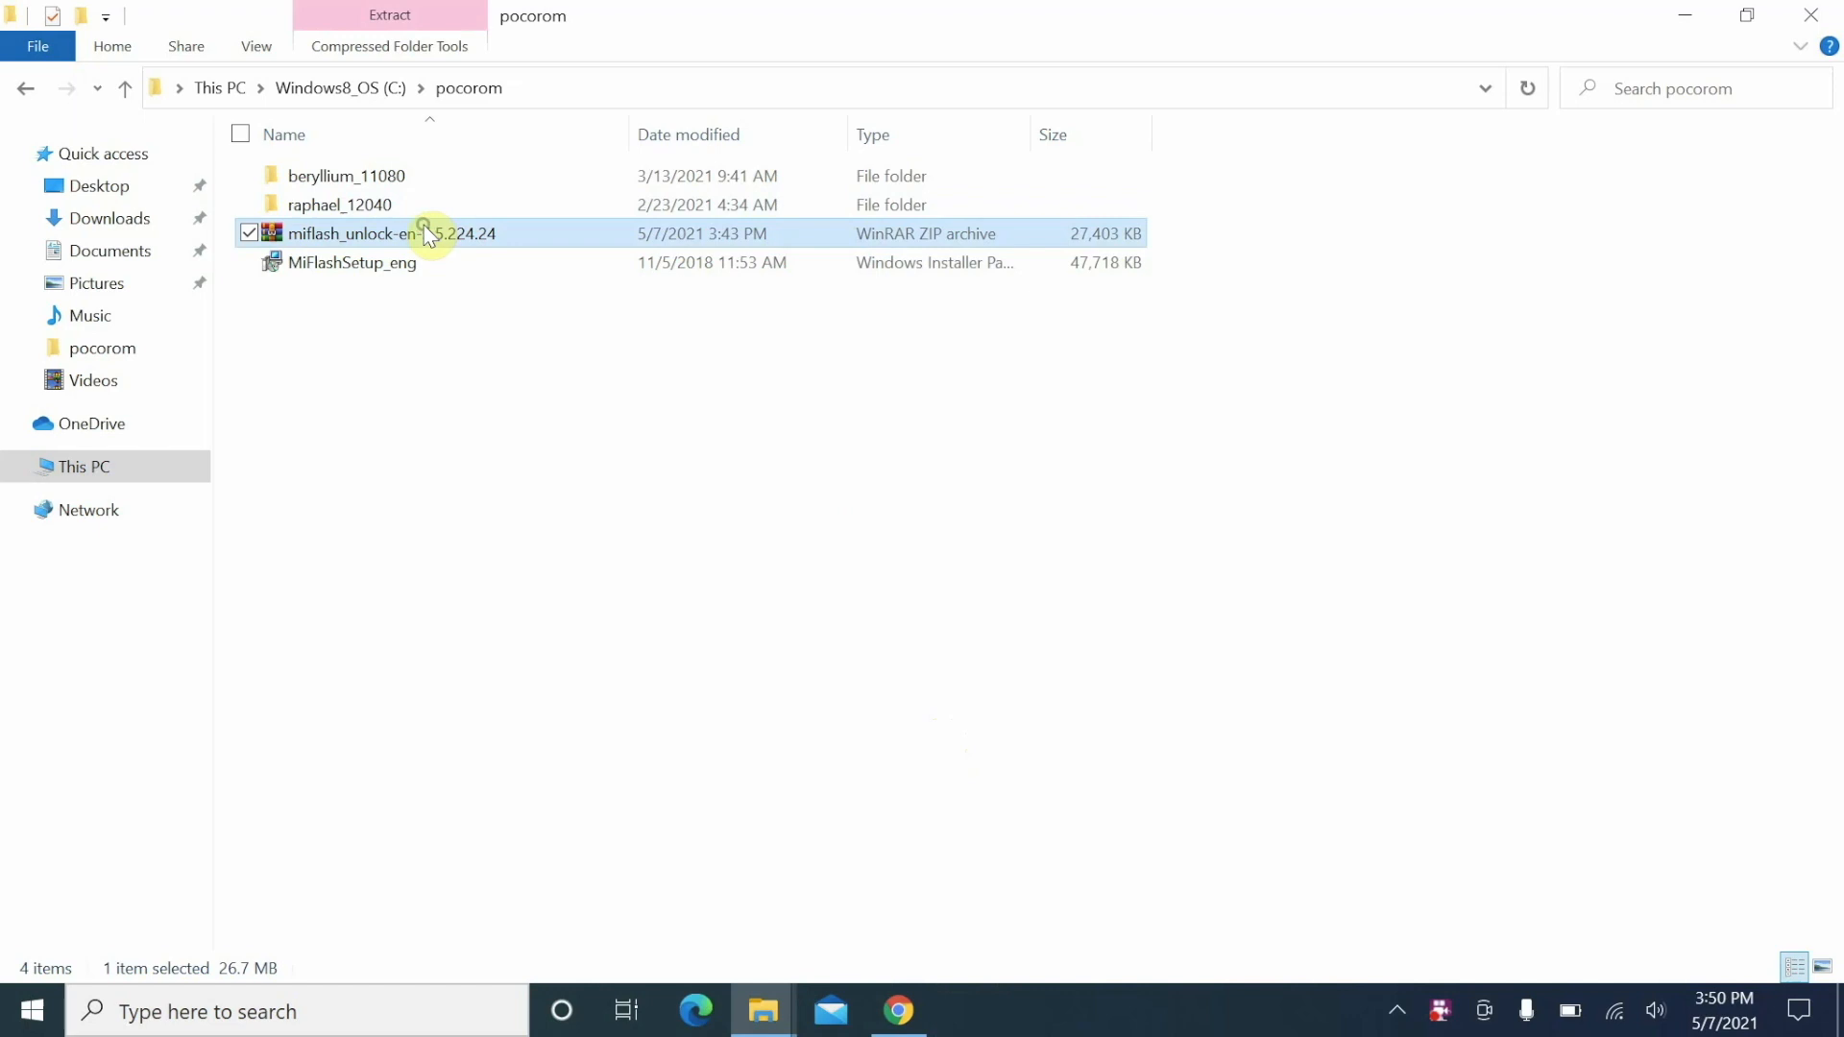
pyautogui.rightClick(391, 232)
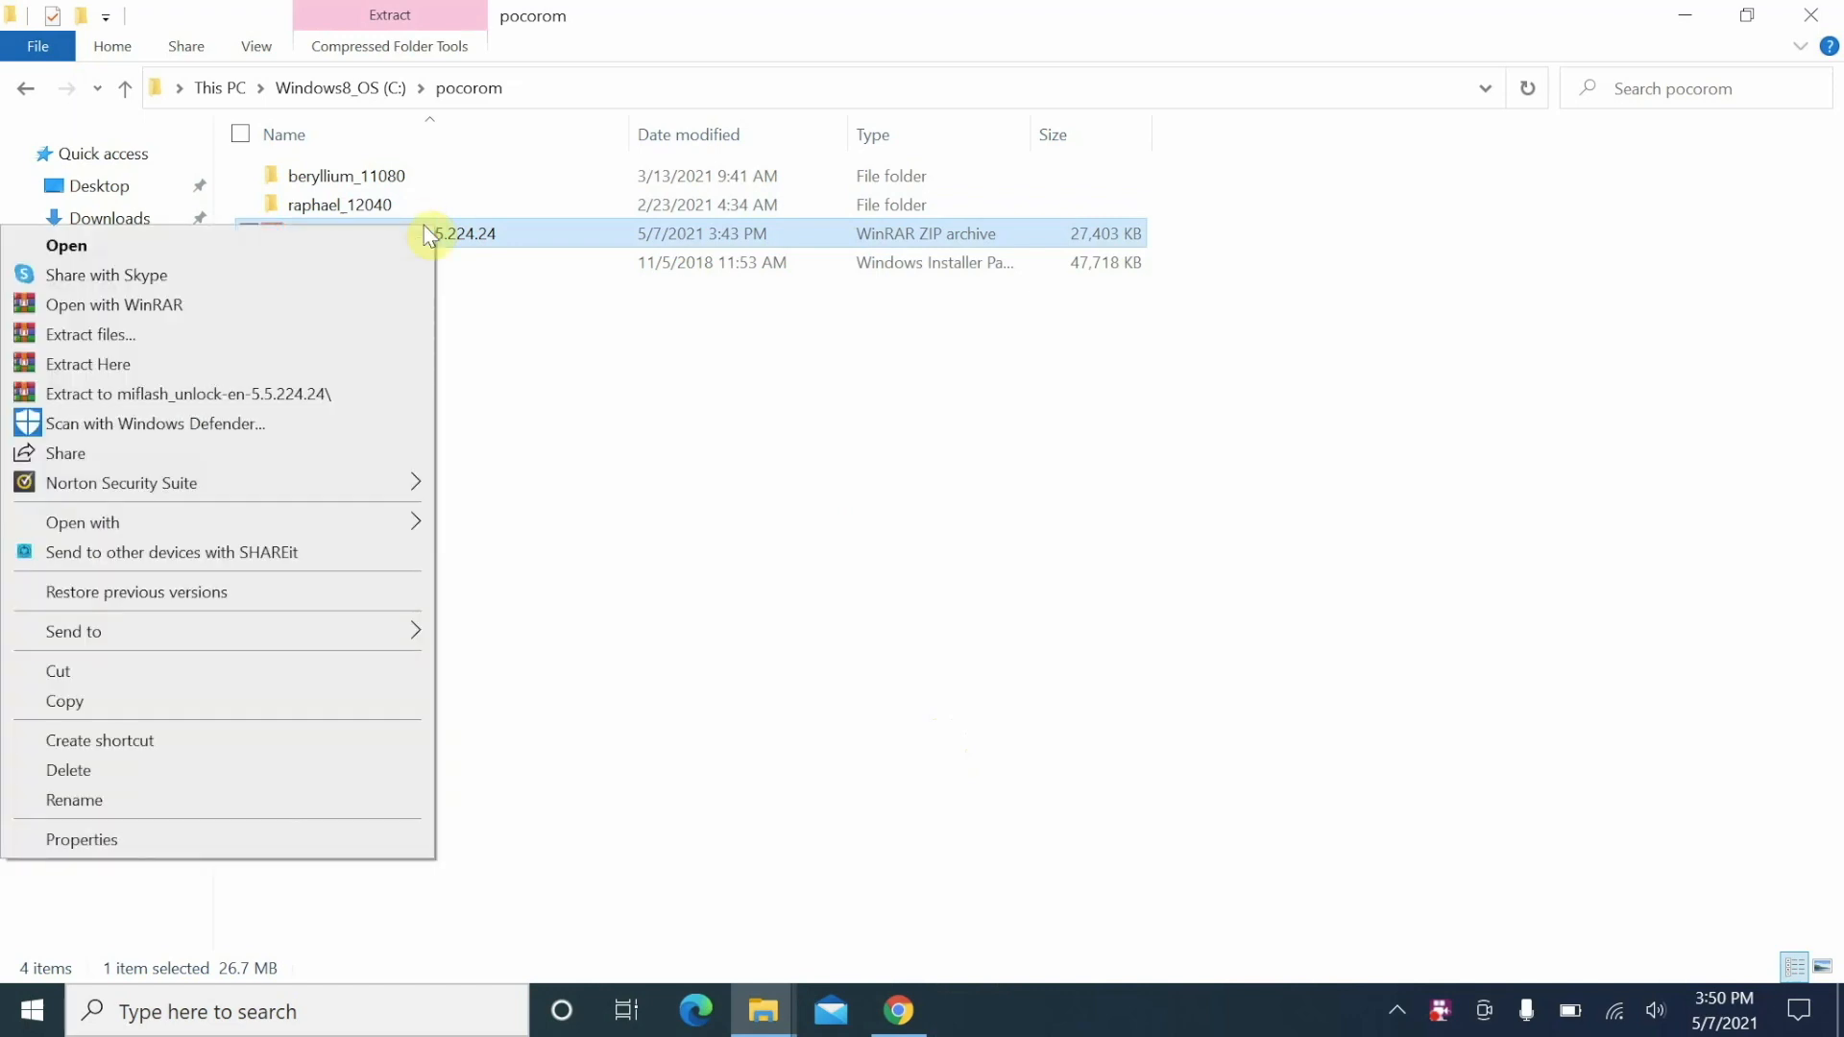
pyautogui.moveTo(315, 321)
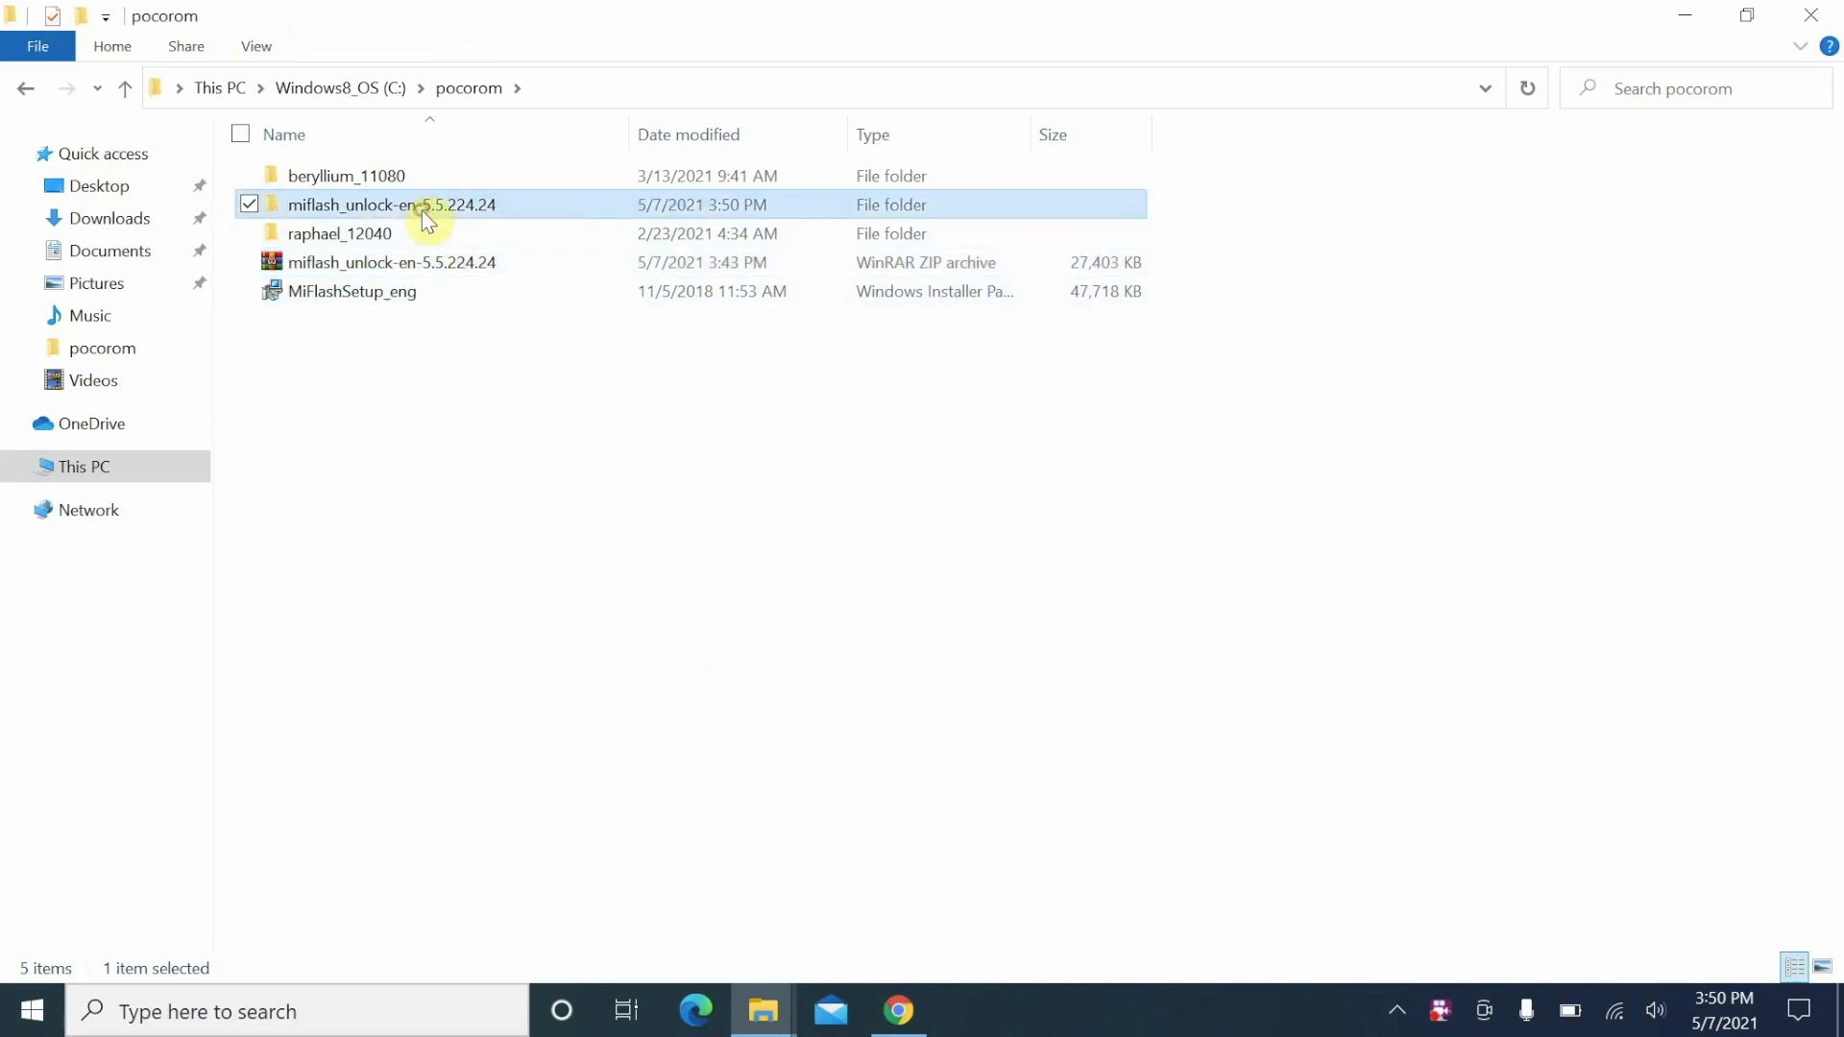
# Enter the extracted miflash_unlock folder and launch the batch_unlock application.
pyautogui.doubleClick(390, 204)
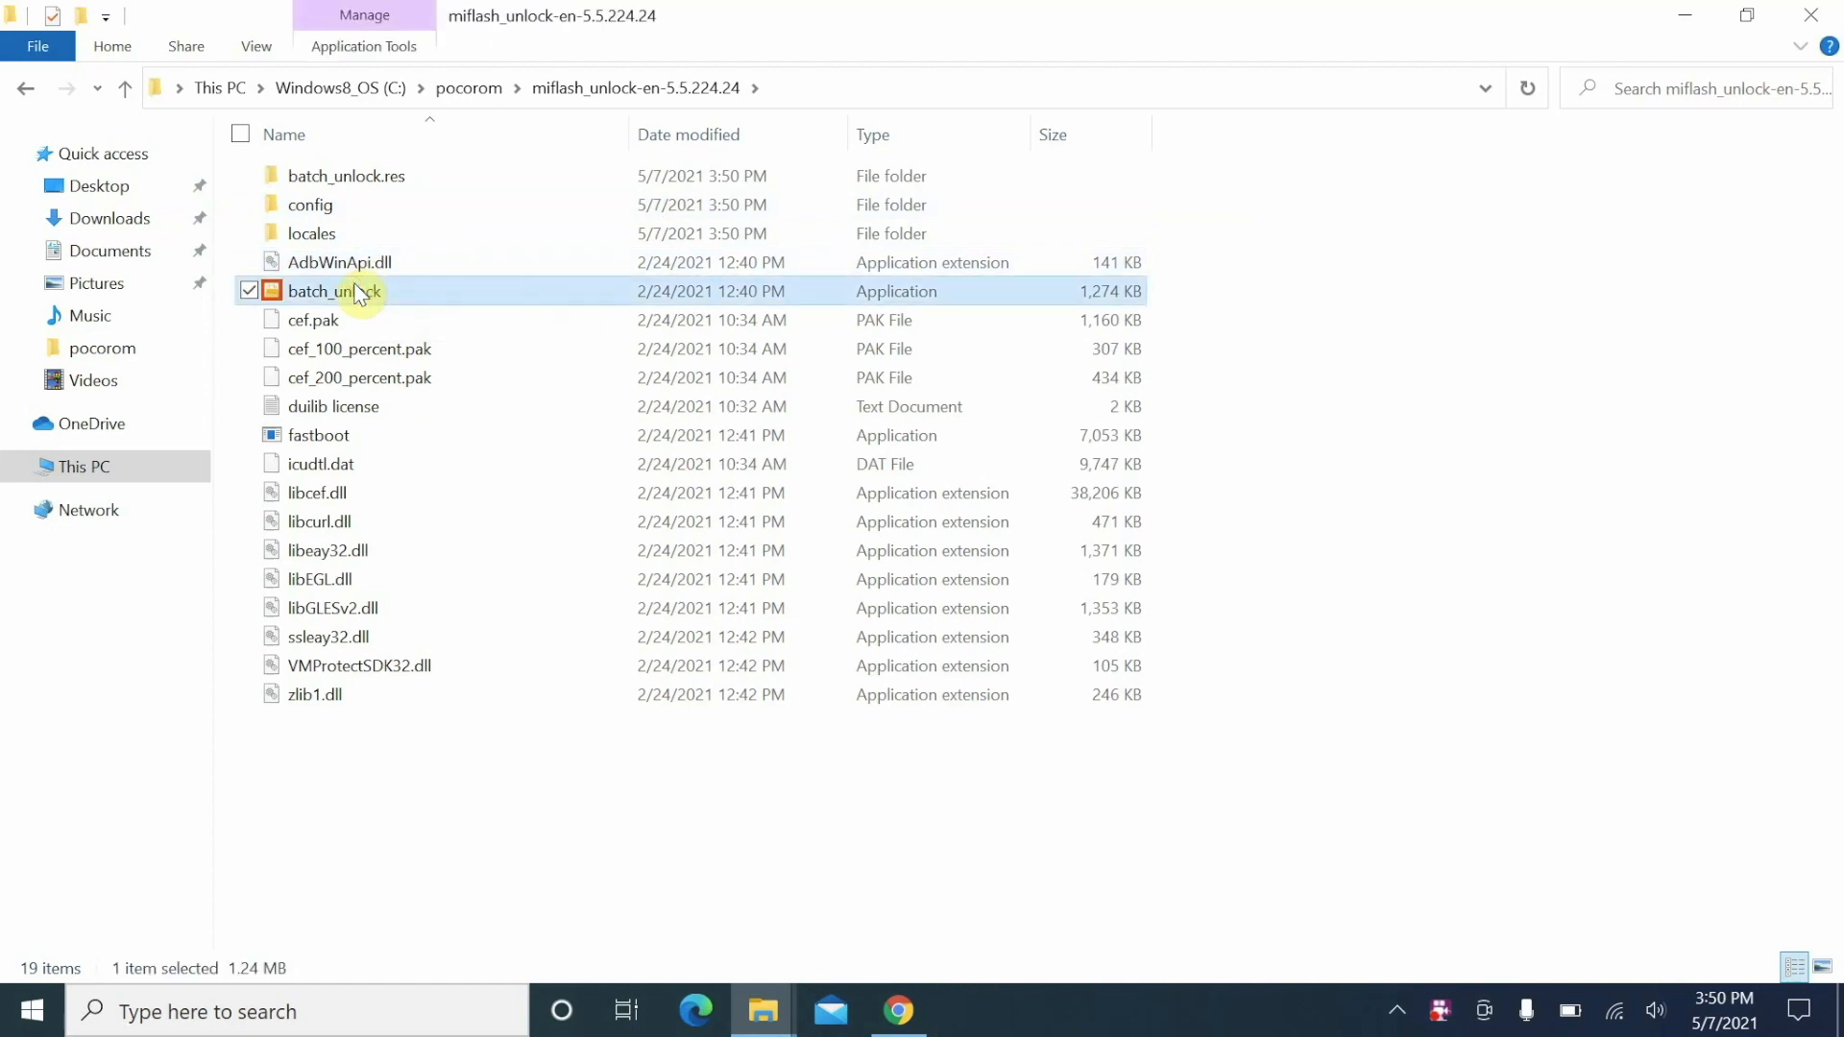
pyautogui.rightClick(338, 263)
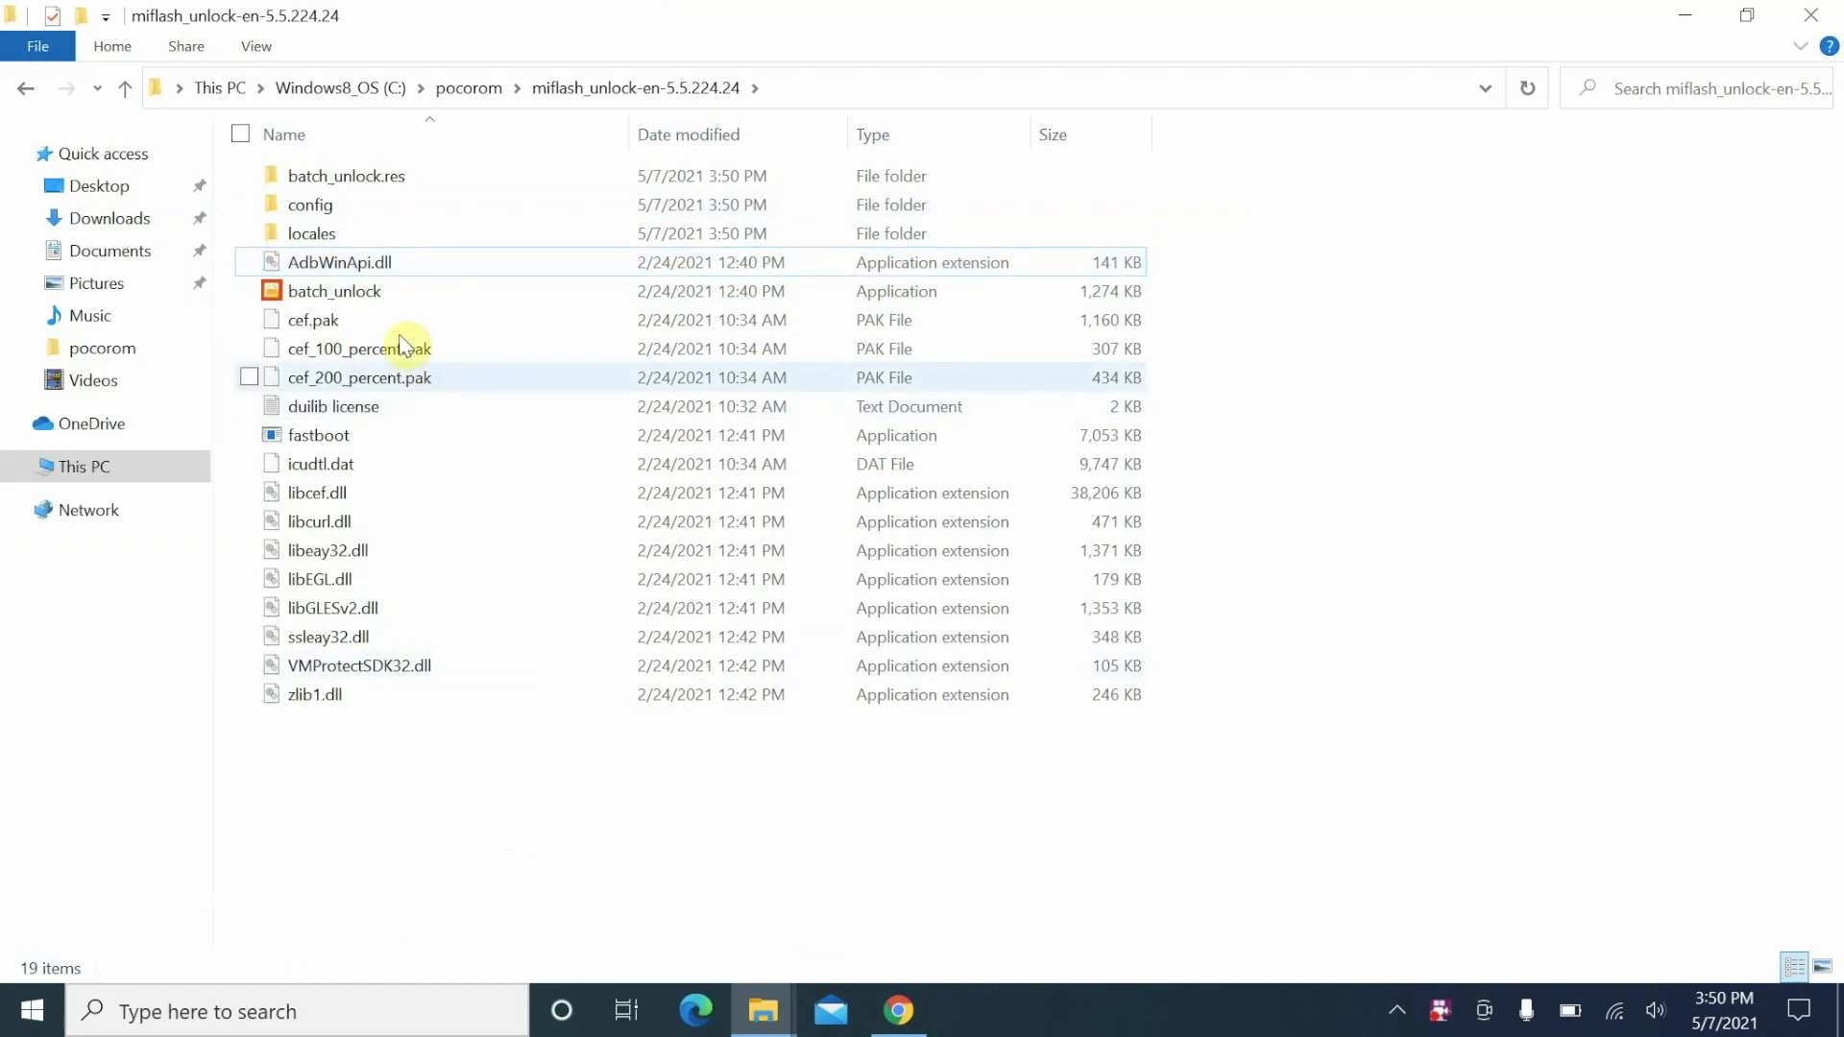
pyautogui.click(334, 290)
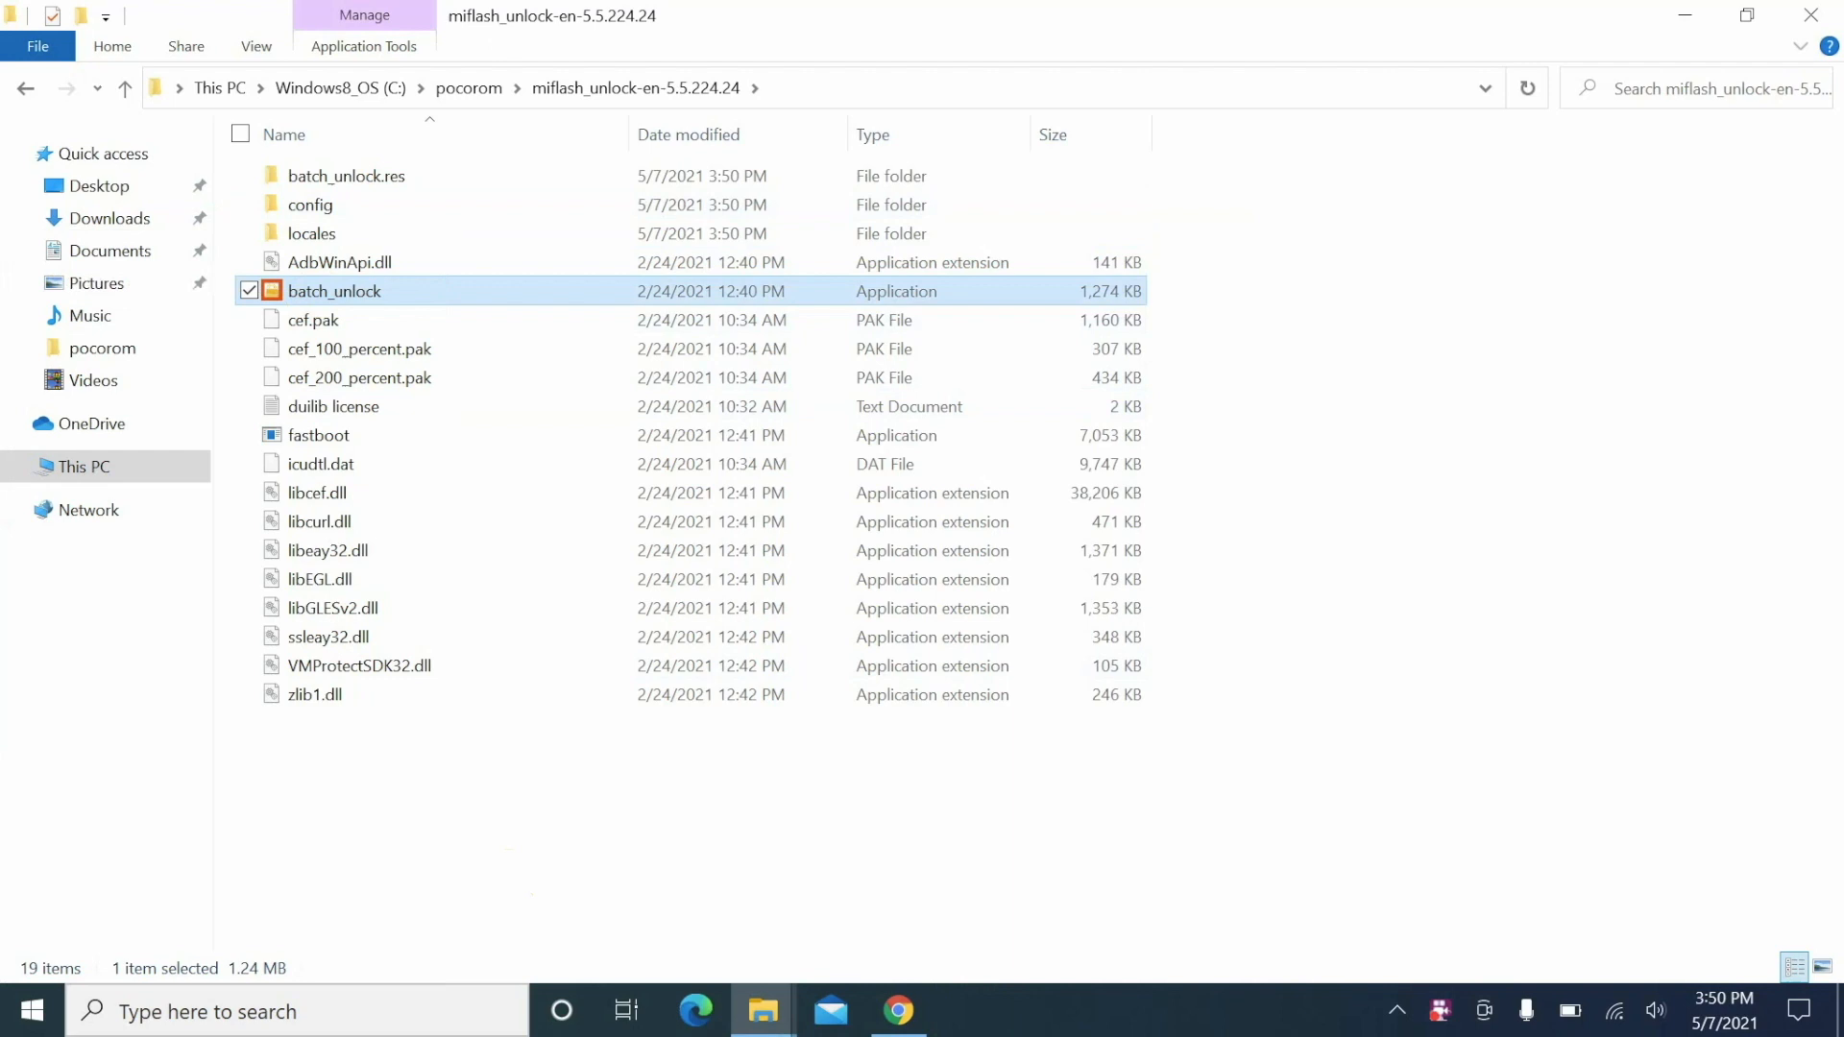
pyautogui.doubleClick(334, 290)
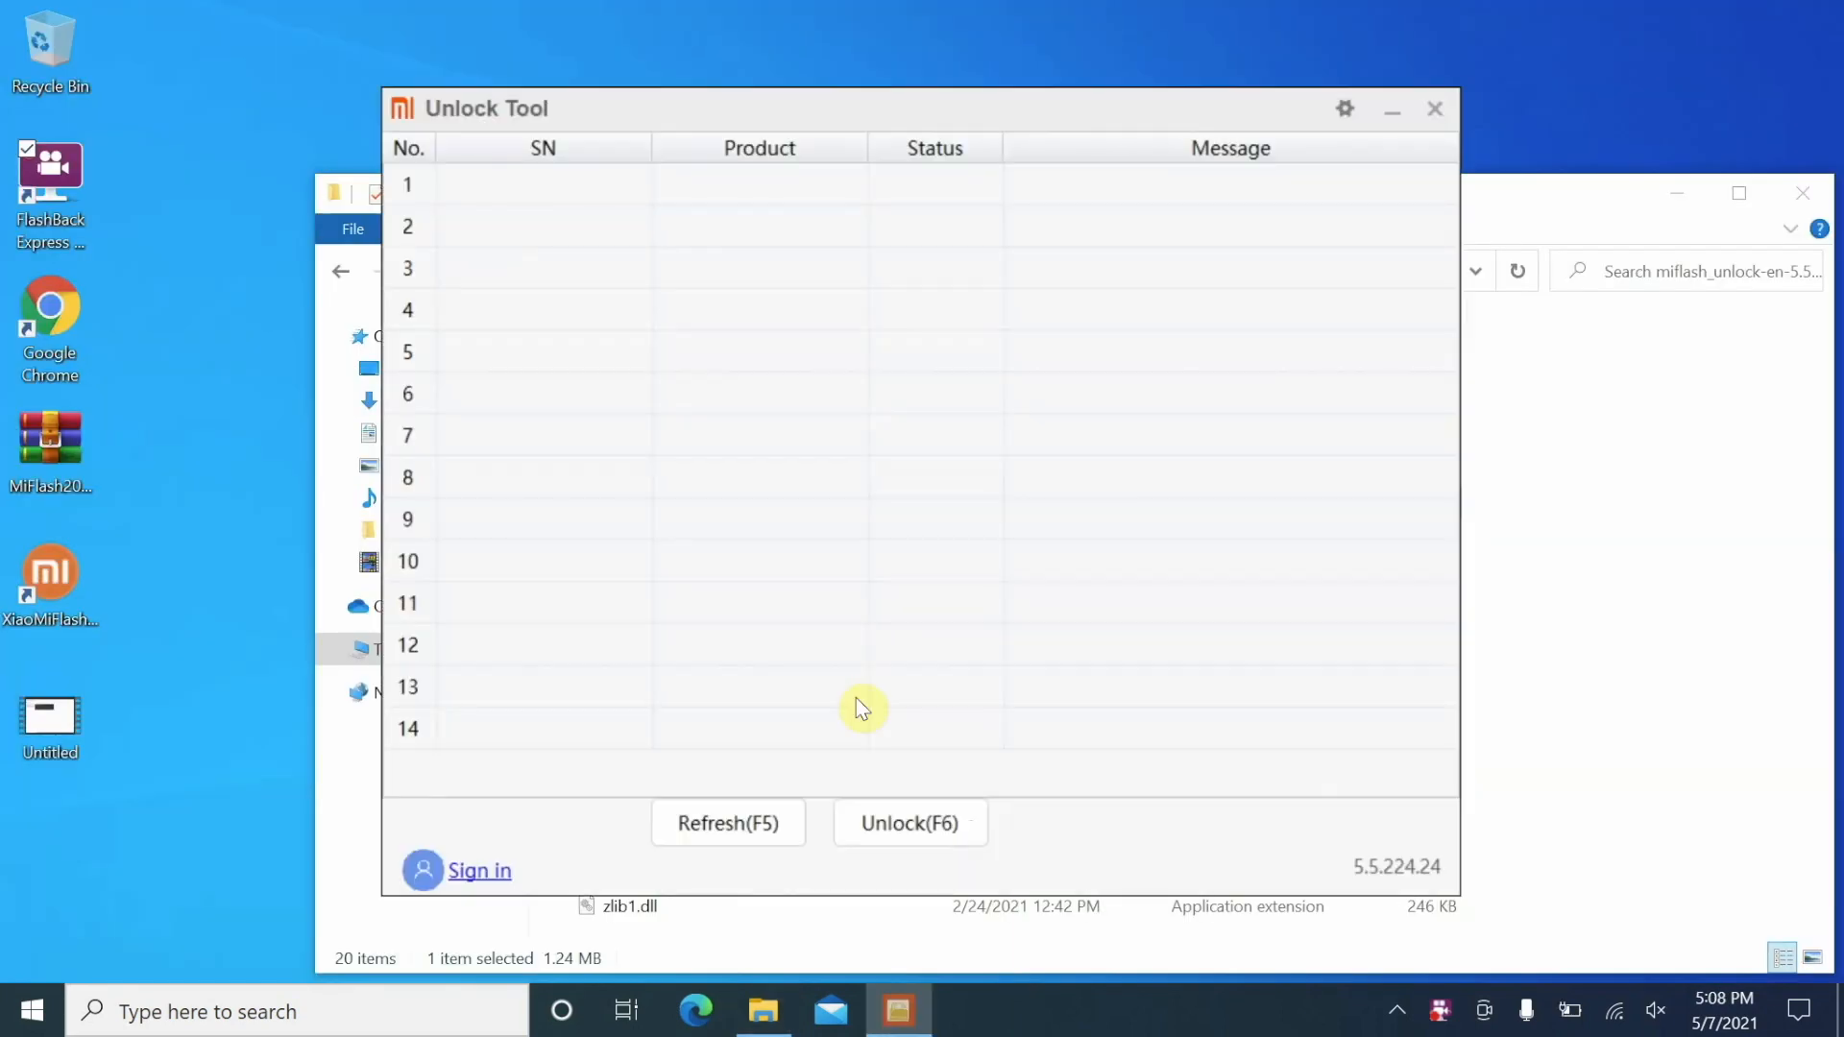
# Maximize the Unlock Tool and select the connected vayu phone listed as Locked.
pyautogui.click(728, 824)
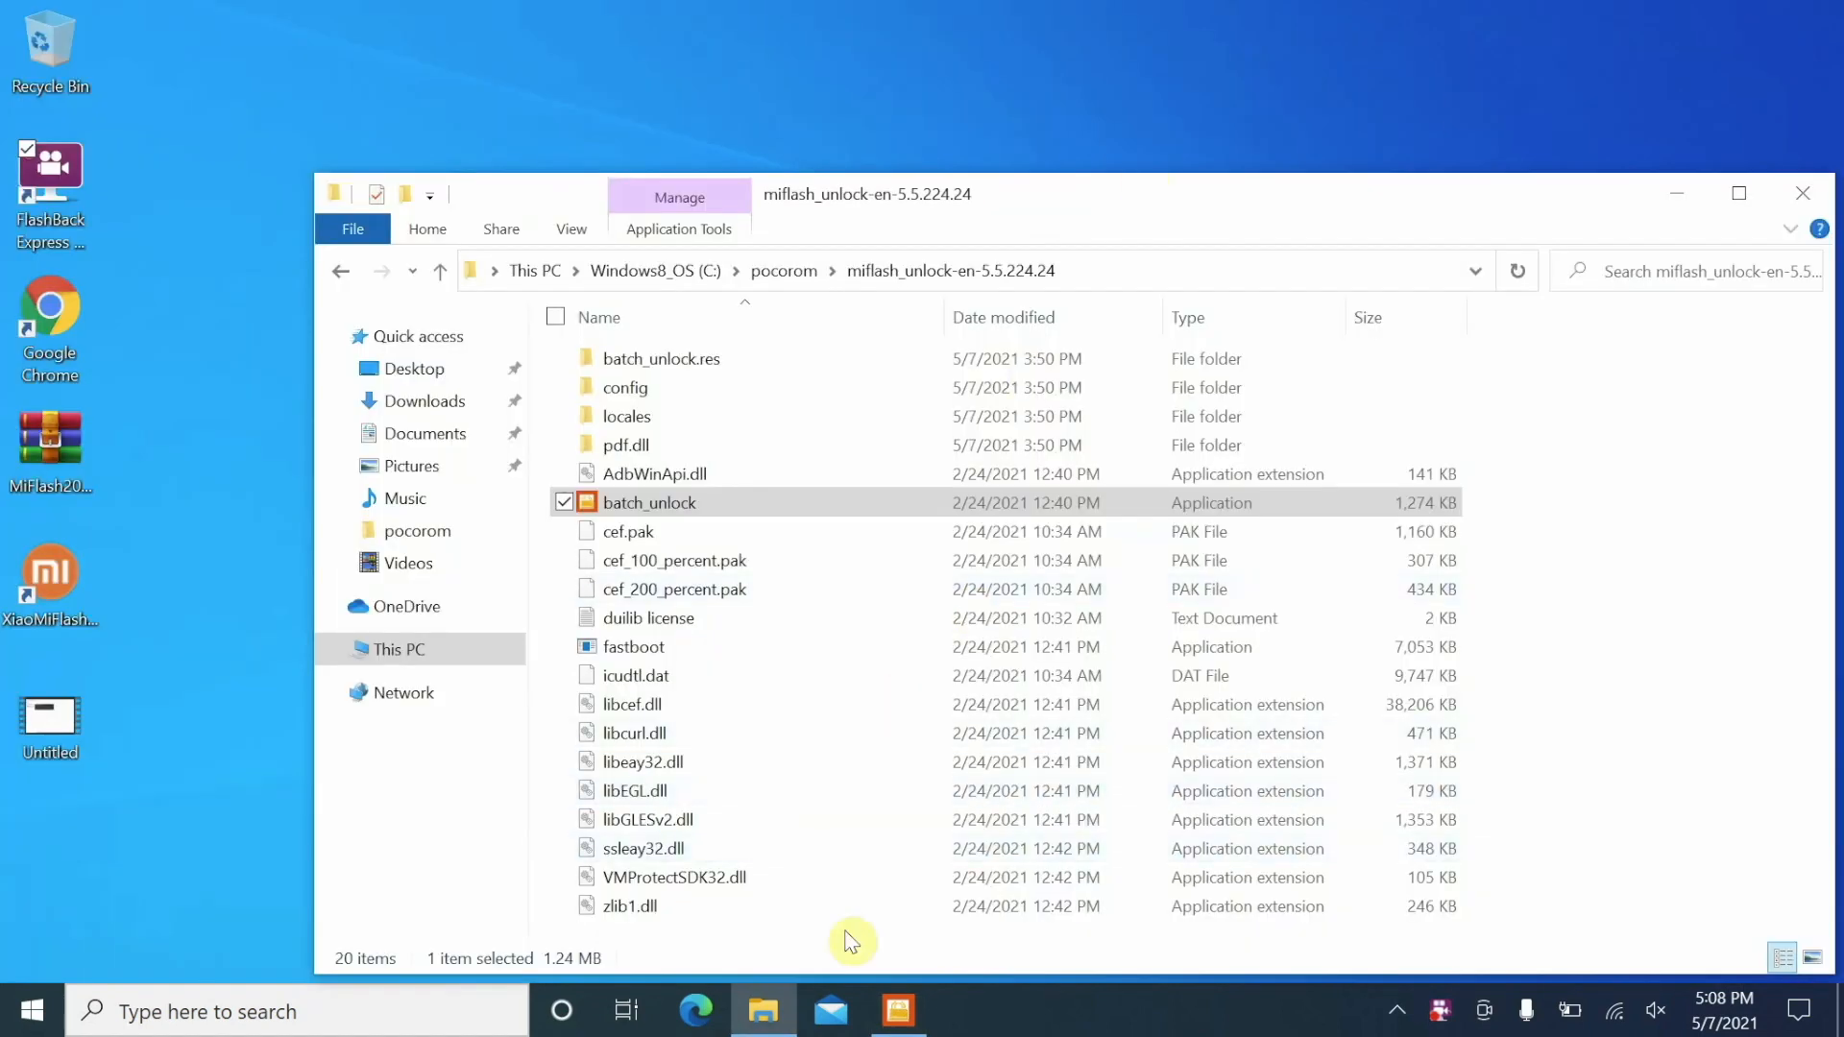
pyautogui.doubleClick(647, 502)
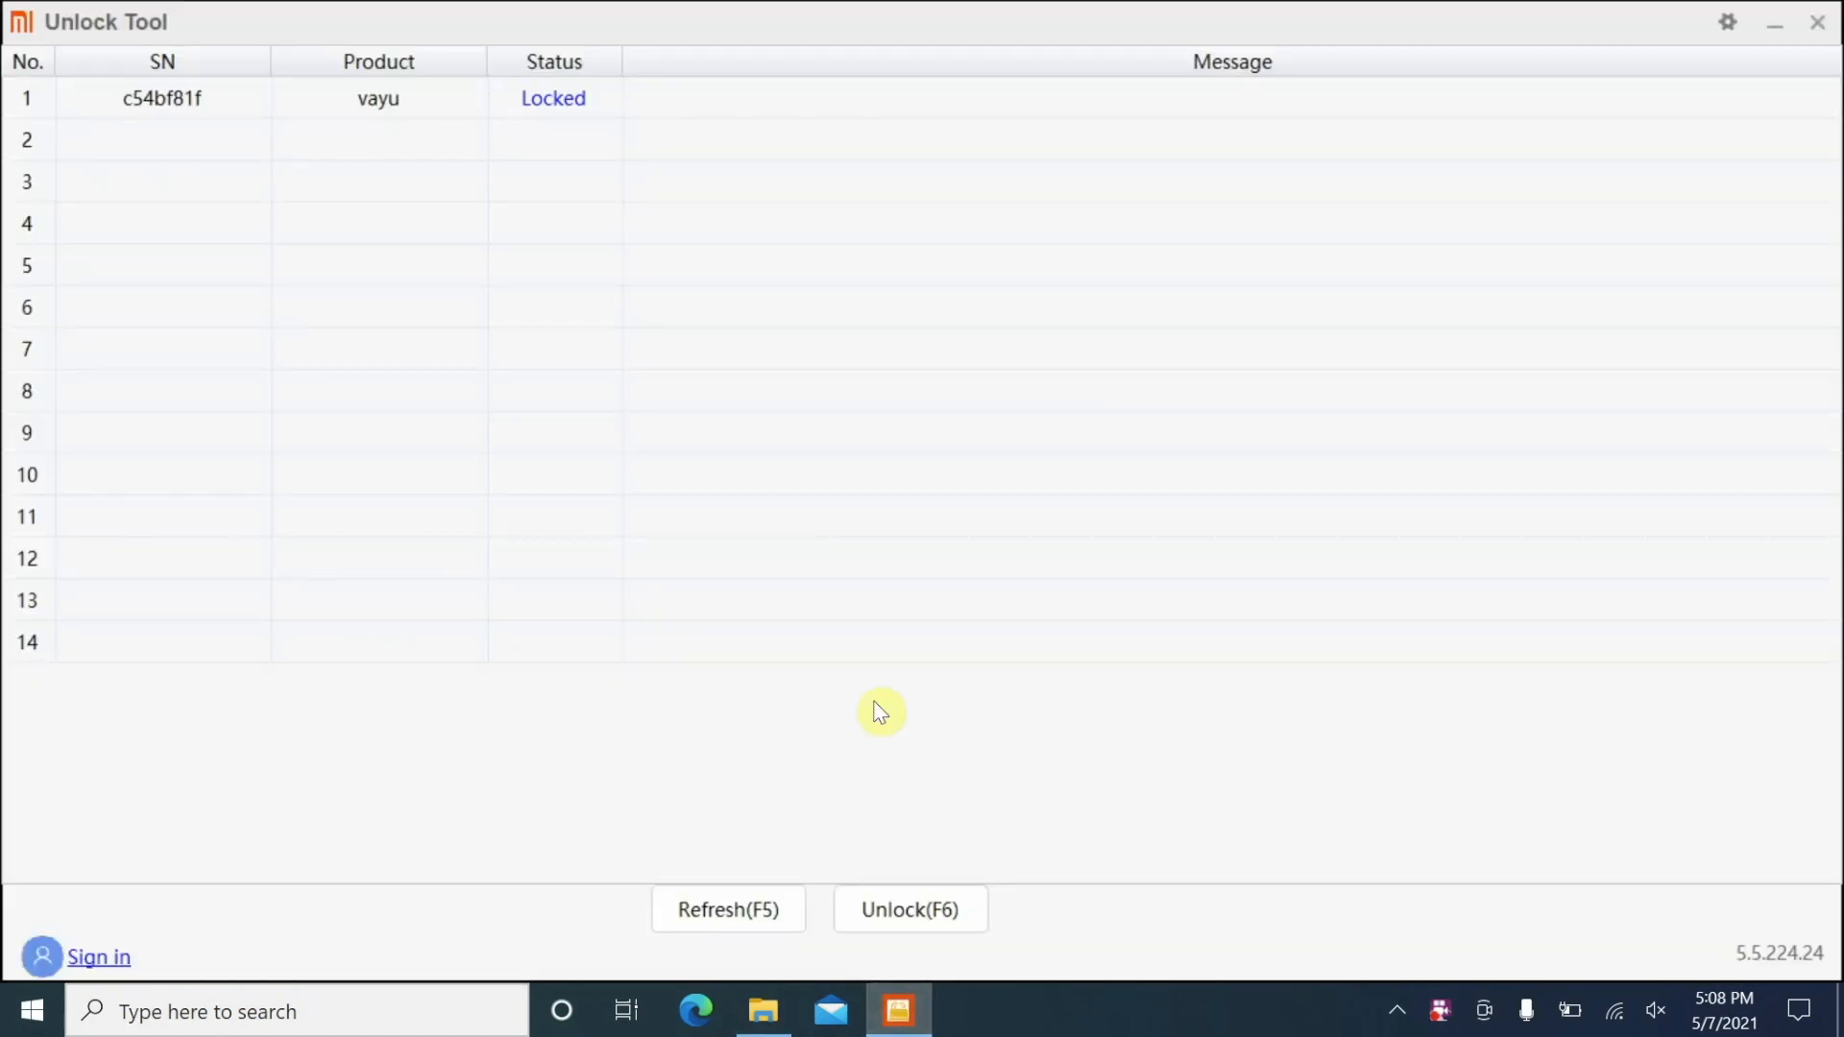
pyautogui.click(993, 98)
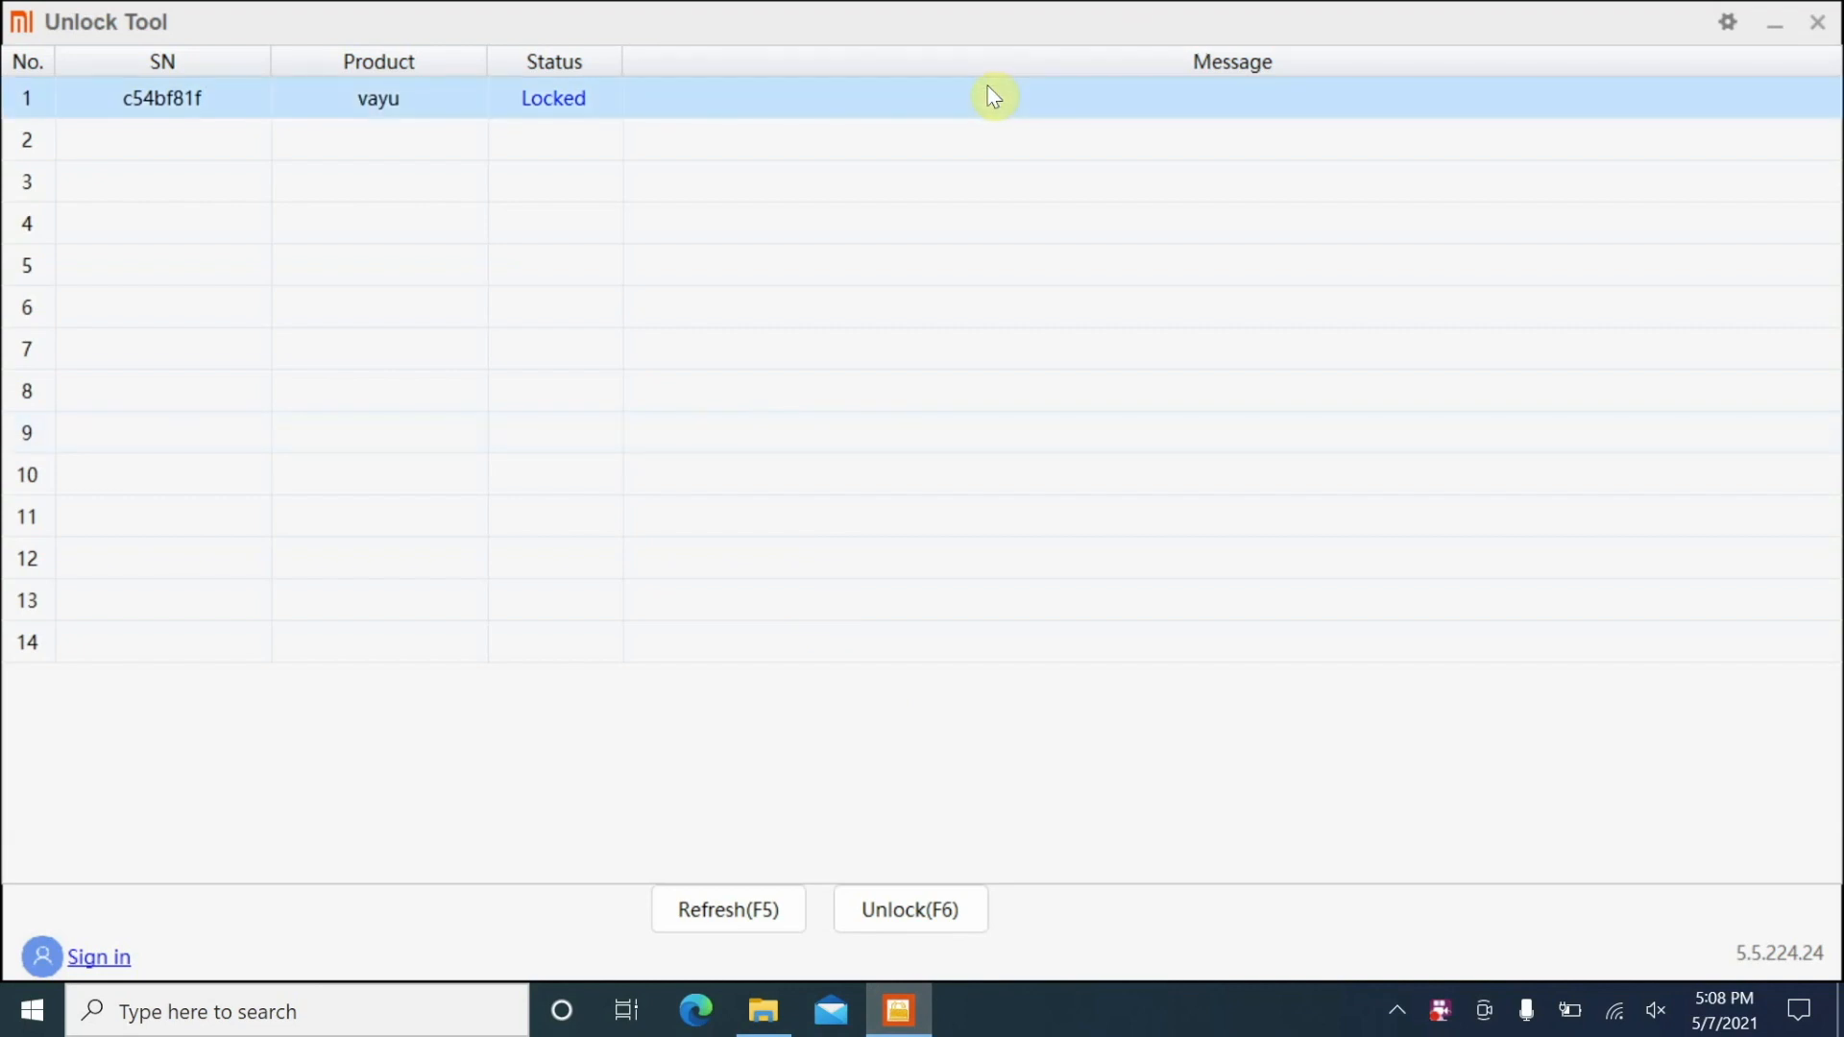
# Review the Setting dialog from the gear icon and close it without changes.
pyautogui.click(1727, 21)
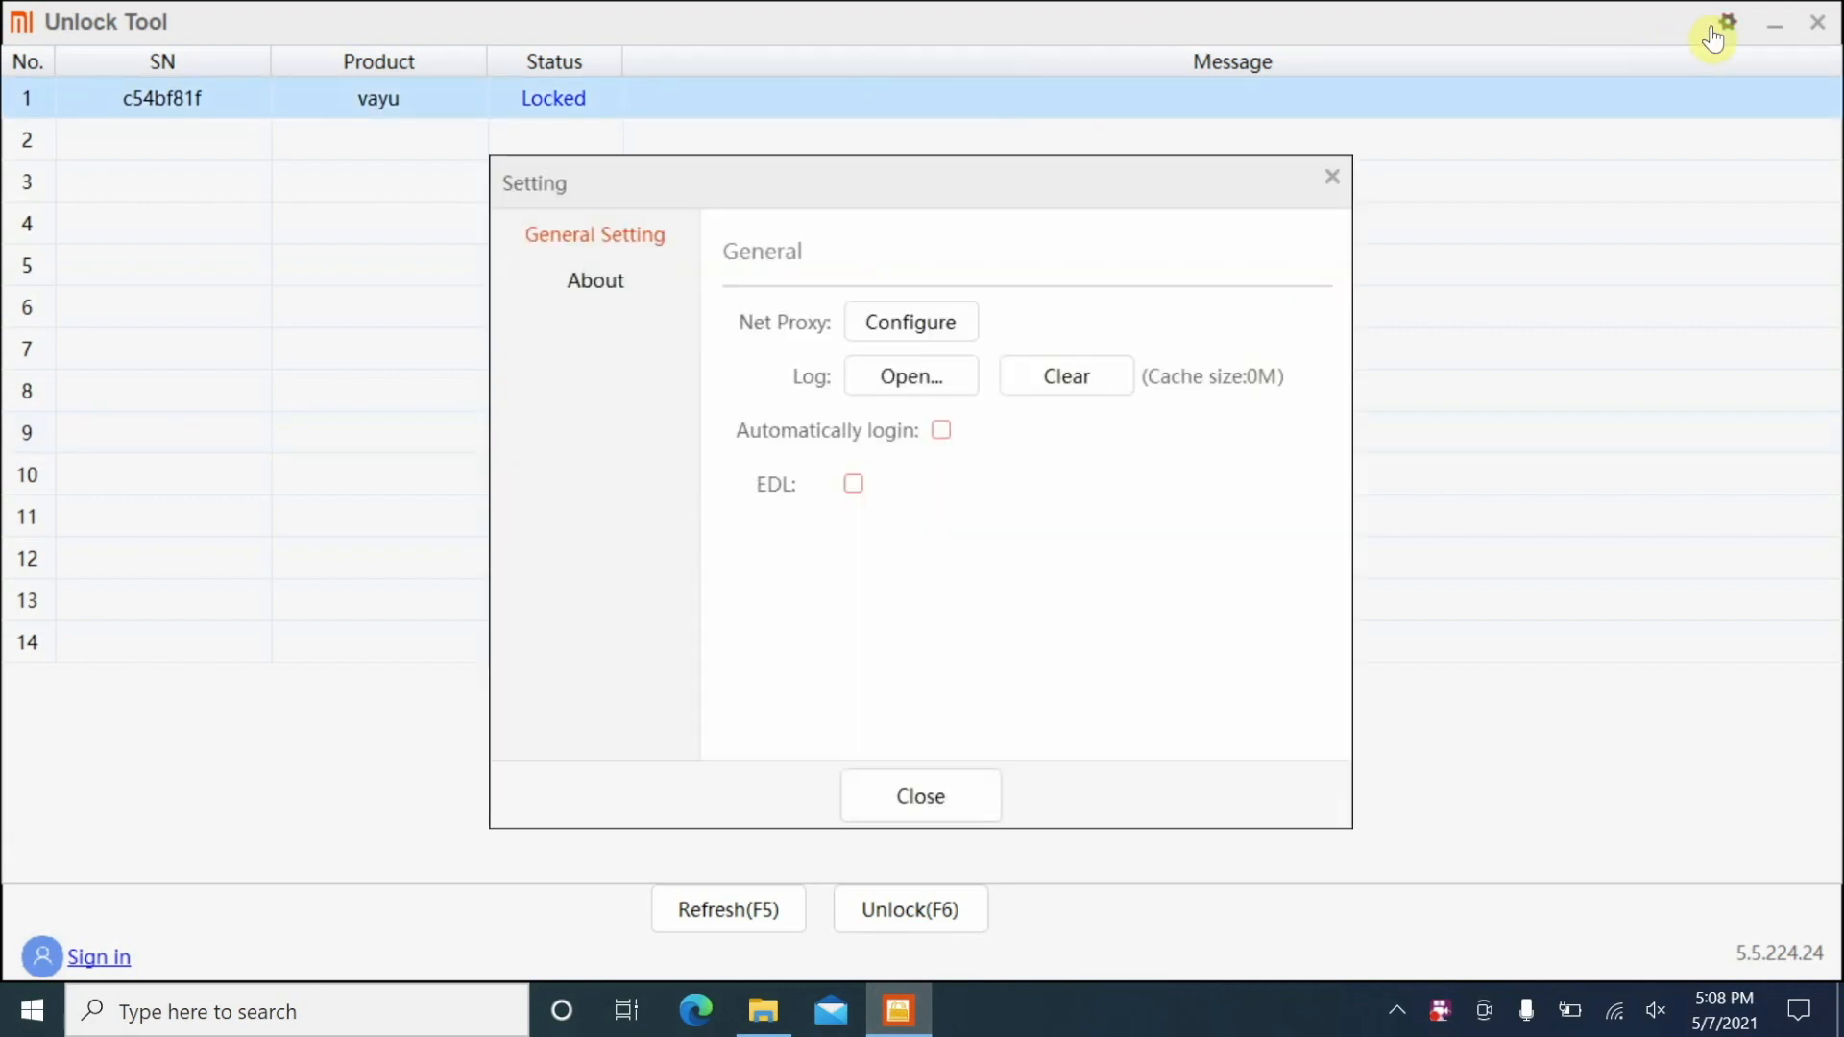
pyautogui.moveTo(594, 275)
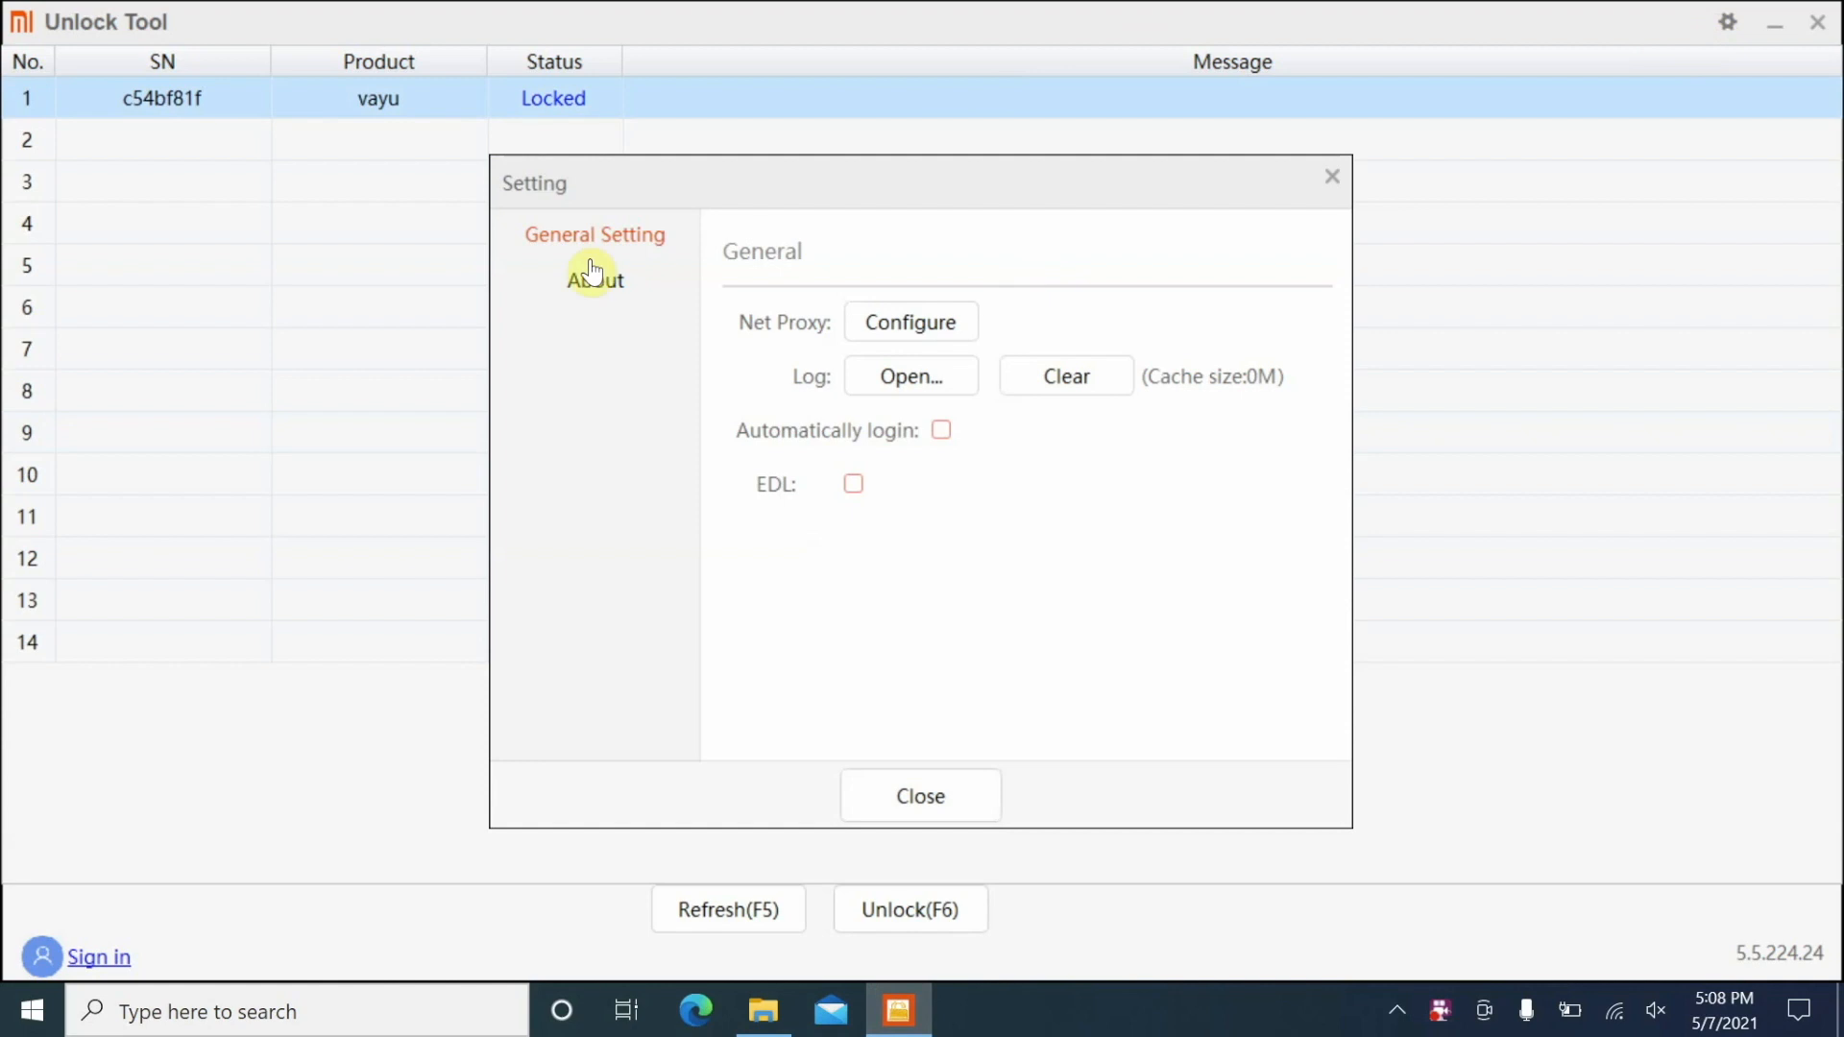
pyautogui.moveTo(1344, 194)
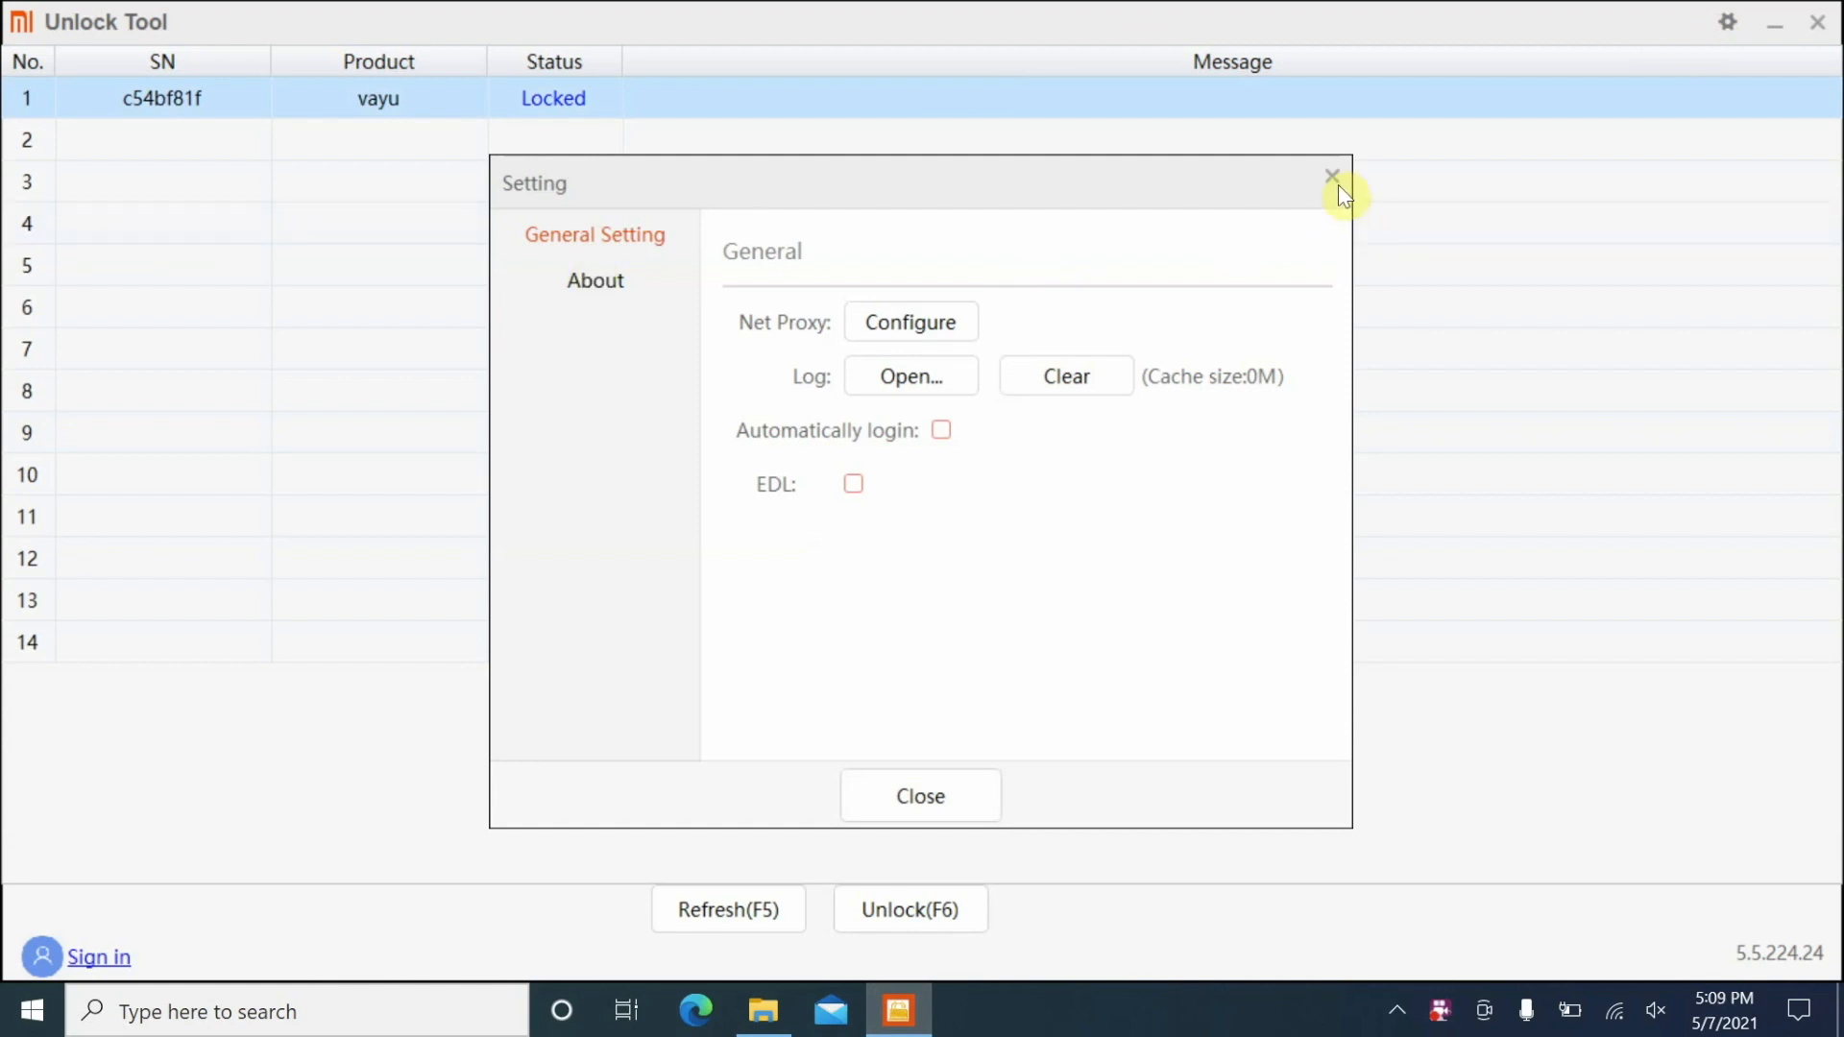
pyautogui.click(1333, 176)
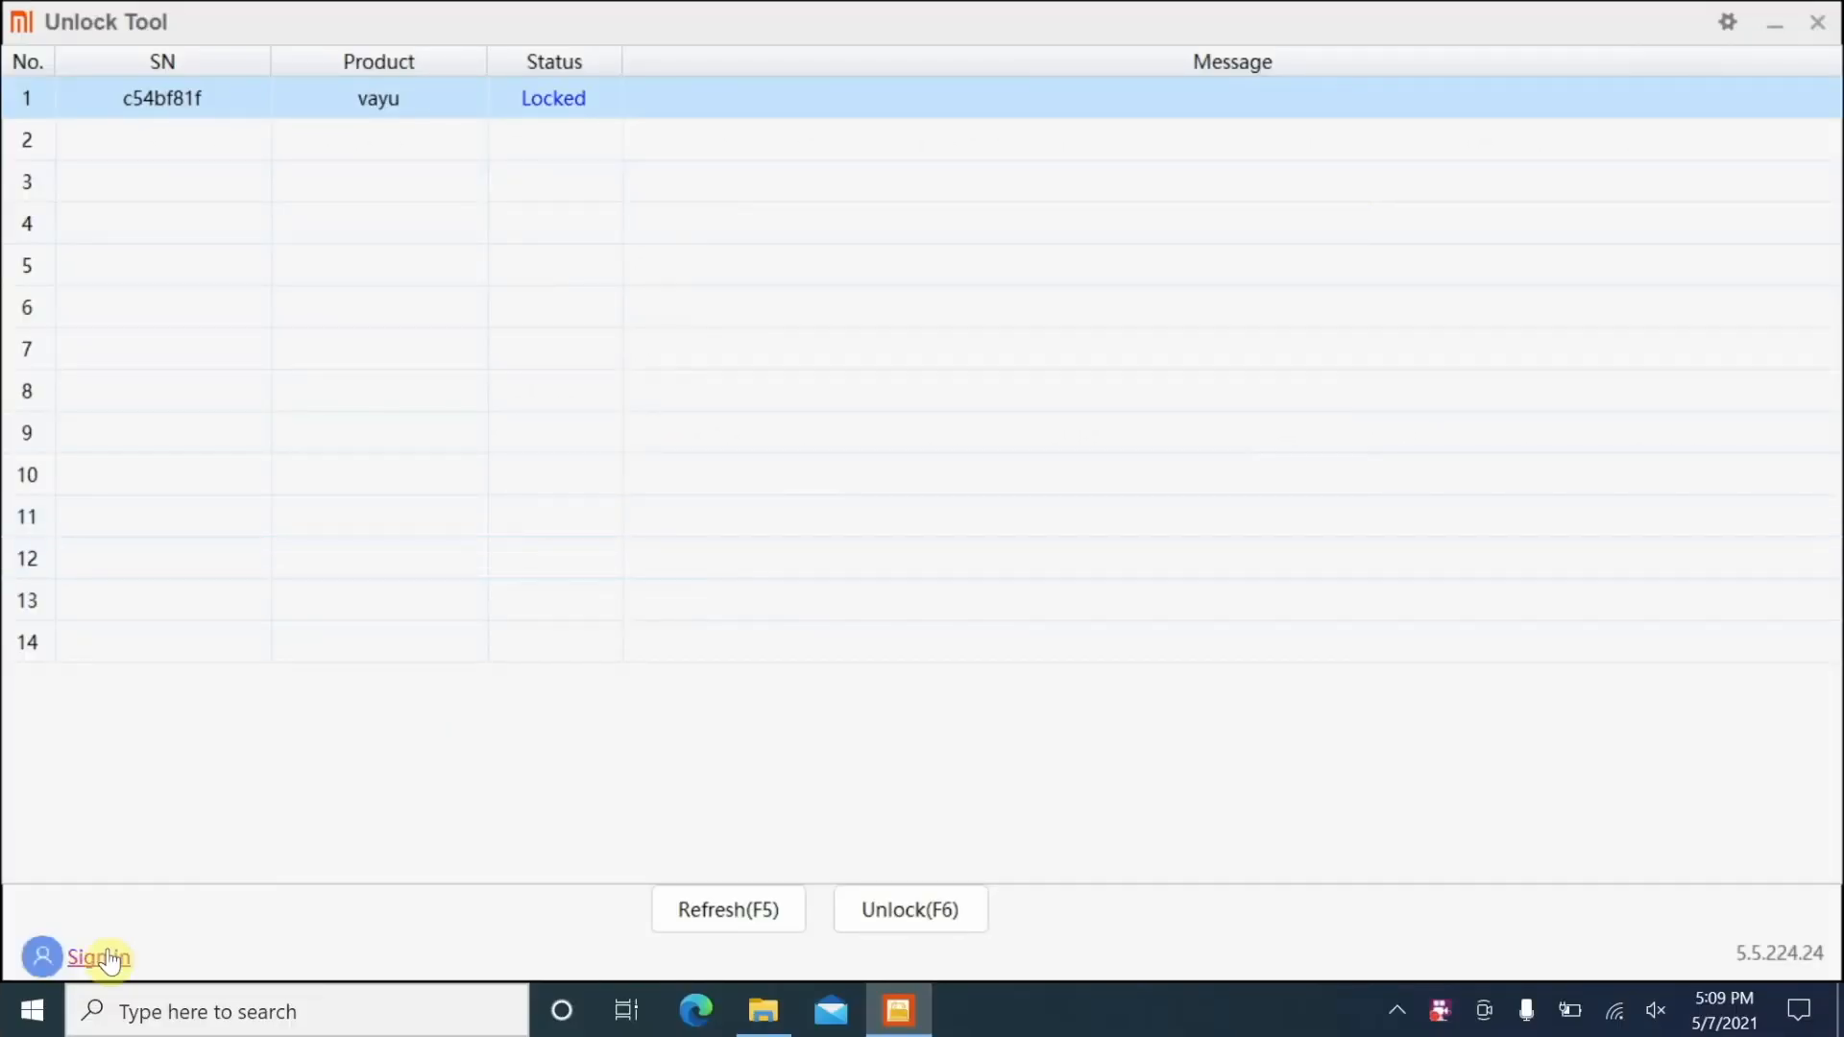
pyautogui.click(98, 956)
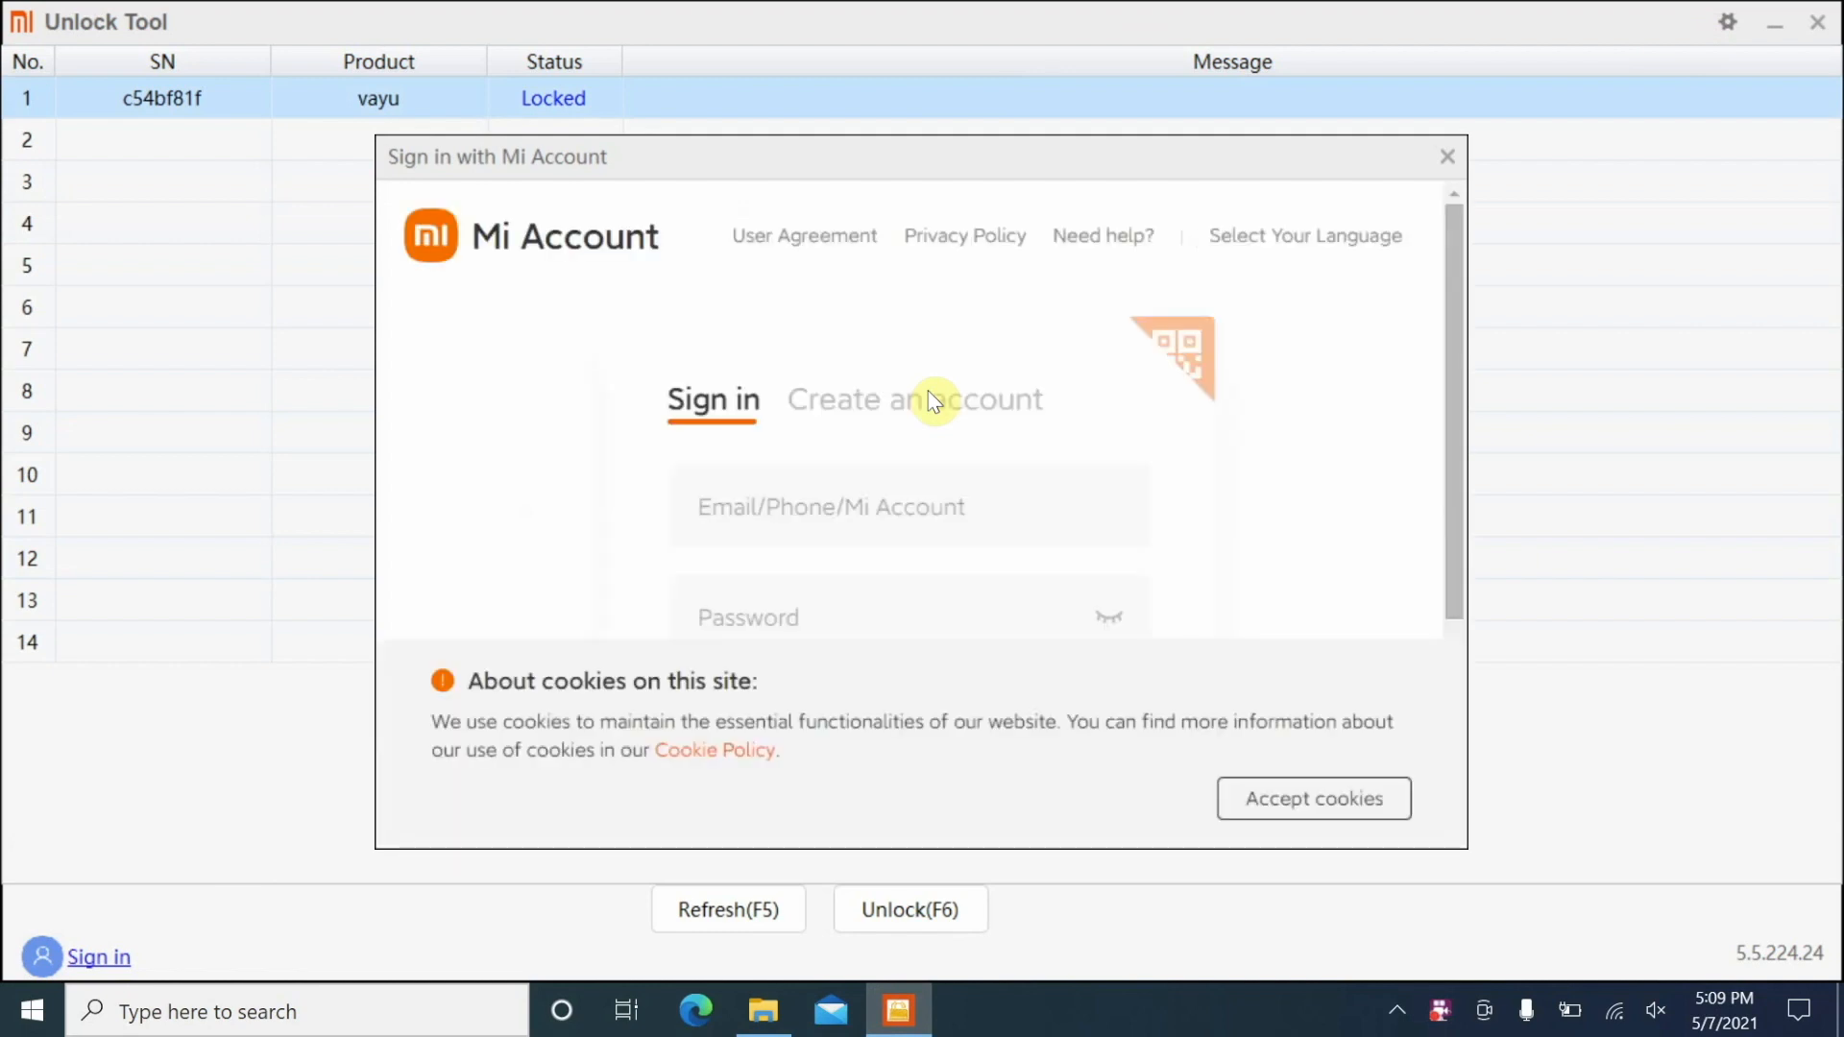
pyautogui.click(1314, 800)
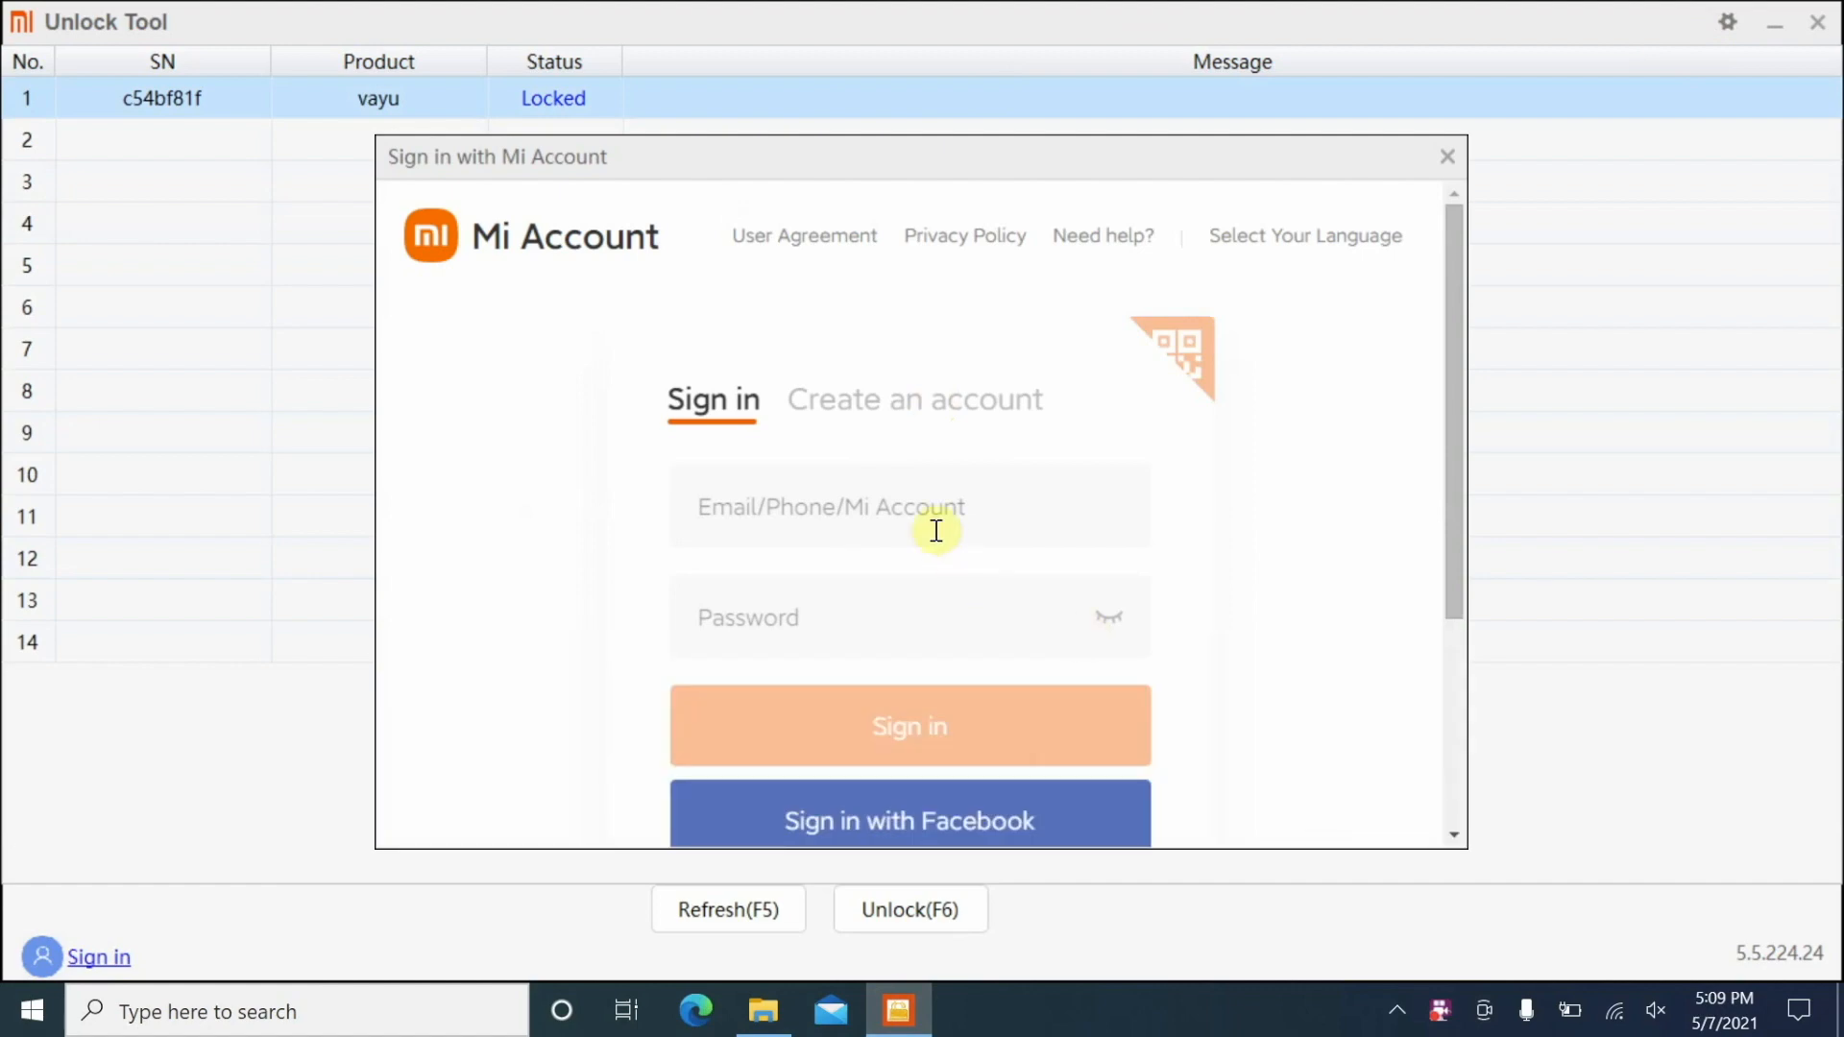
pyautogui.click(909, 726)
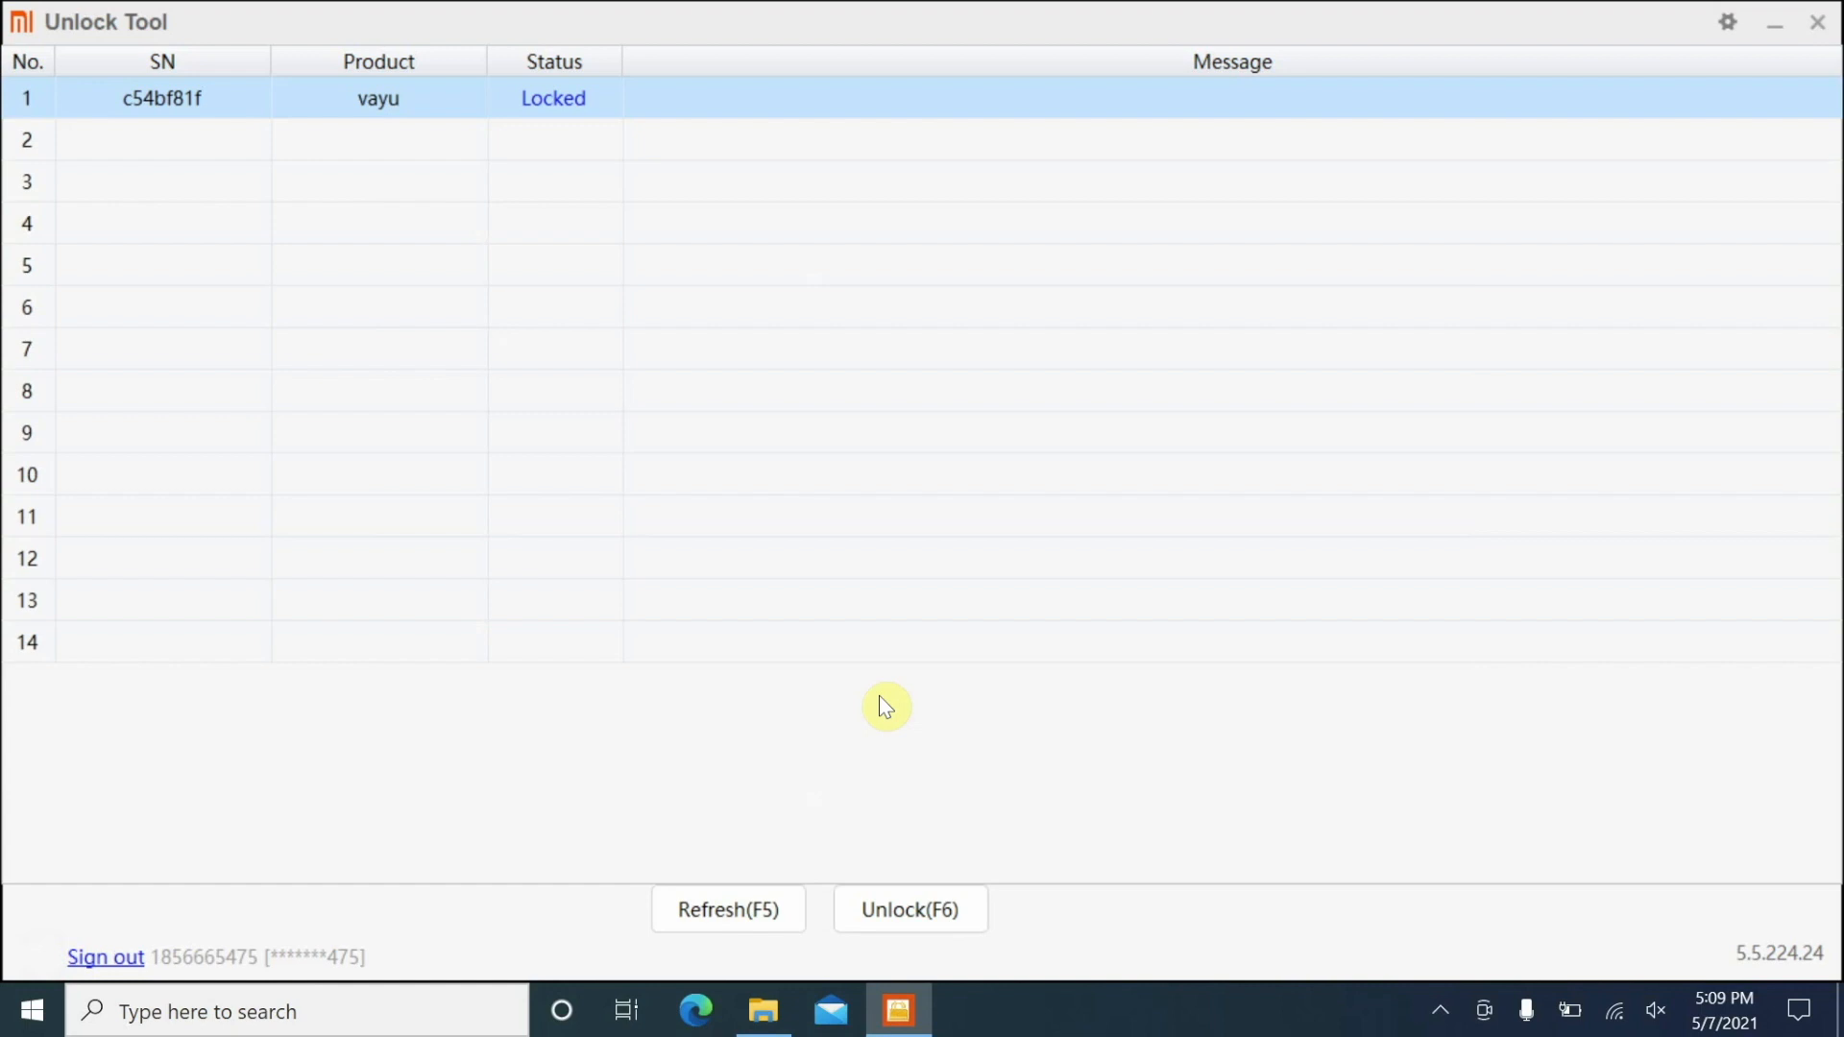
pyautogui.moveTo(292, 968)
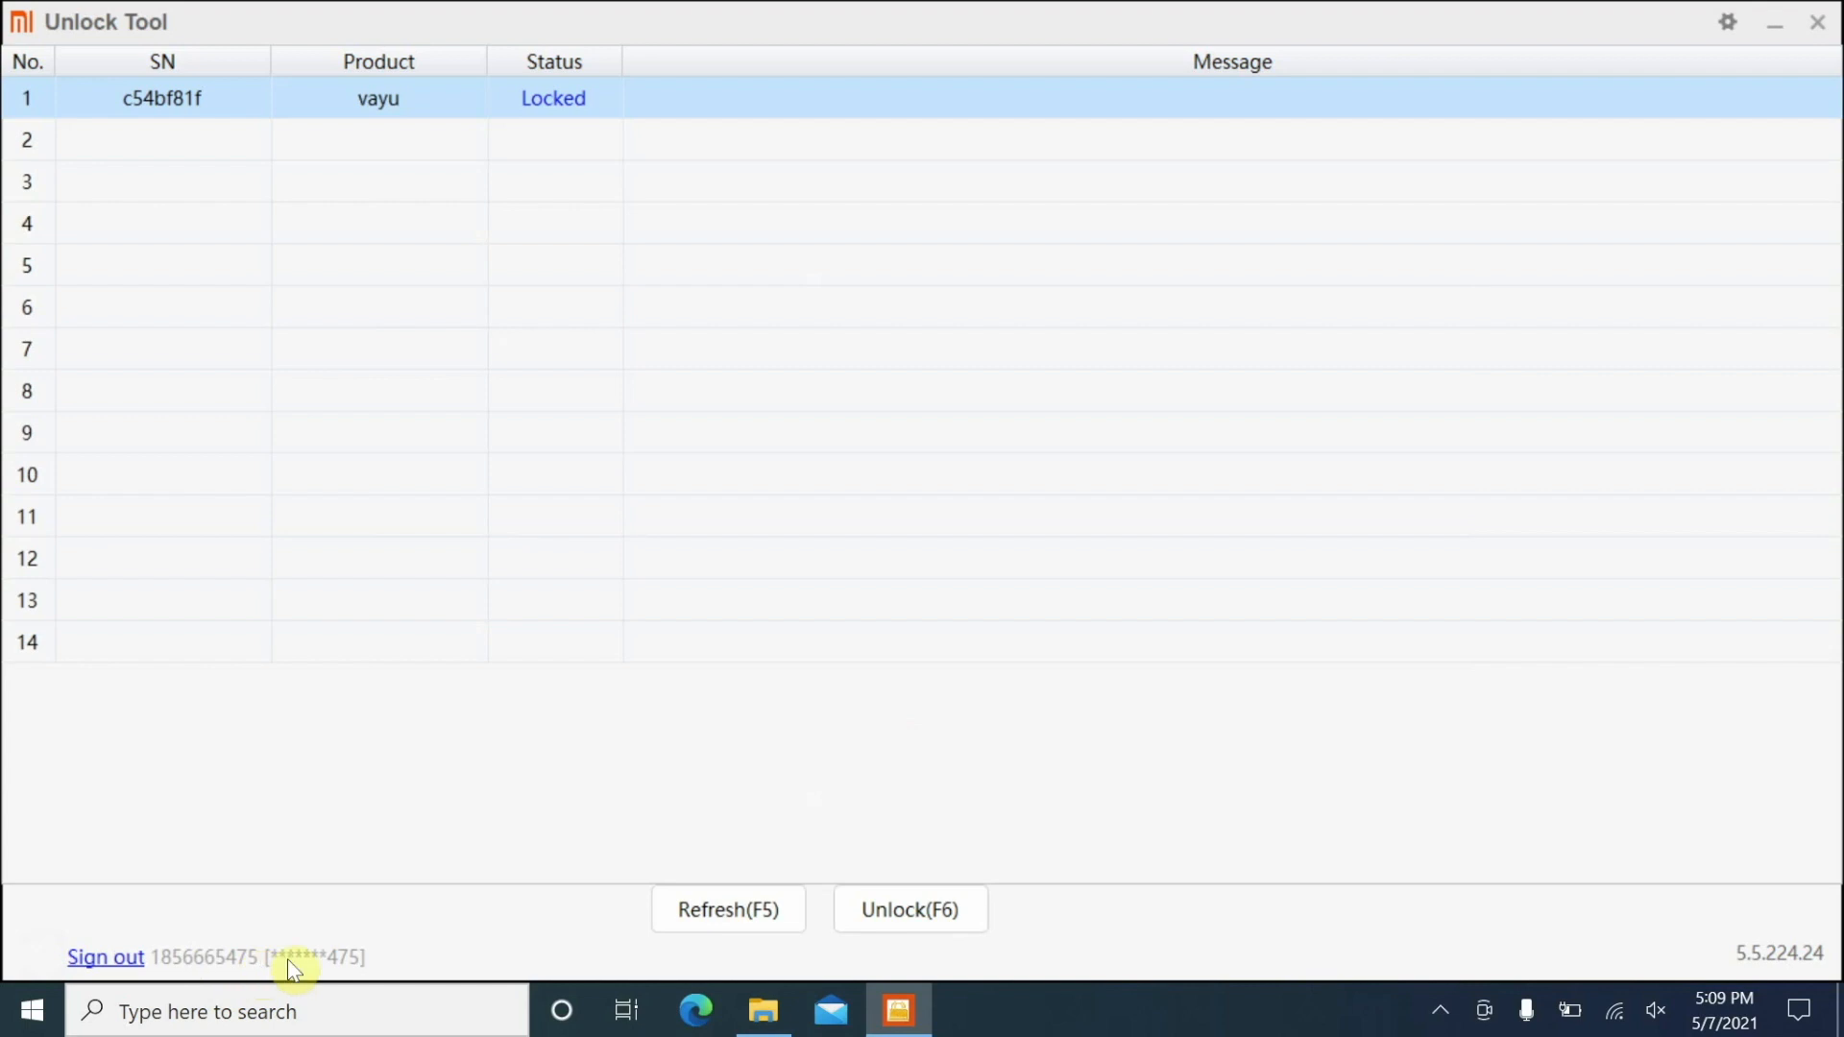
pyautogui.moveTo(202, 970)
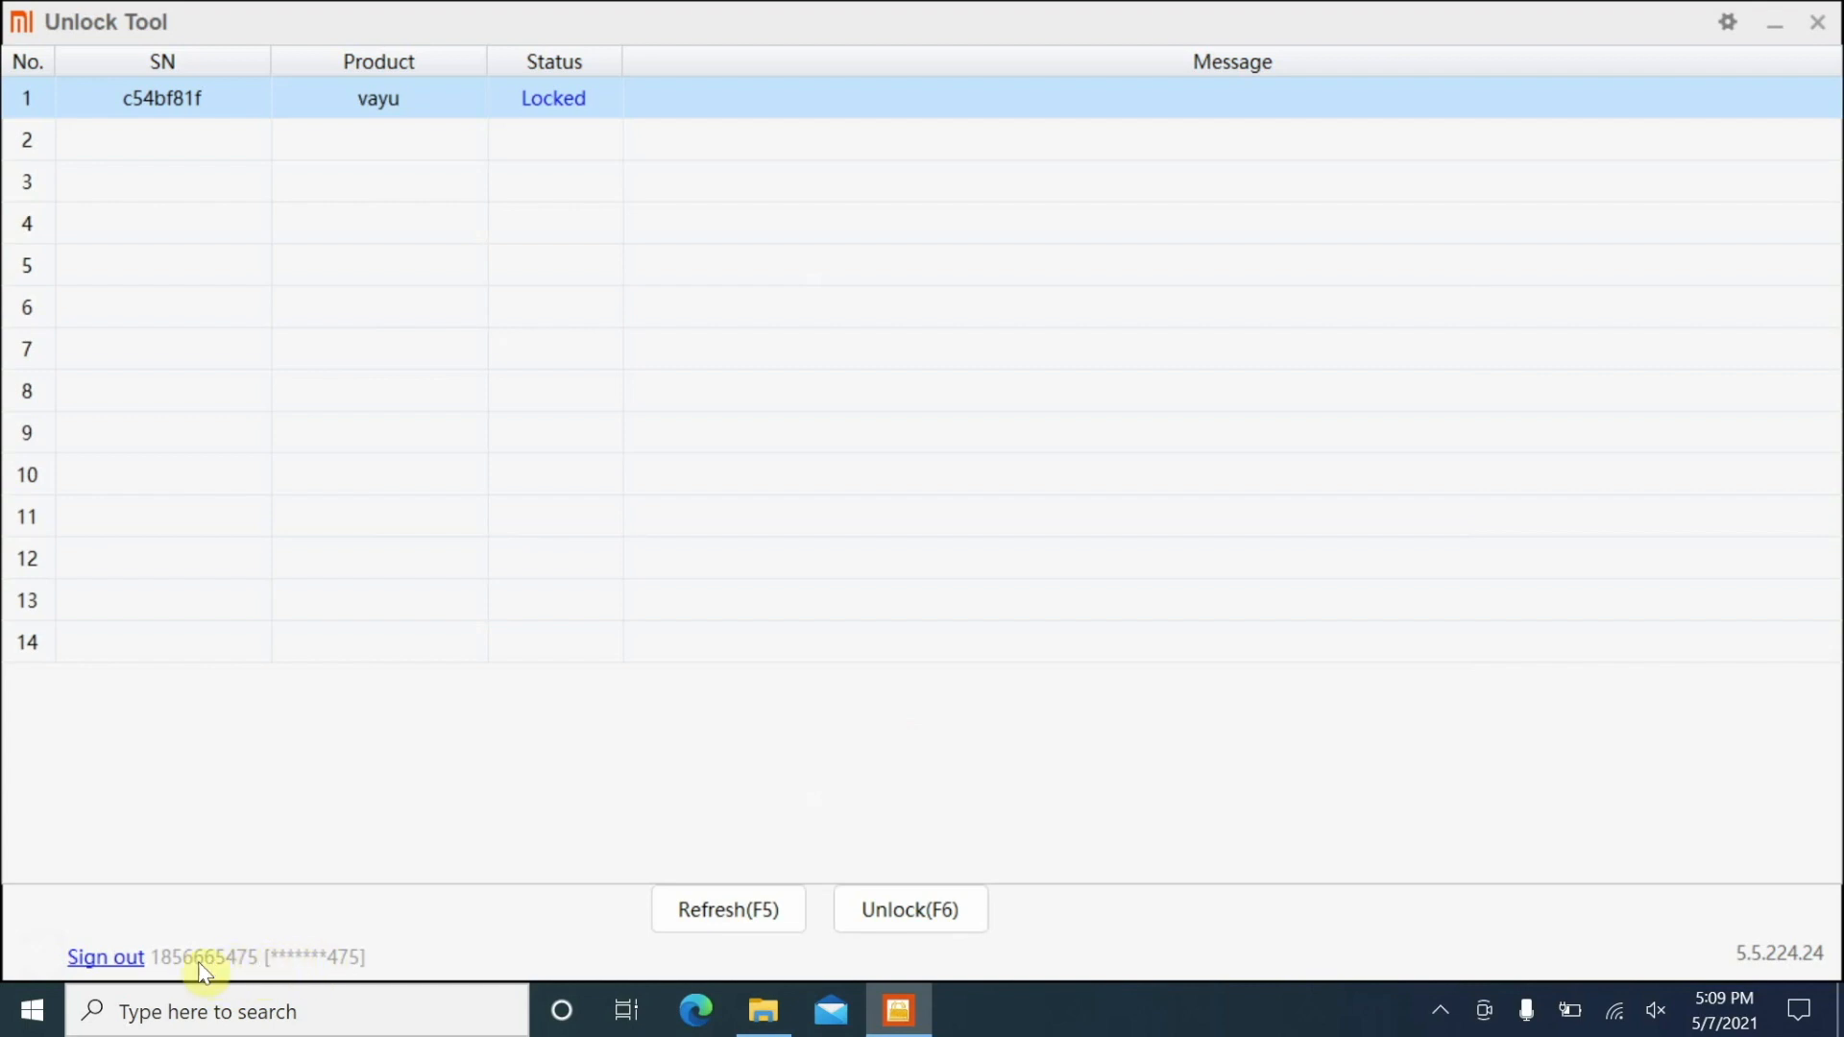
pyautogui.moveTo(271, 968)
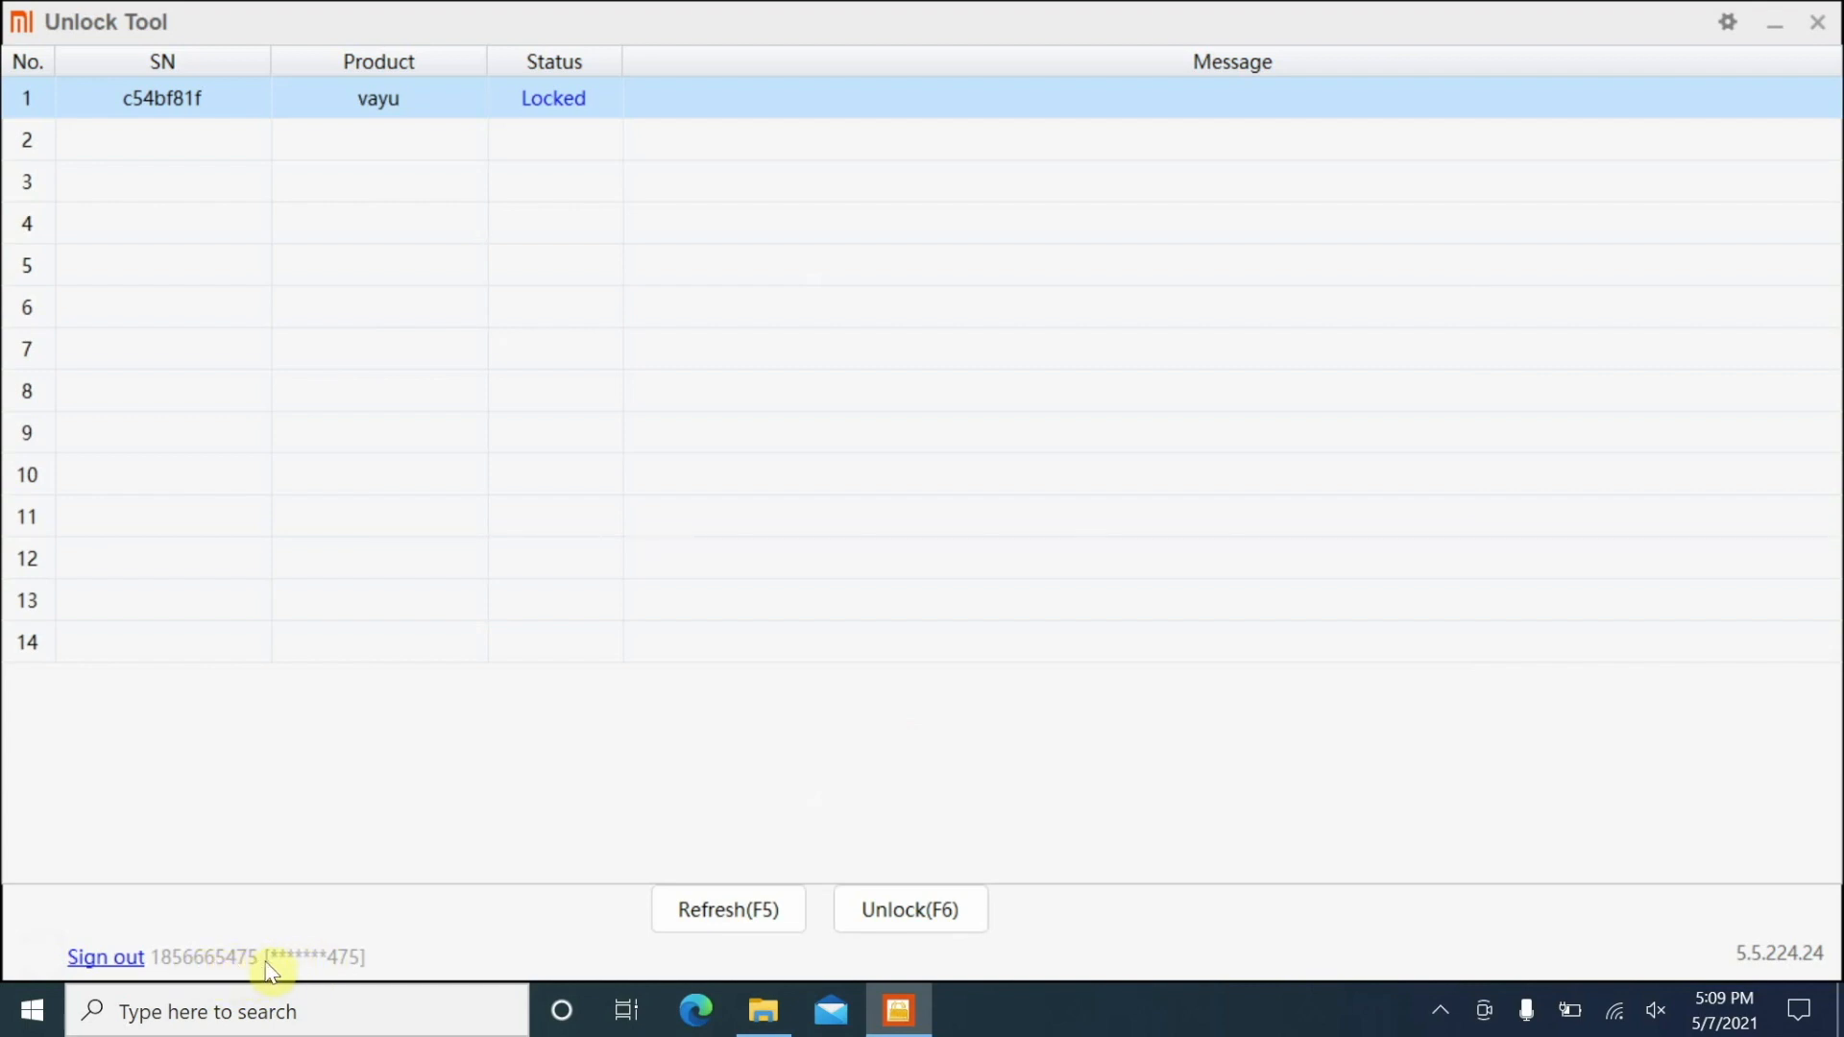
pyautogui.moveTo(423, 922)
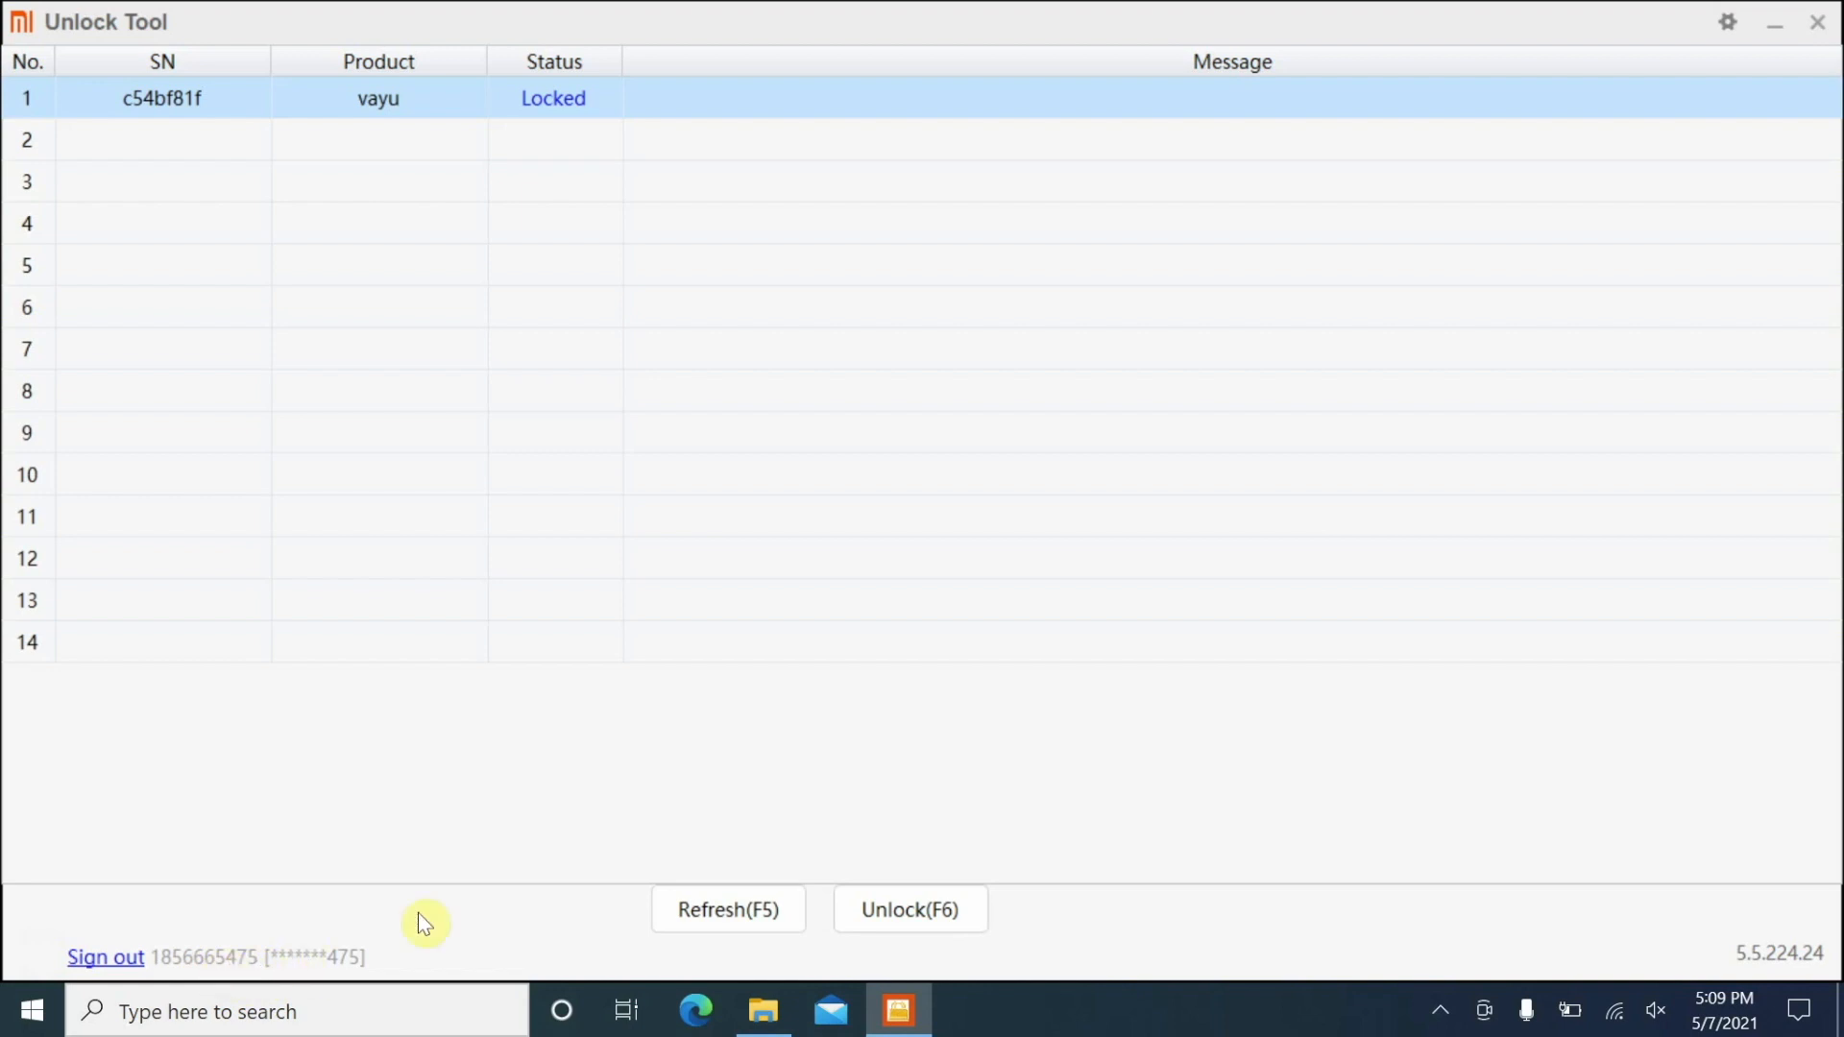
pyautogui.moveTo(886, 707)
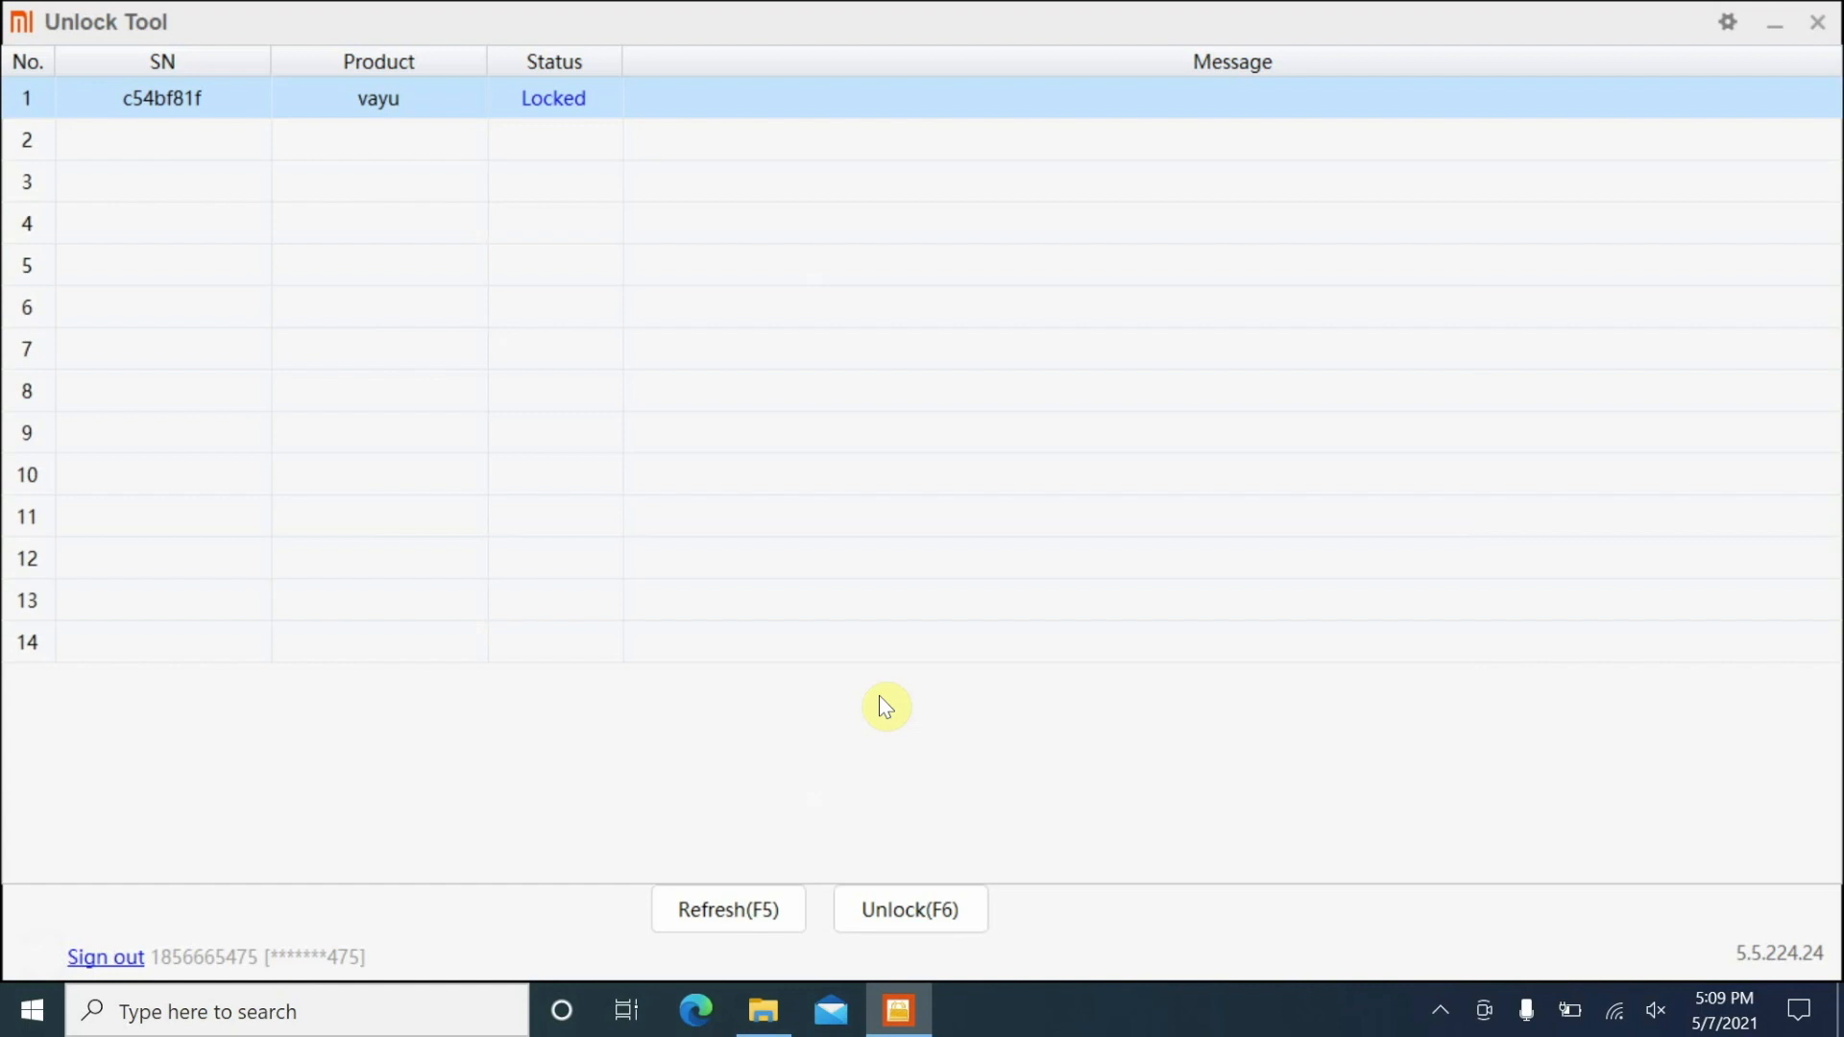
pyautogui.moveTo(257, 972)
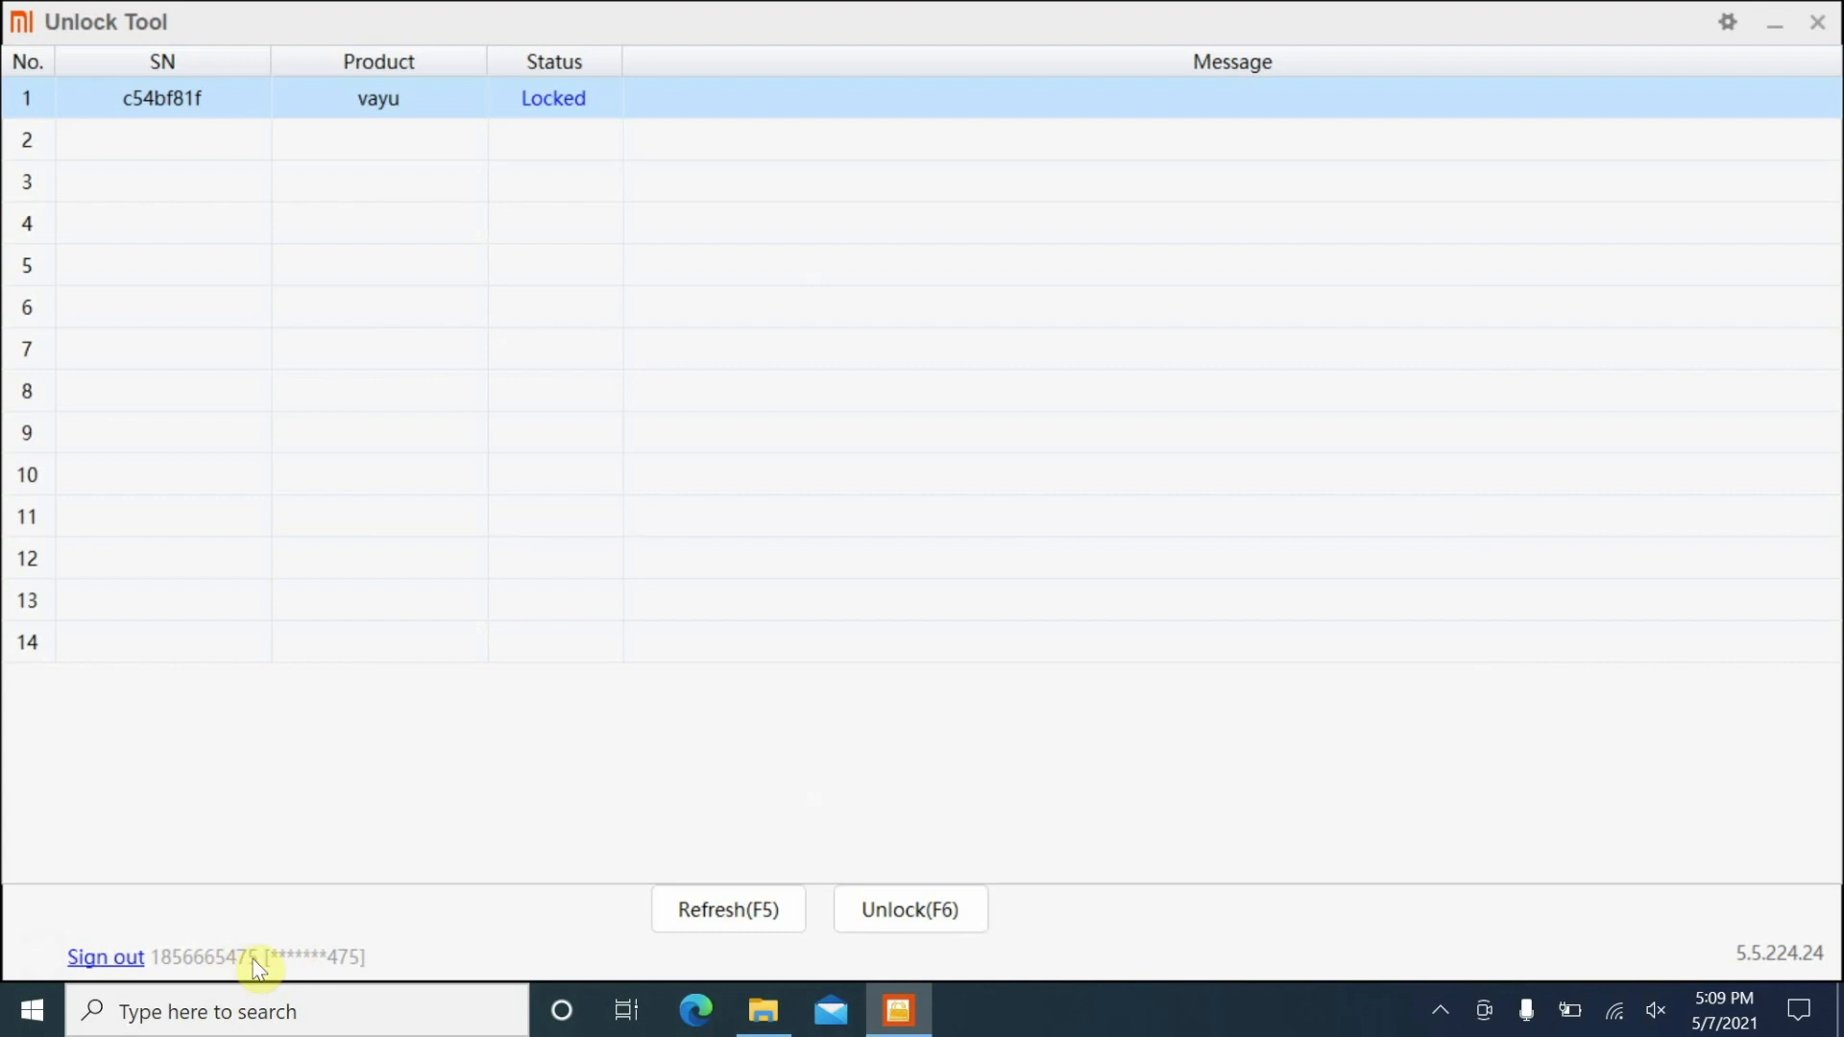
pyautogui.moveTo(227, 975)
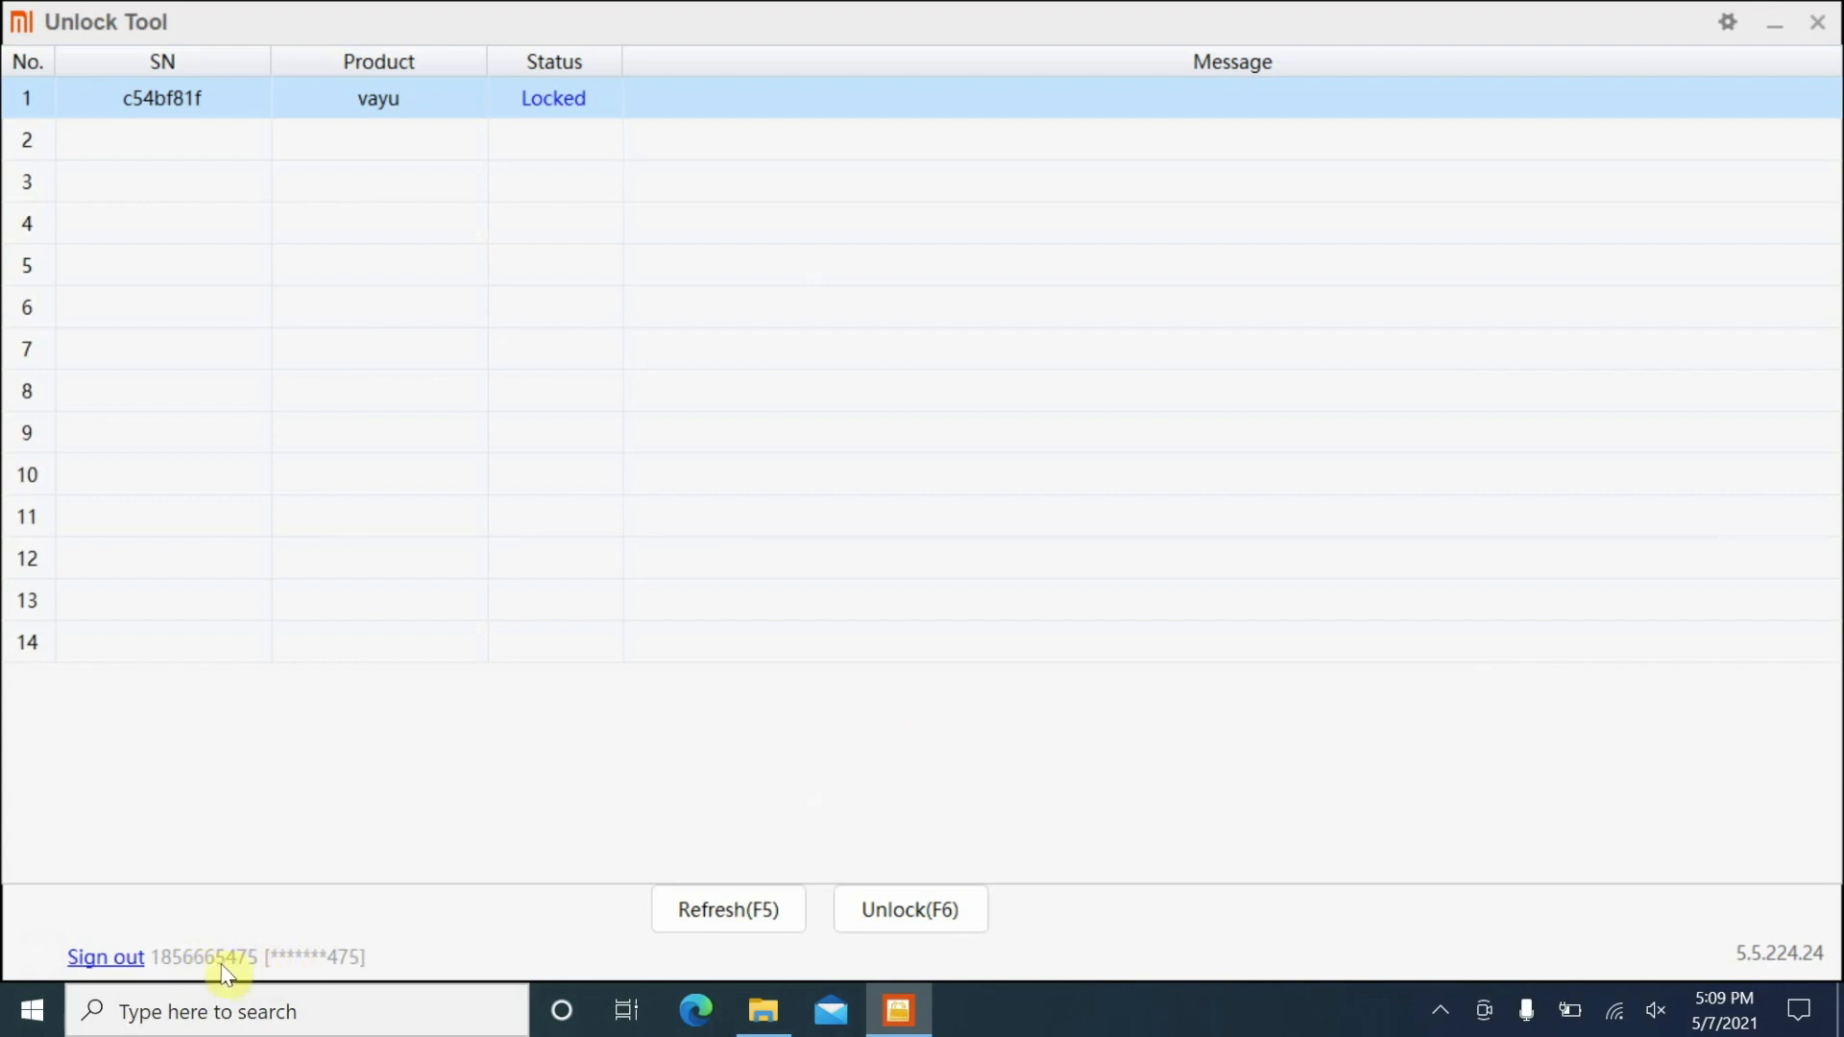
pyautogui.moveTo(244, 975)
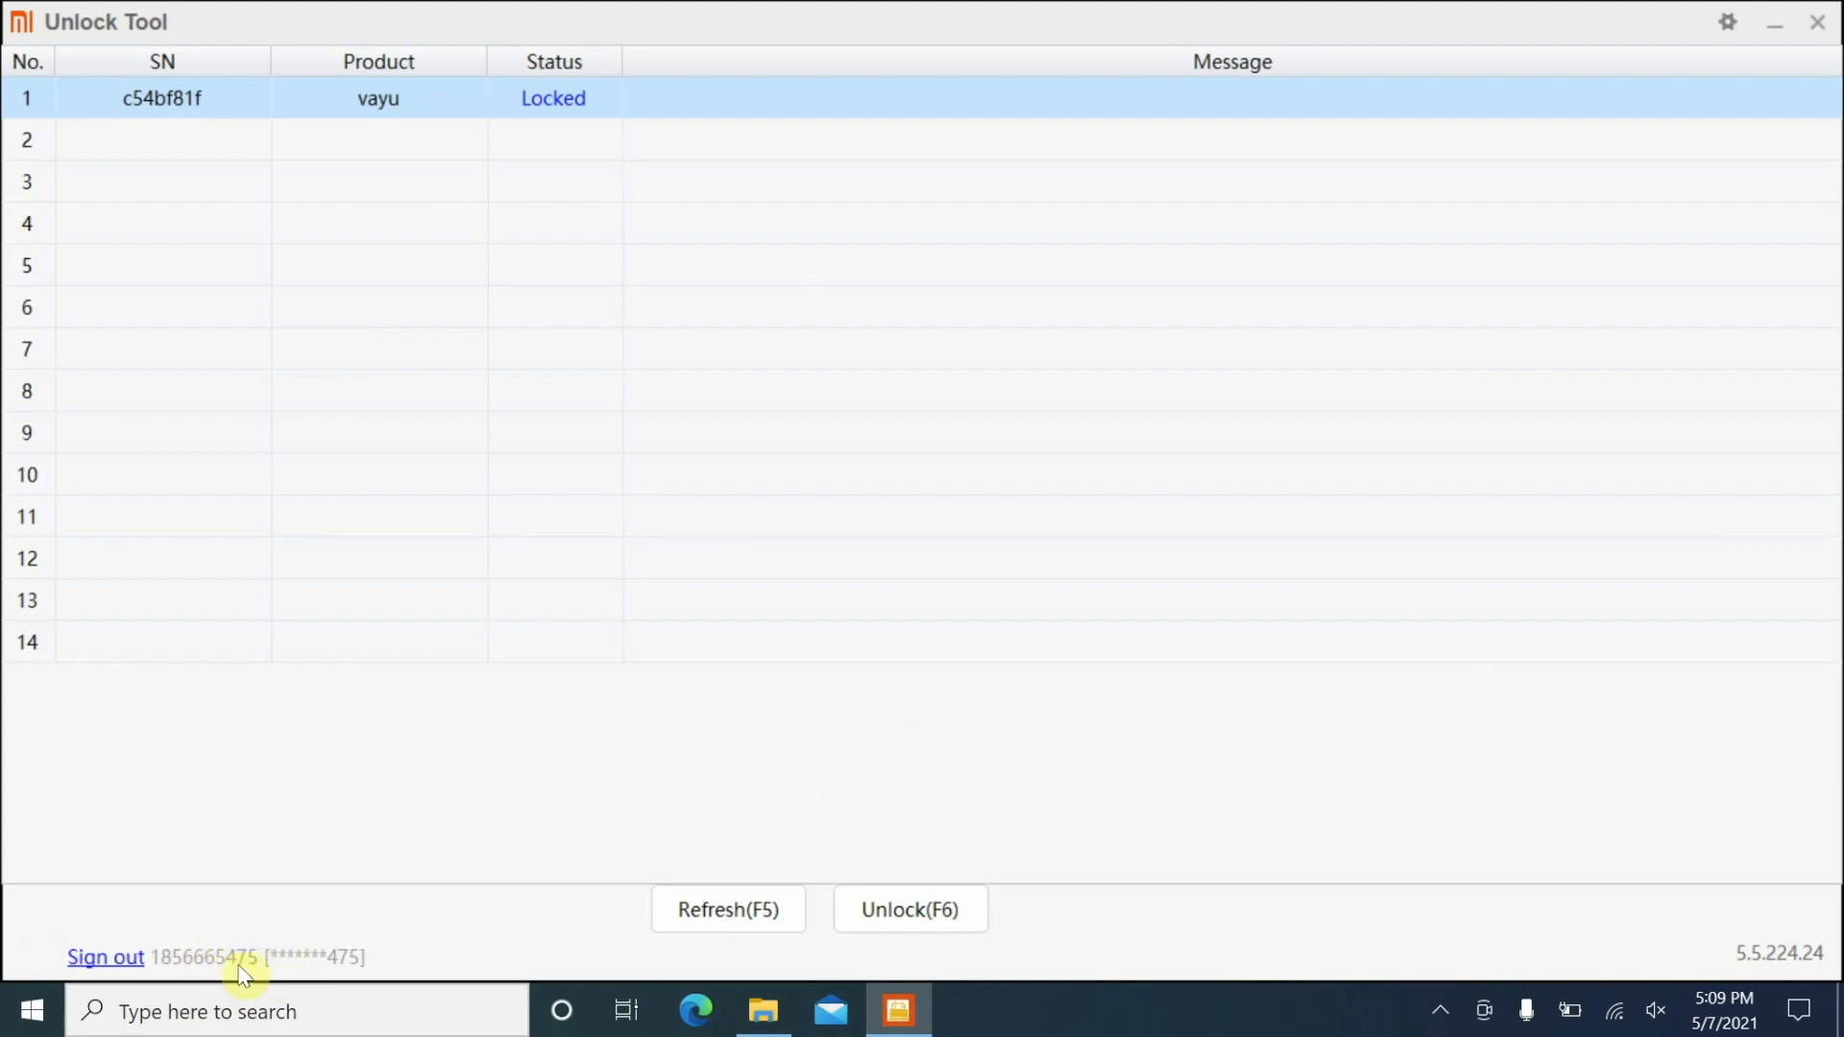
pyautogui.moveTo(886, 707)
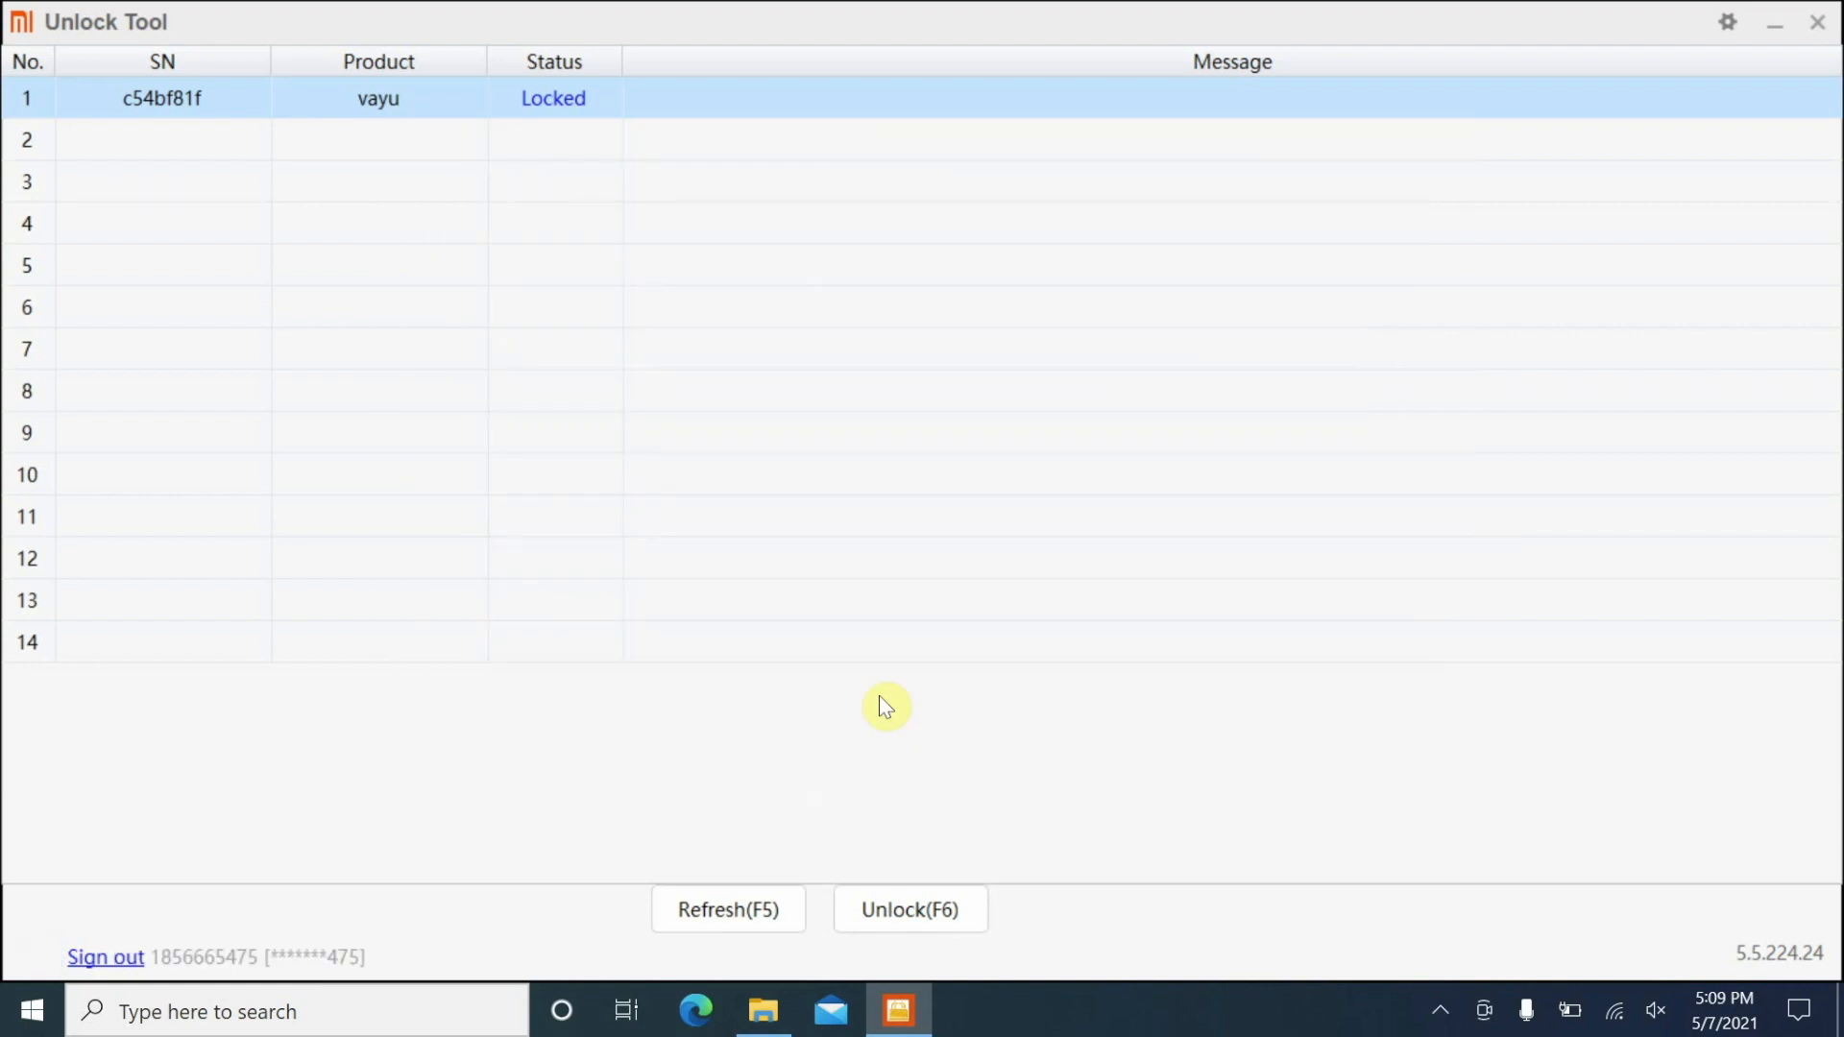
pyautogui.moveTo(206, 1012)
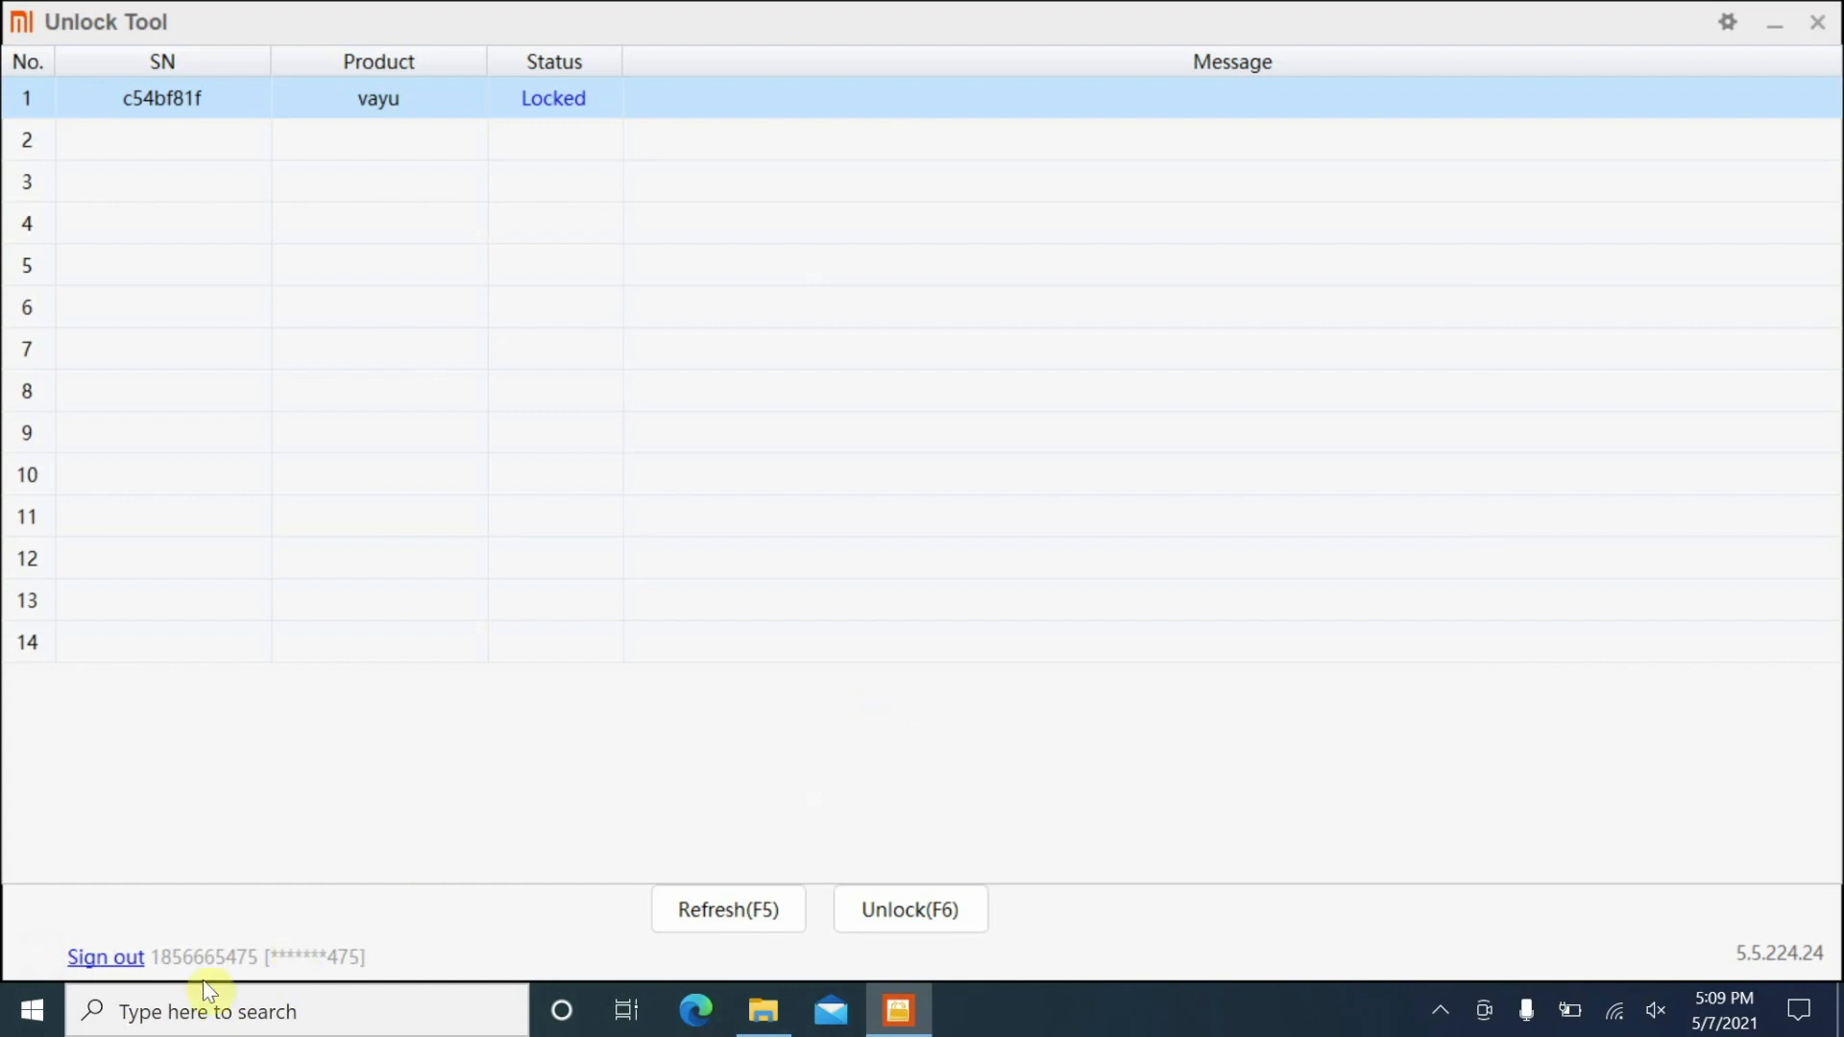
pyautogui.moveTo(321, 967)
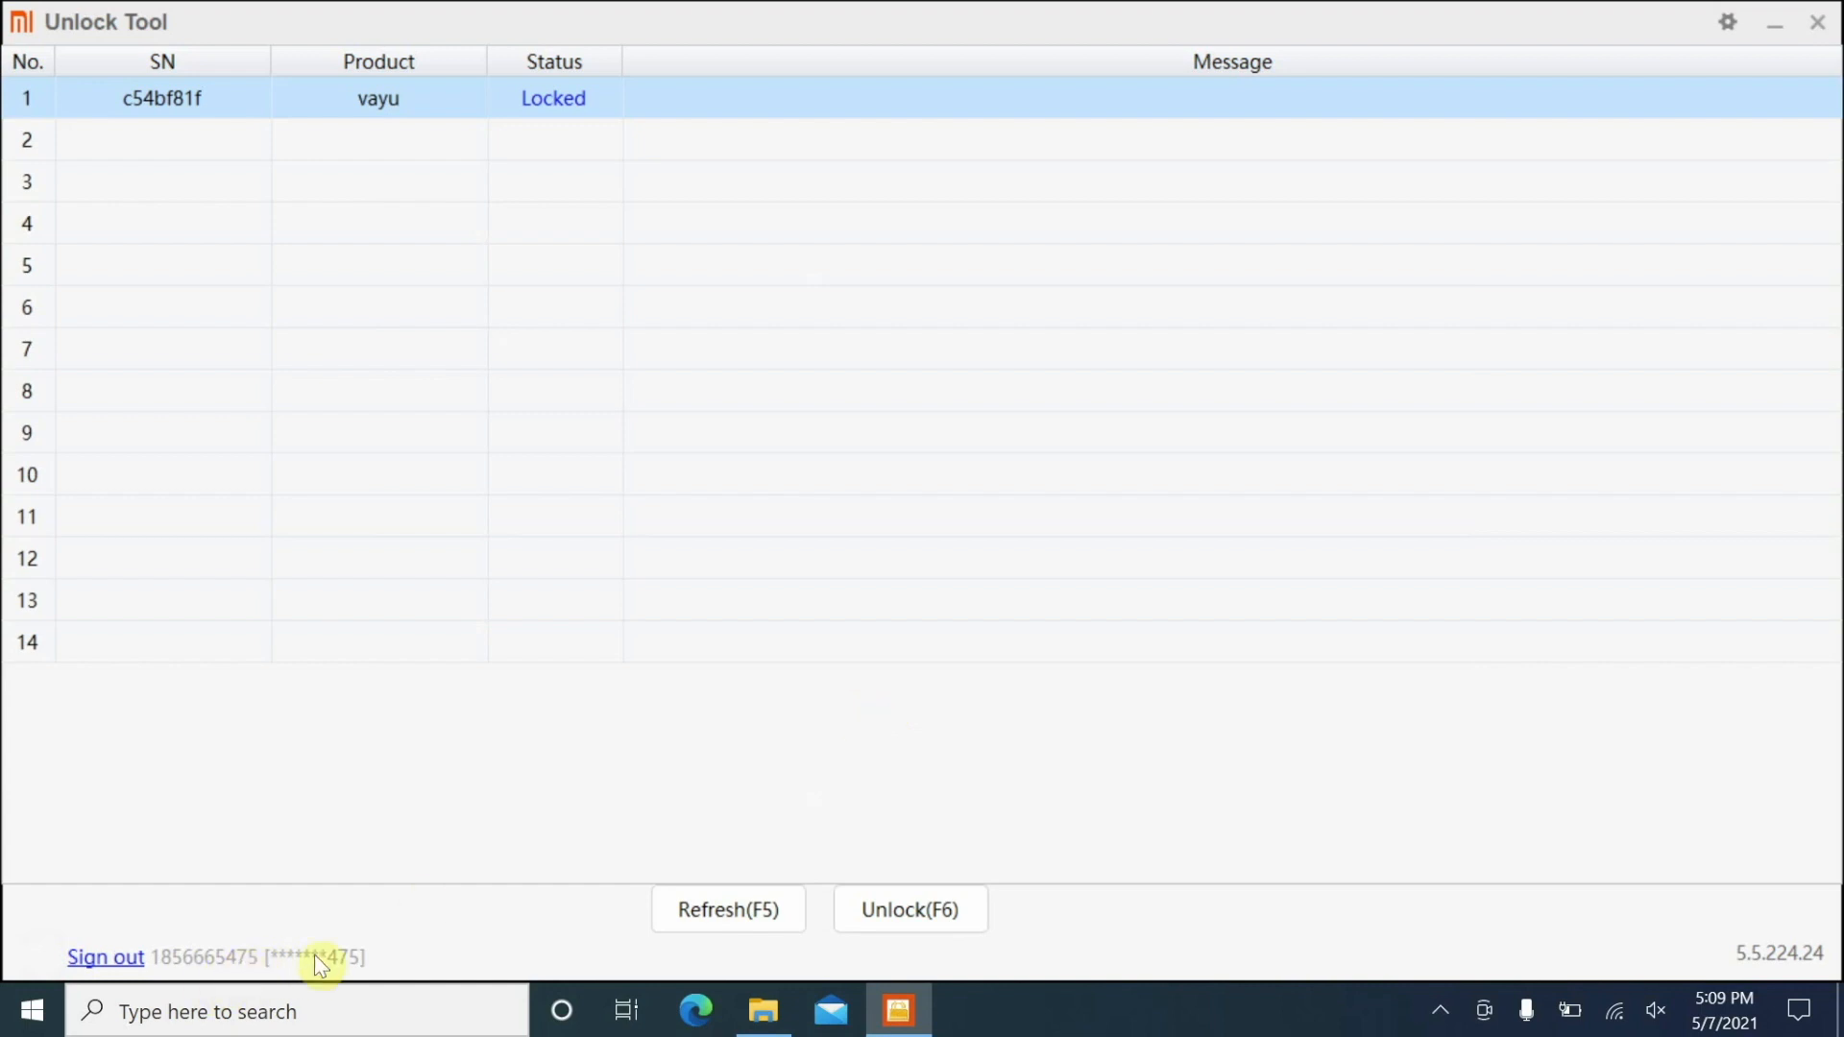
pyautogui.moveTo(273, 974)
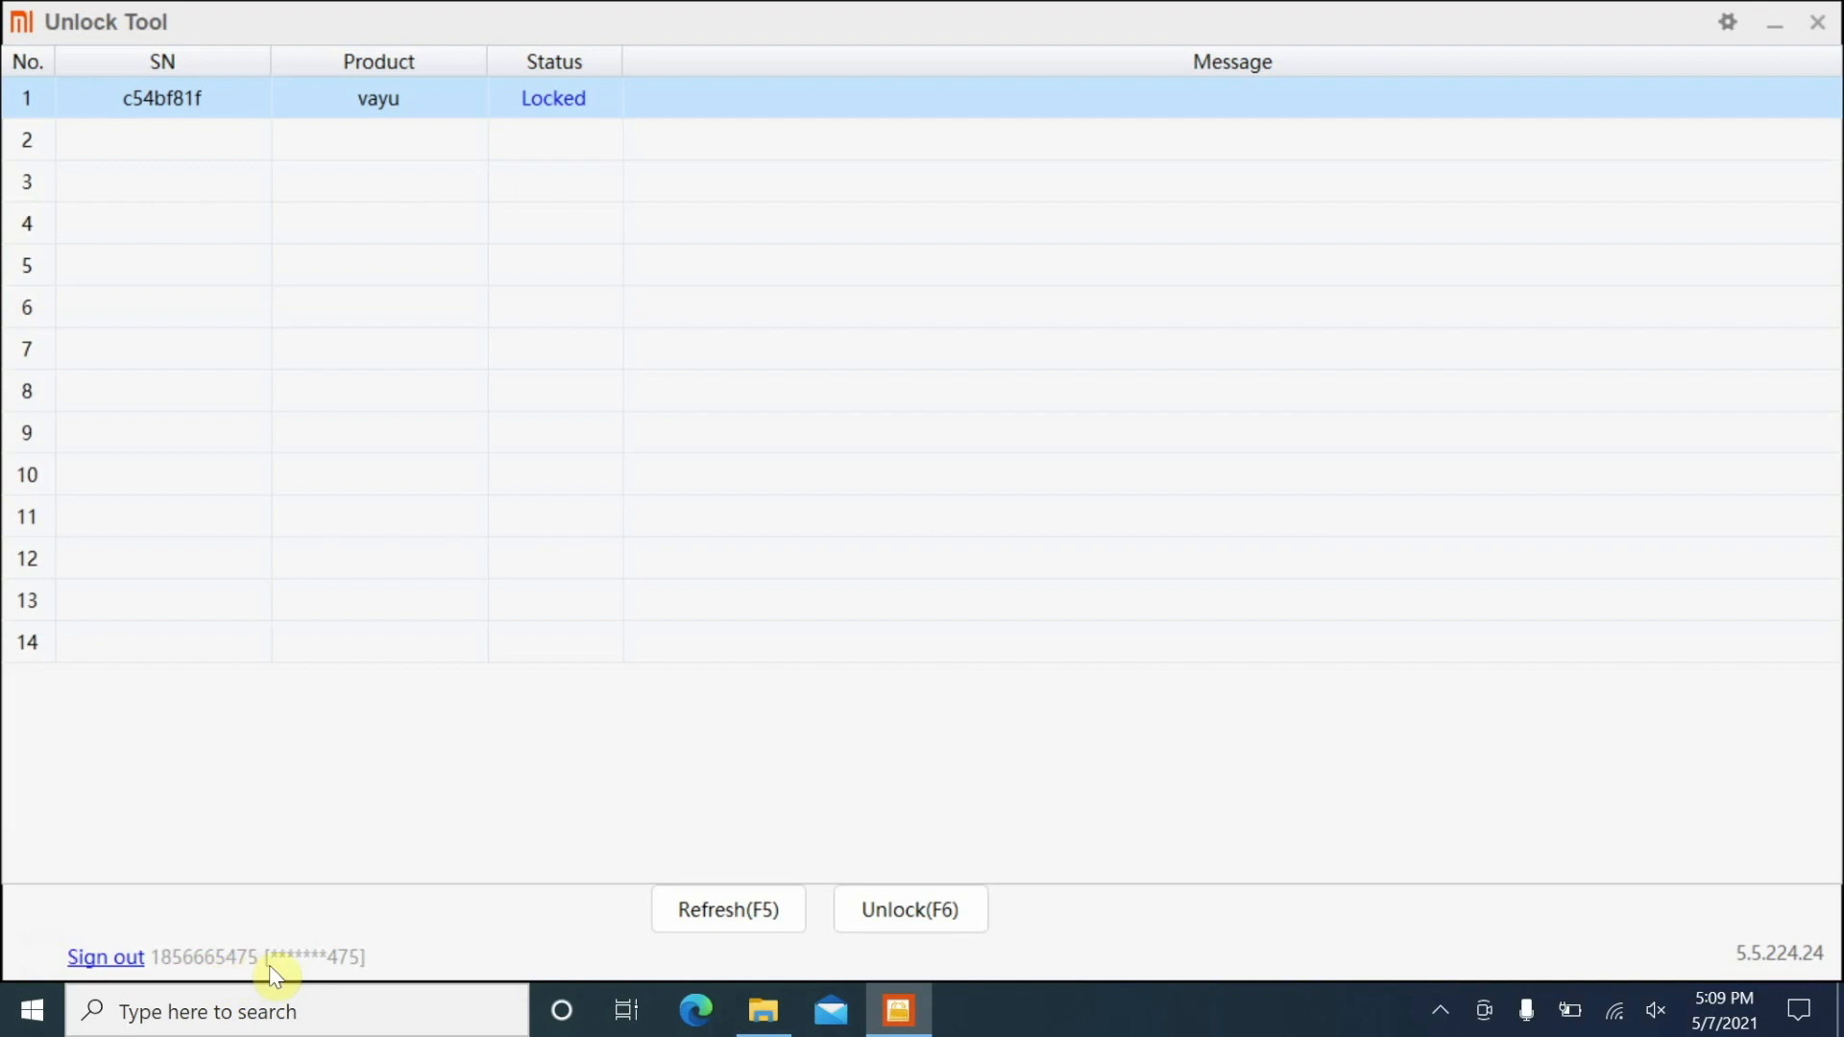
pyautogui.moveTo(206, 972)
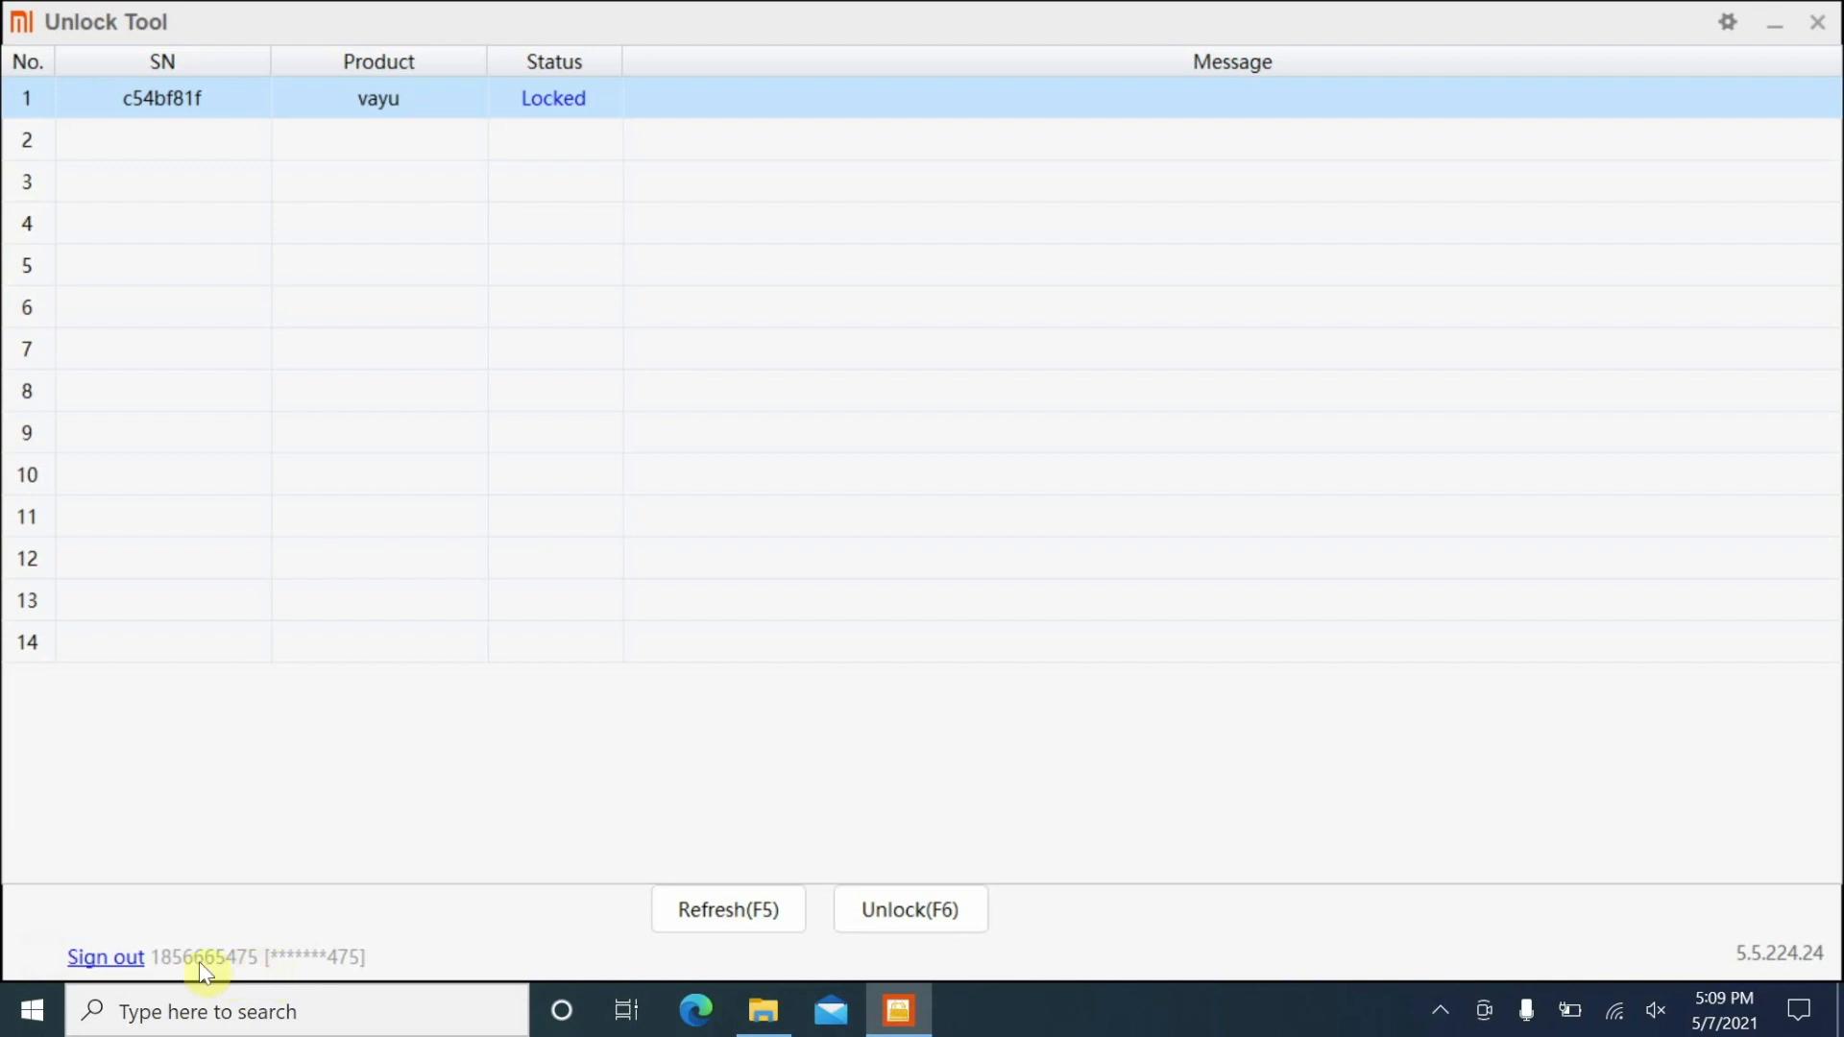
pyautogui.moveTo(759, 774)
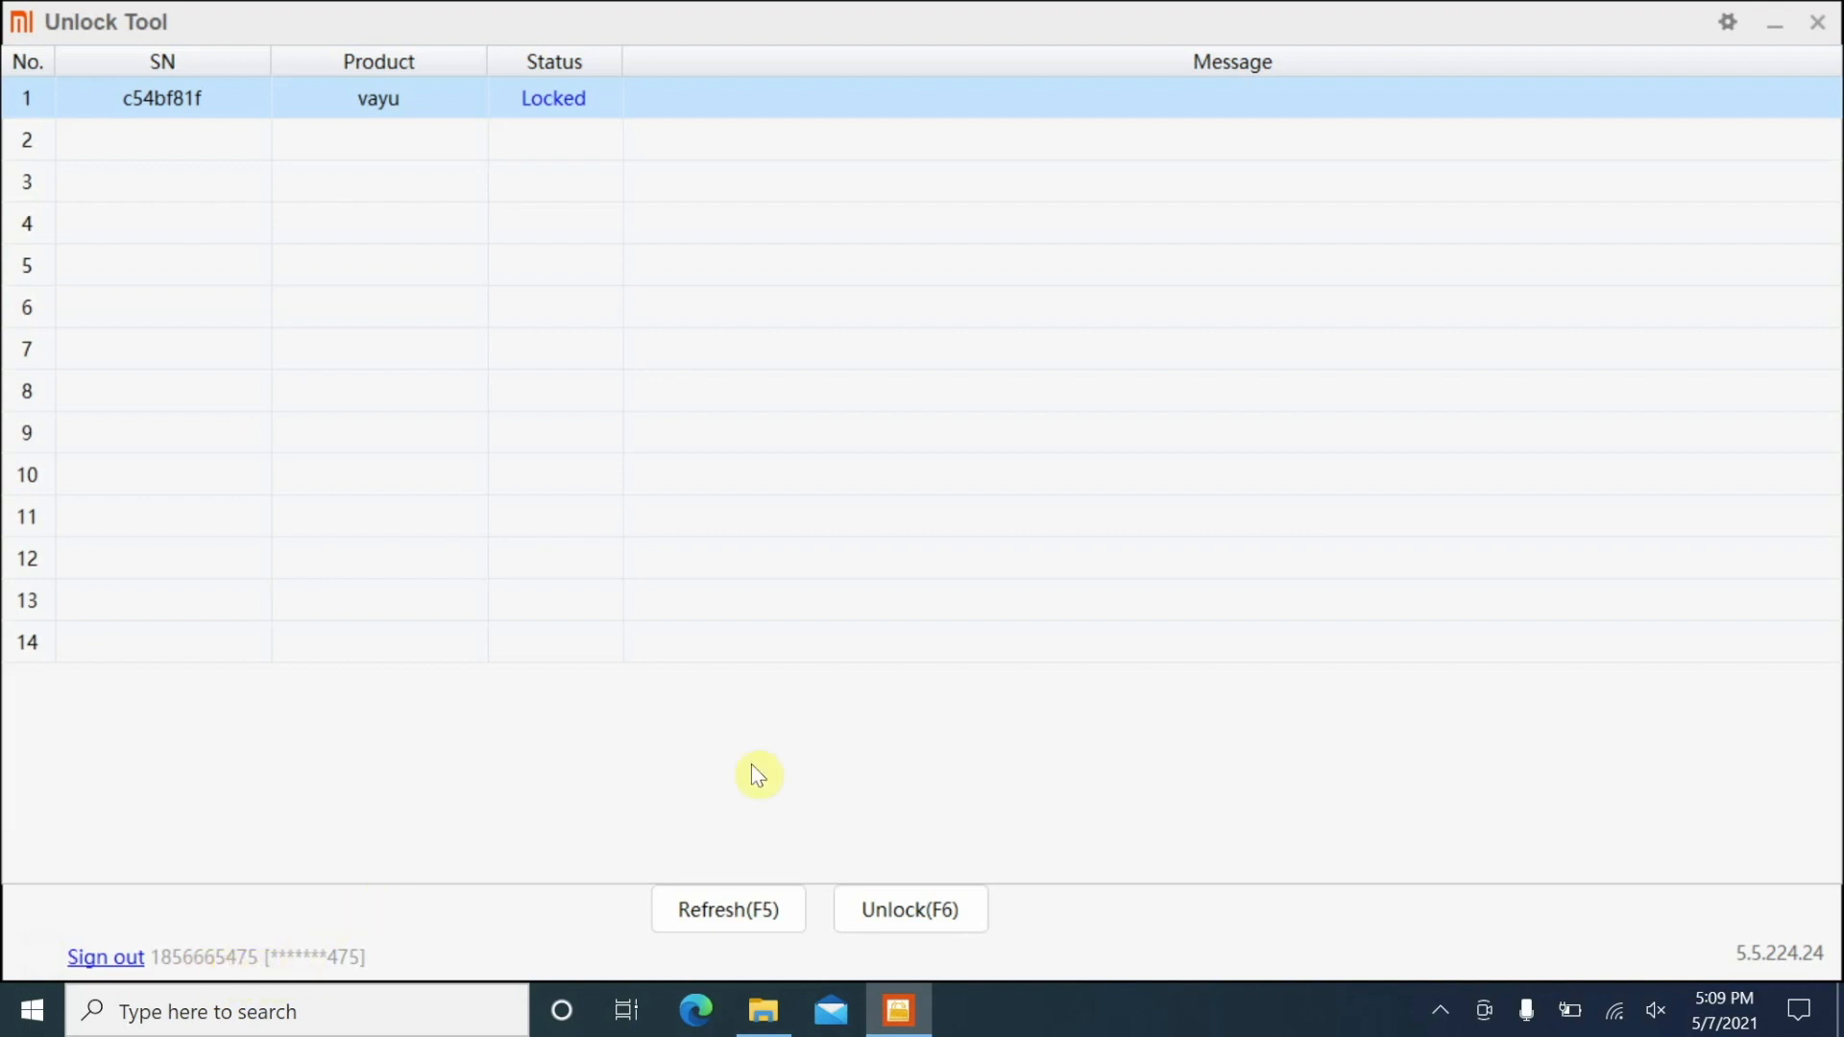
pyautogui.moveTo(940, 914)
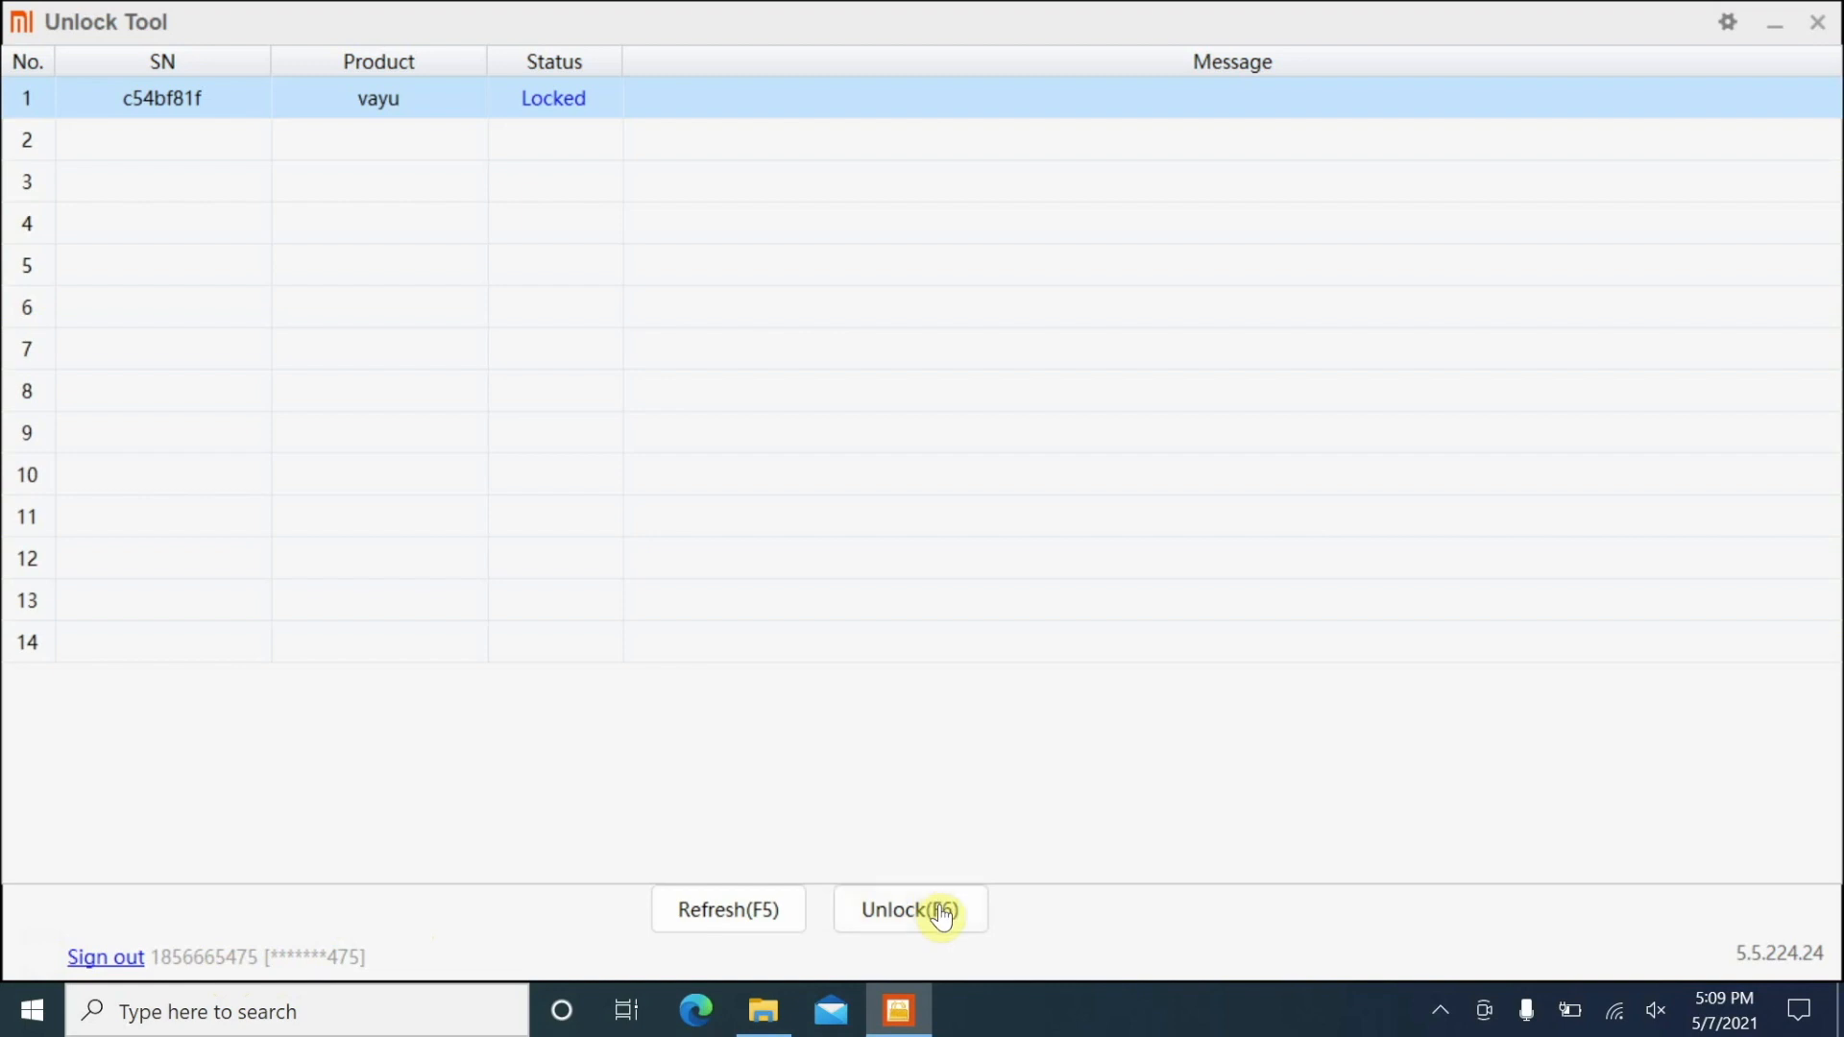
# Attempt Unlock(F6) on vayu; it is refused with a retry-after-167-hours message.
pyautogui.click(908, 908)
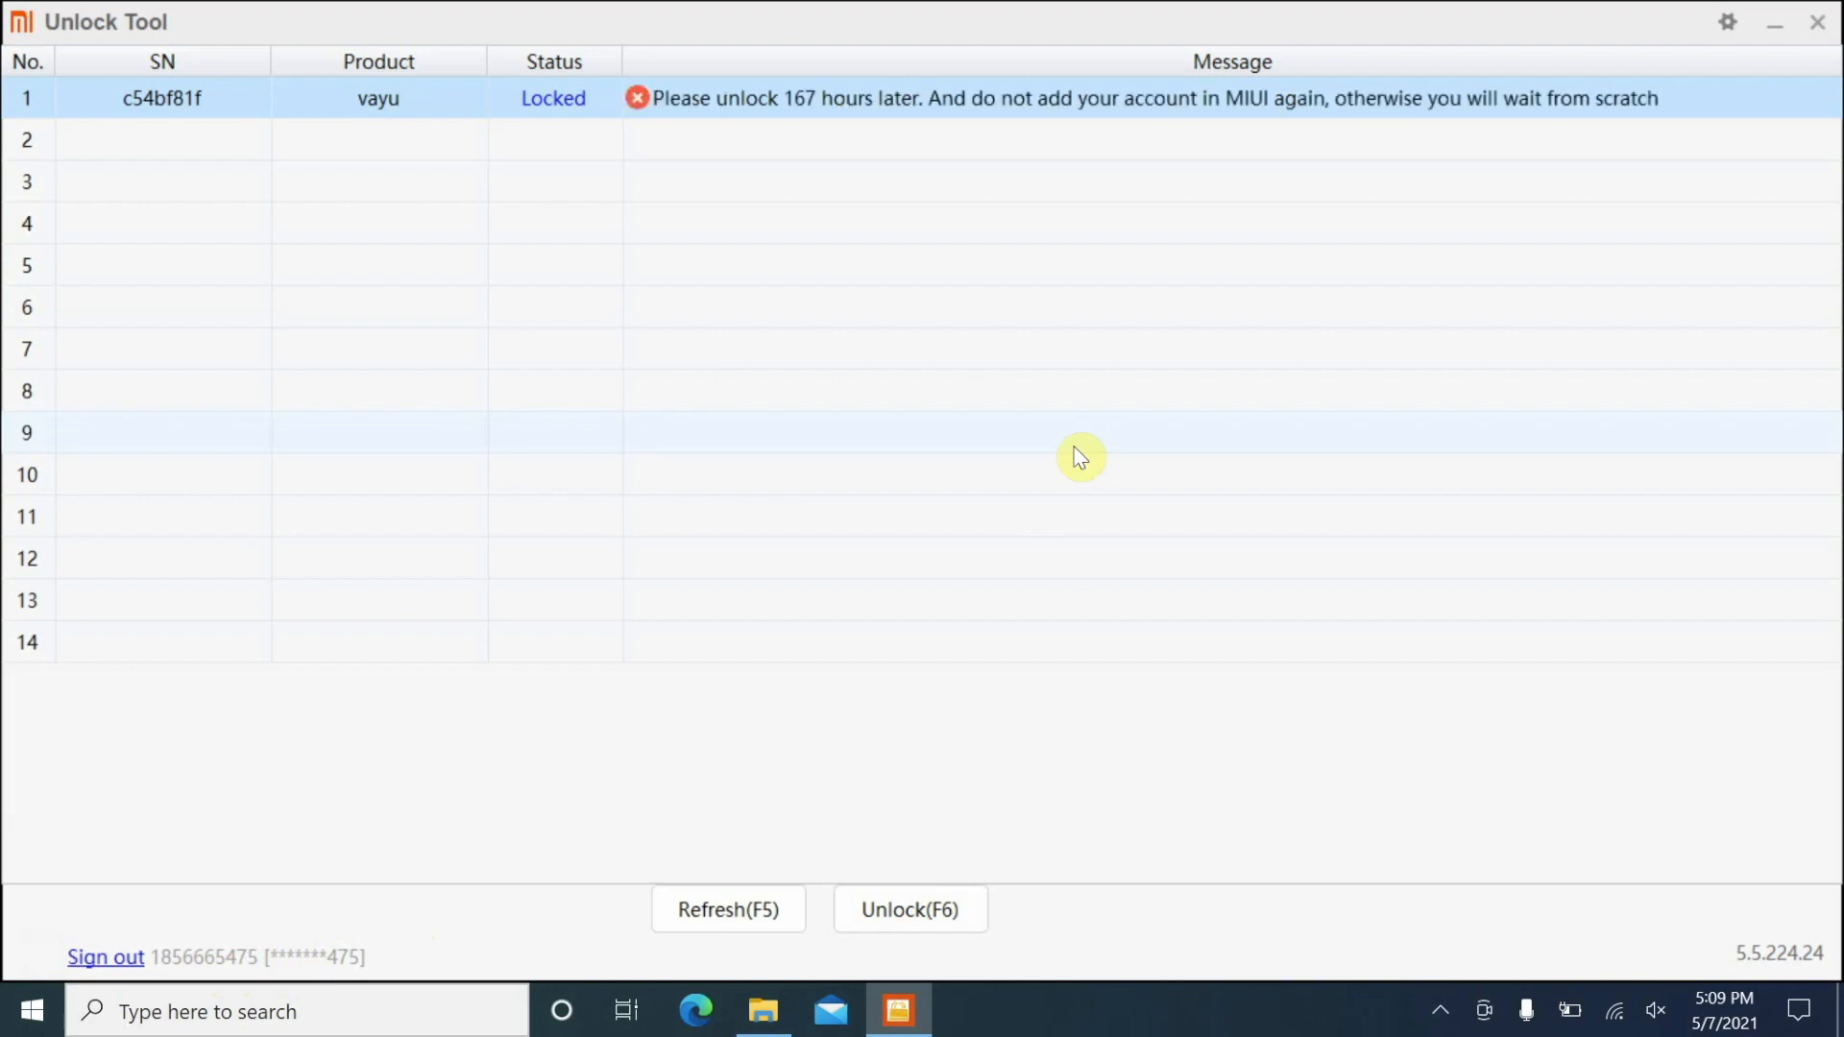
pyautogui.moveTo(1029, 111)
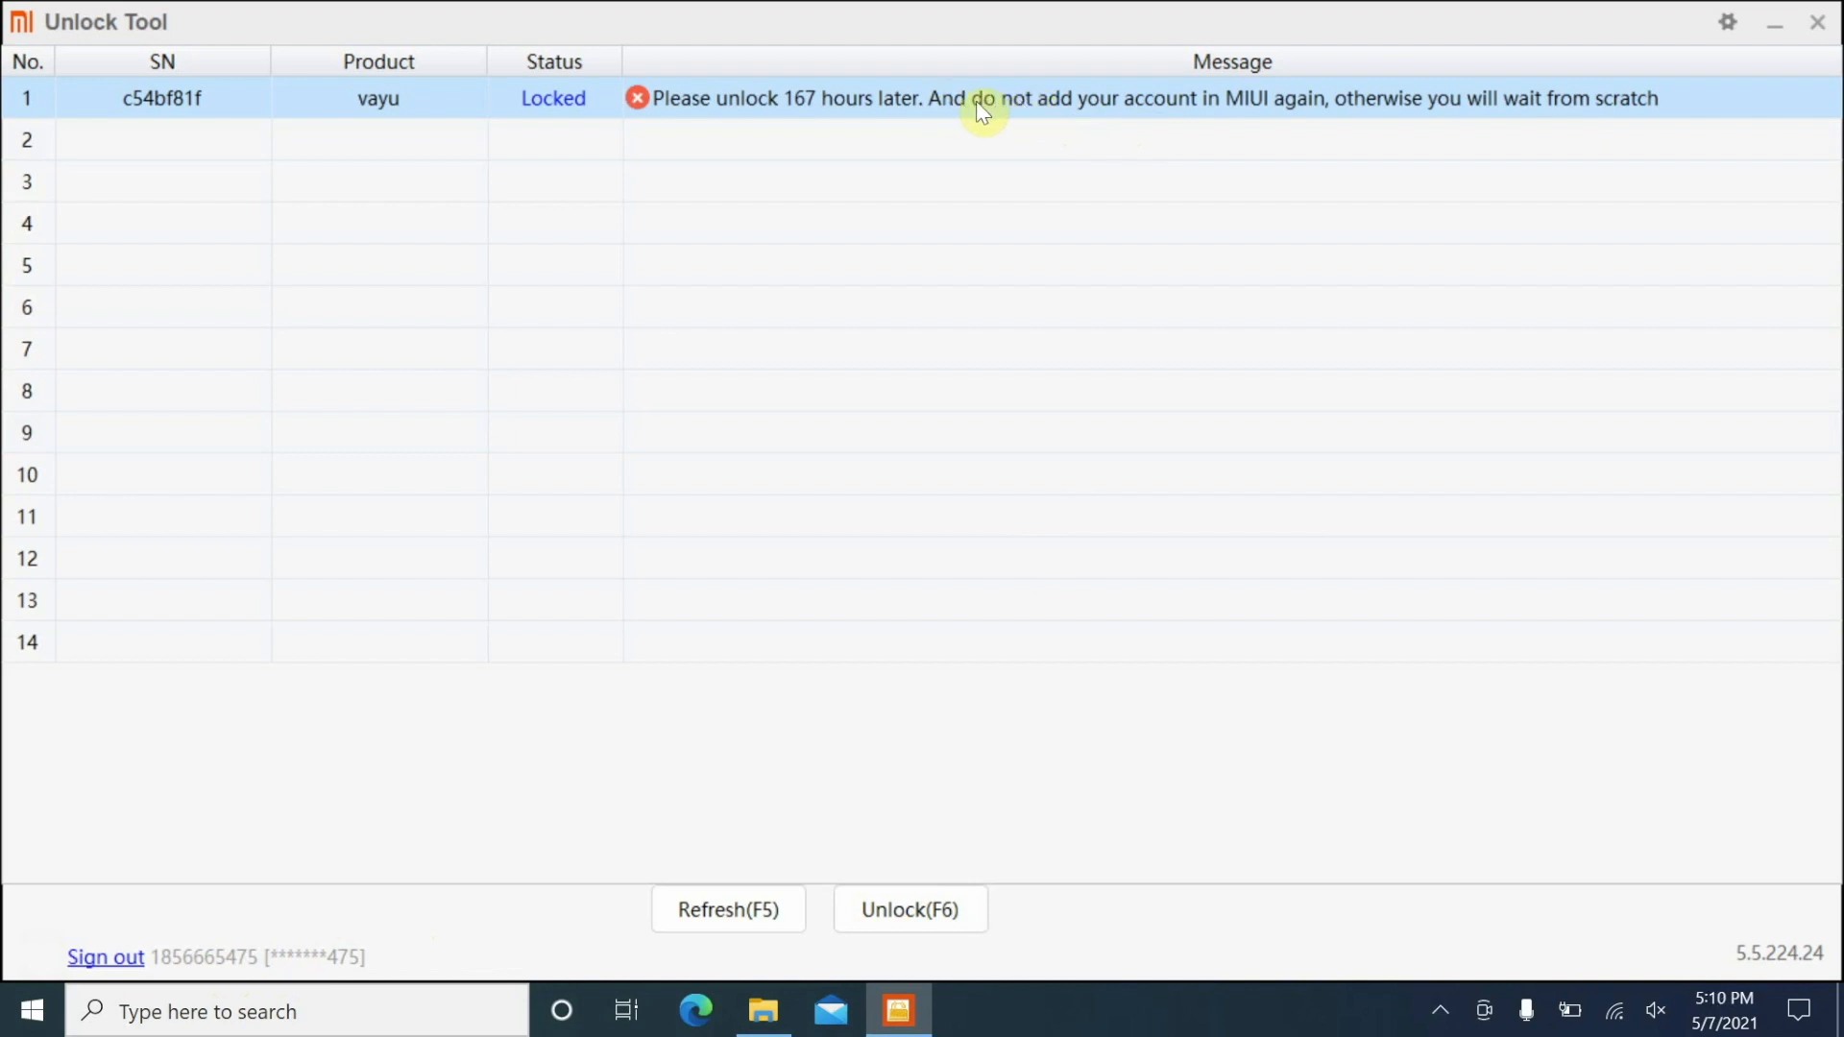
pyautogui.moveTo(905, 114)
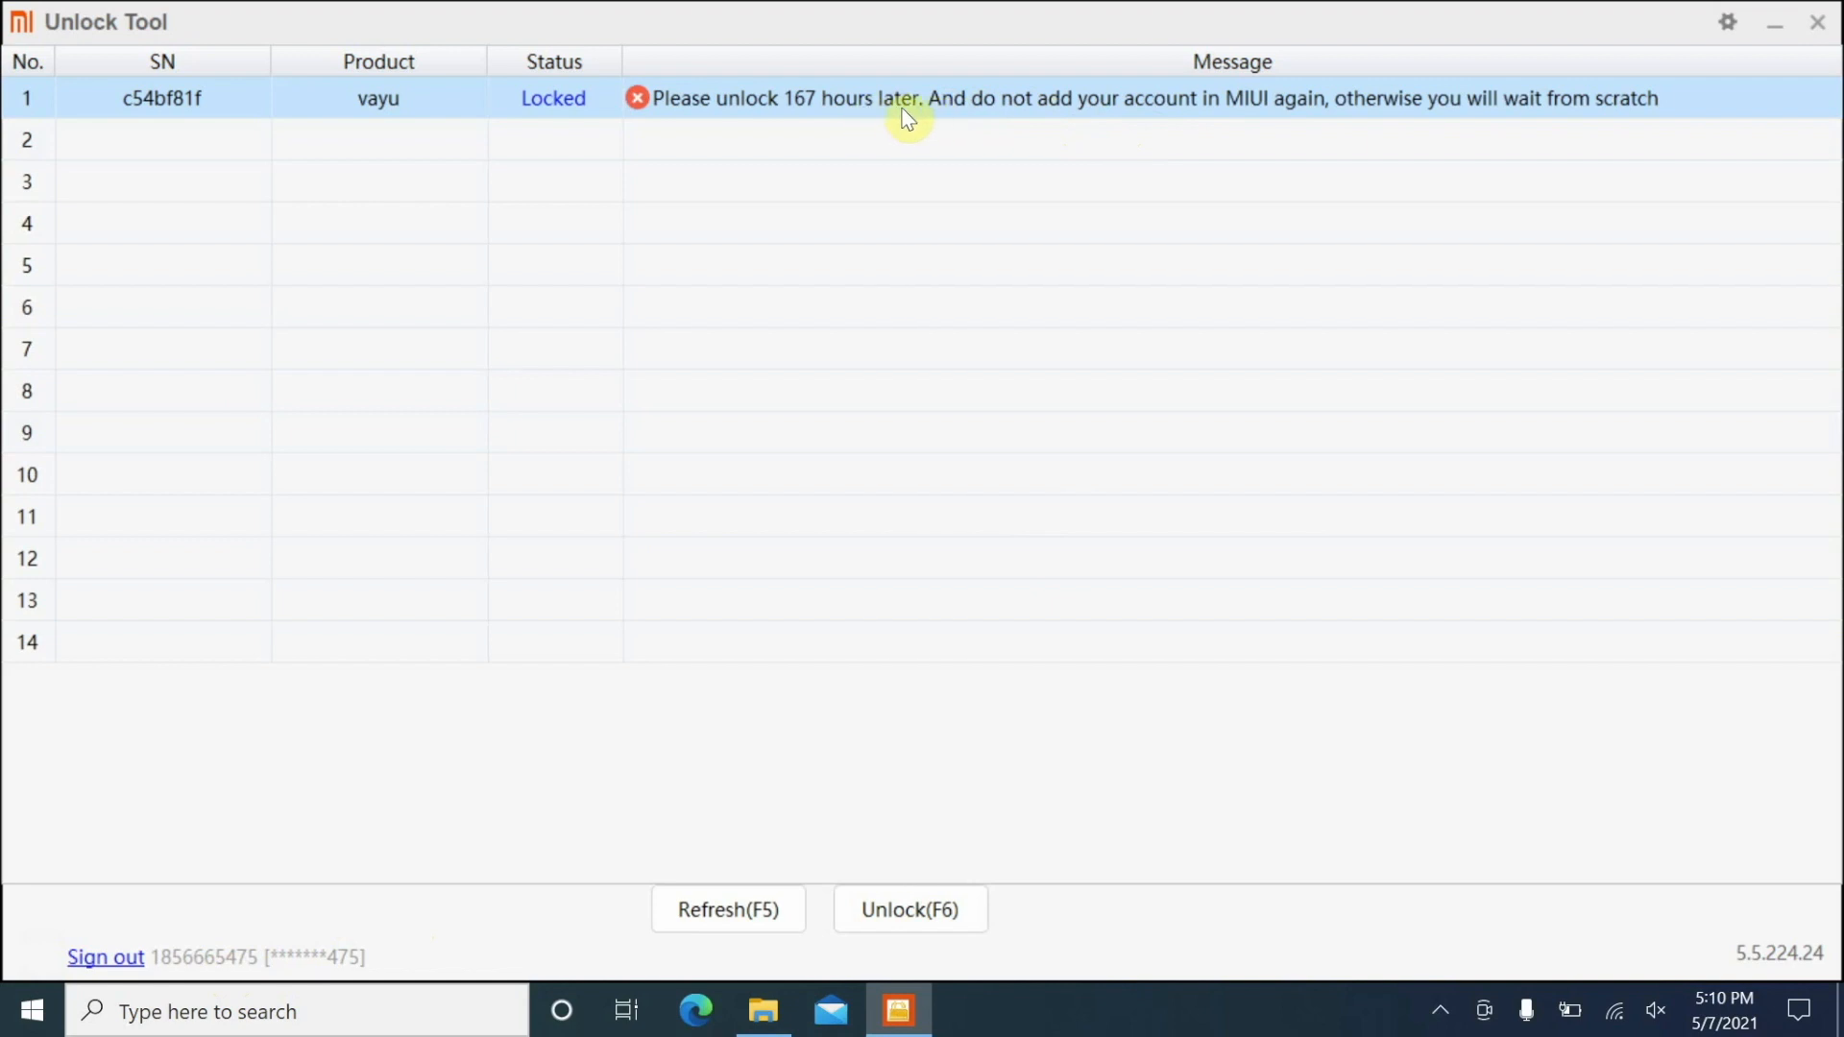
pyautogui.moveTo(920, 107)
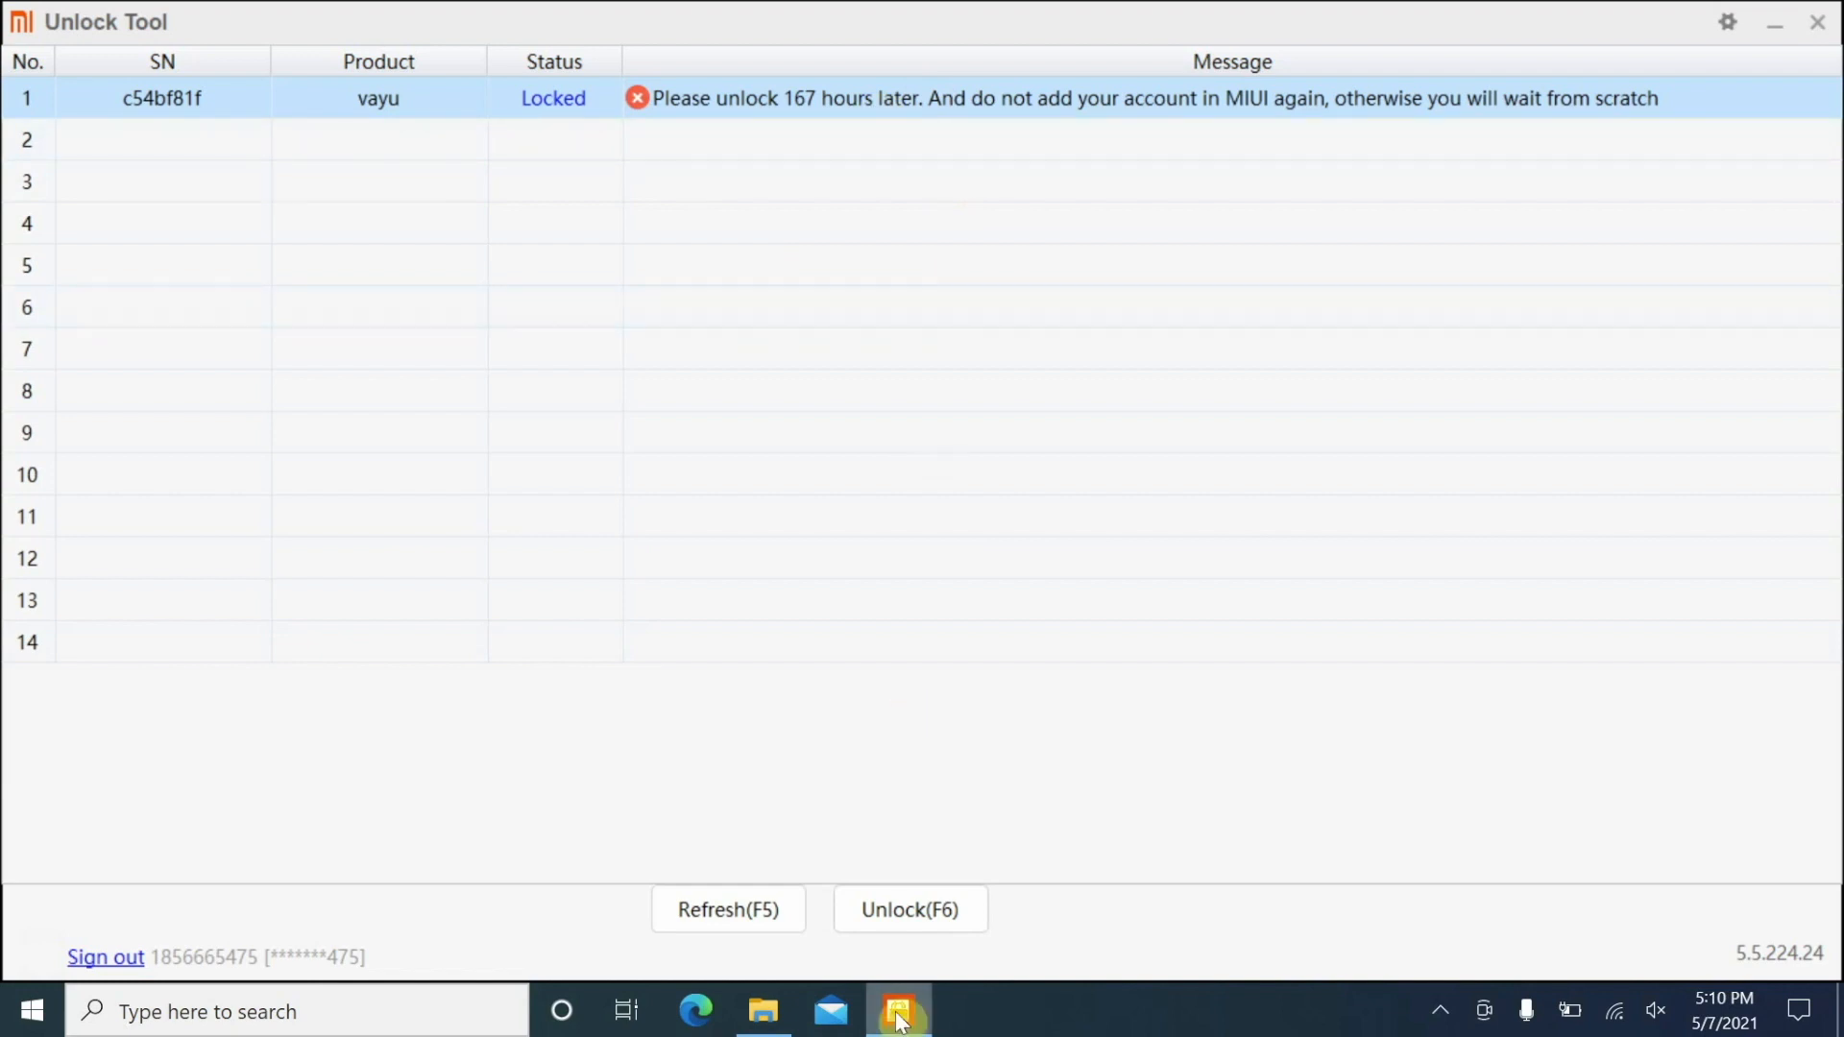
pyautogui.moveTo(1369, 565)
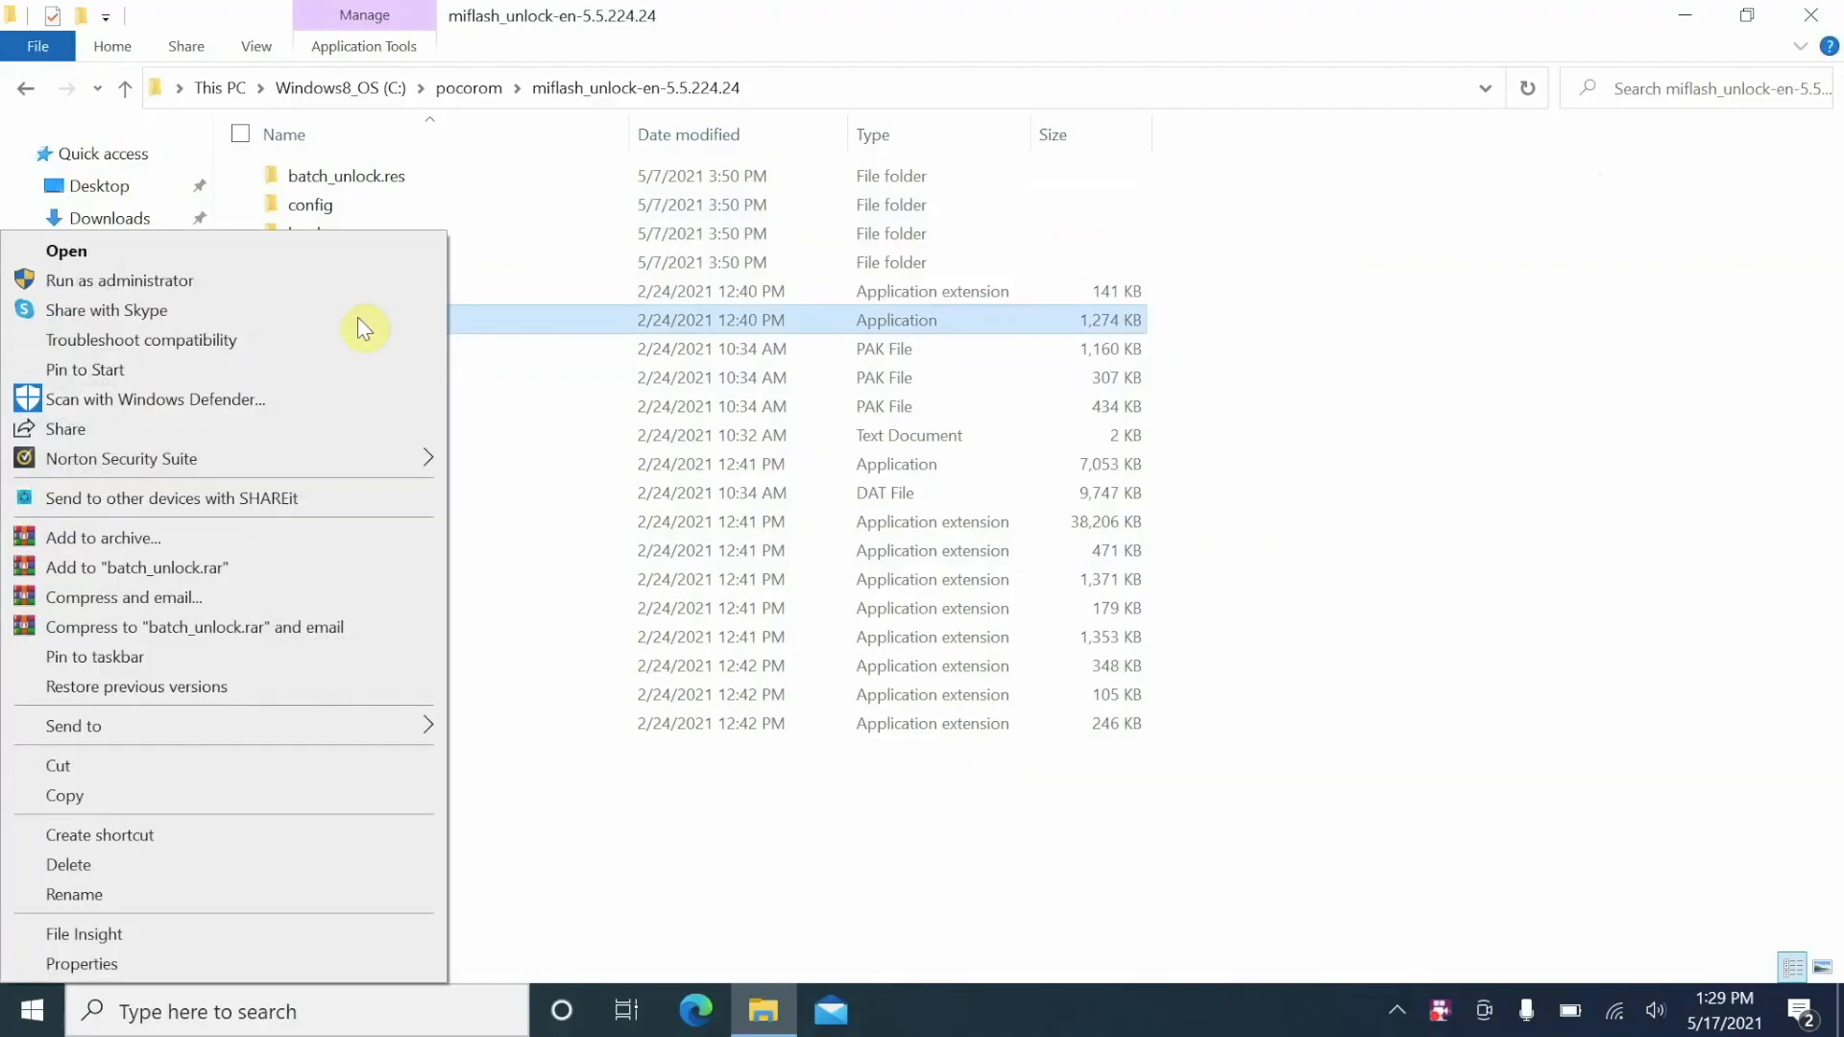
pyautogui.moveTo(344, 281)
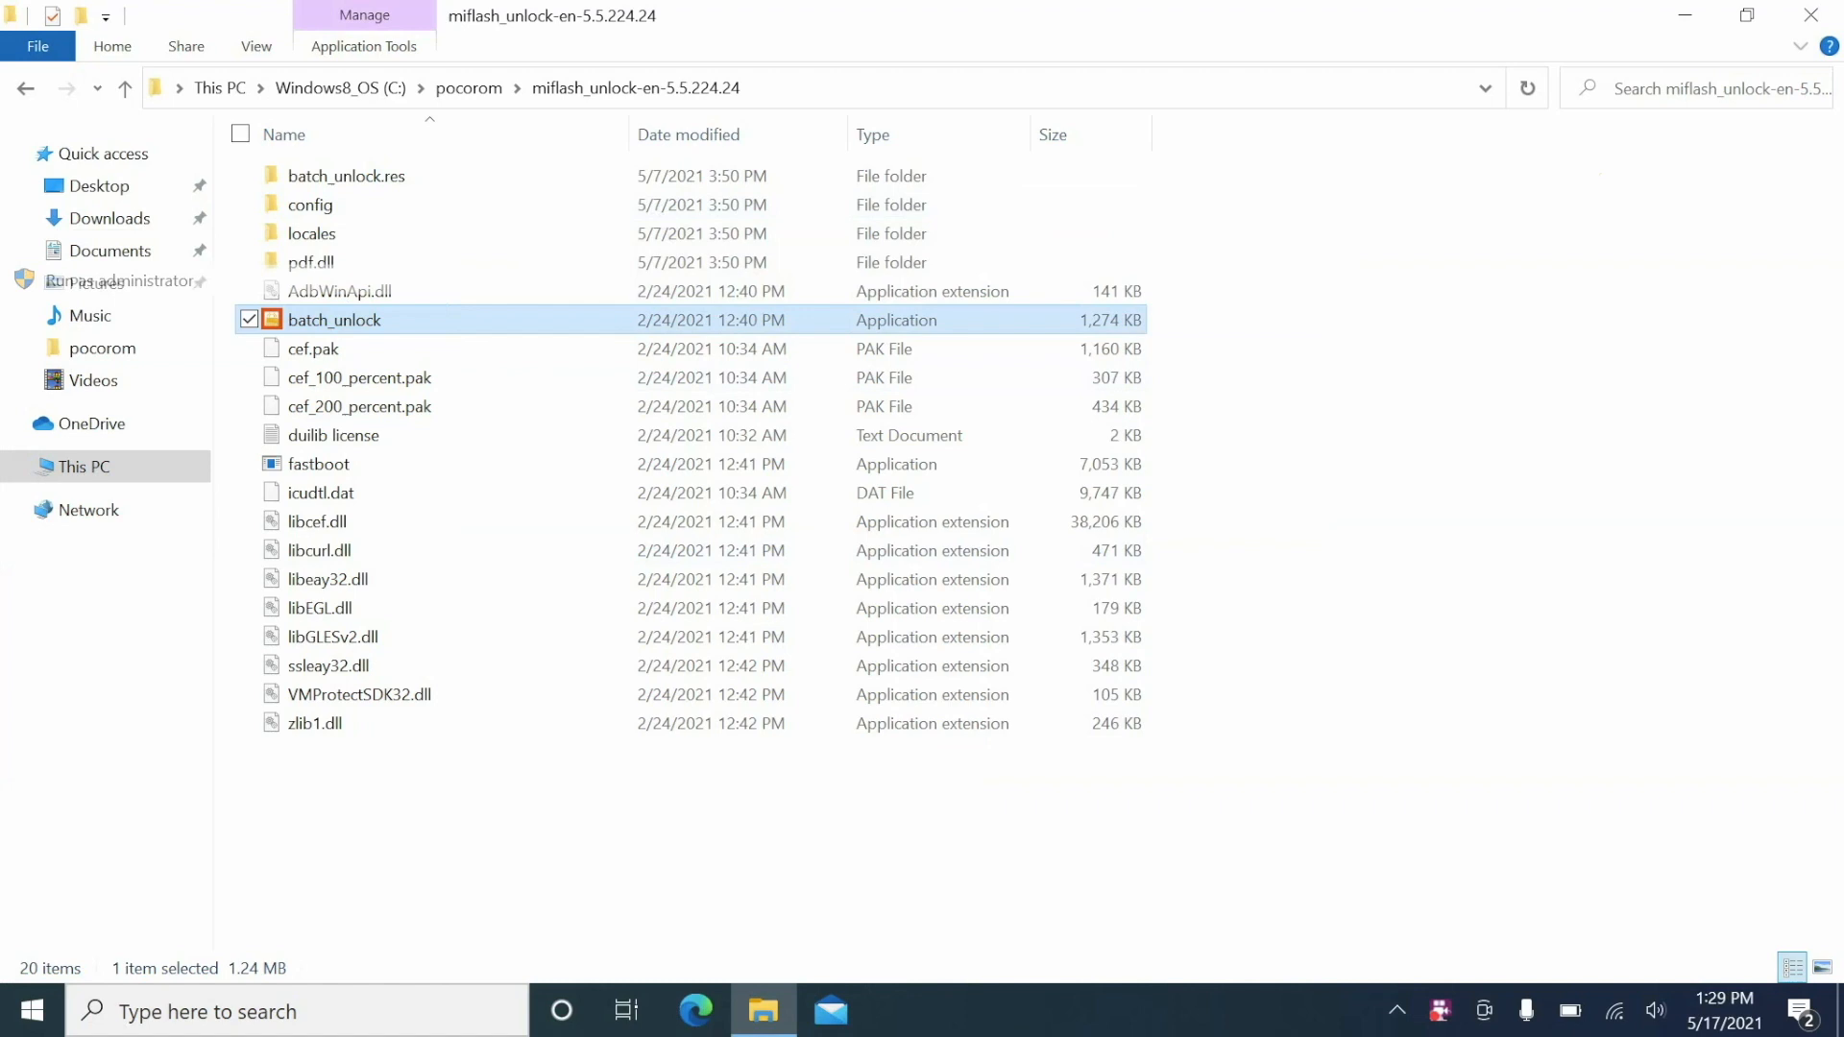
pyautogui.moveTo(930, 233)
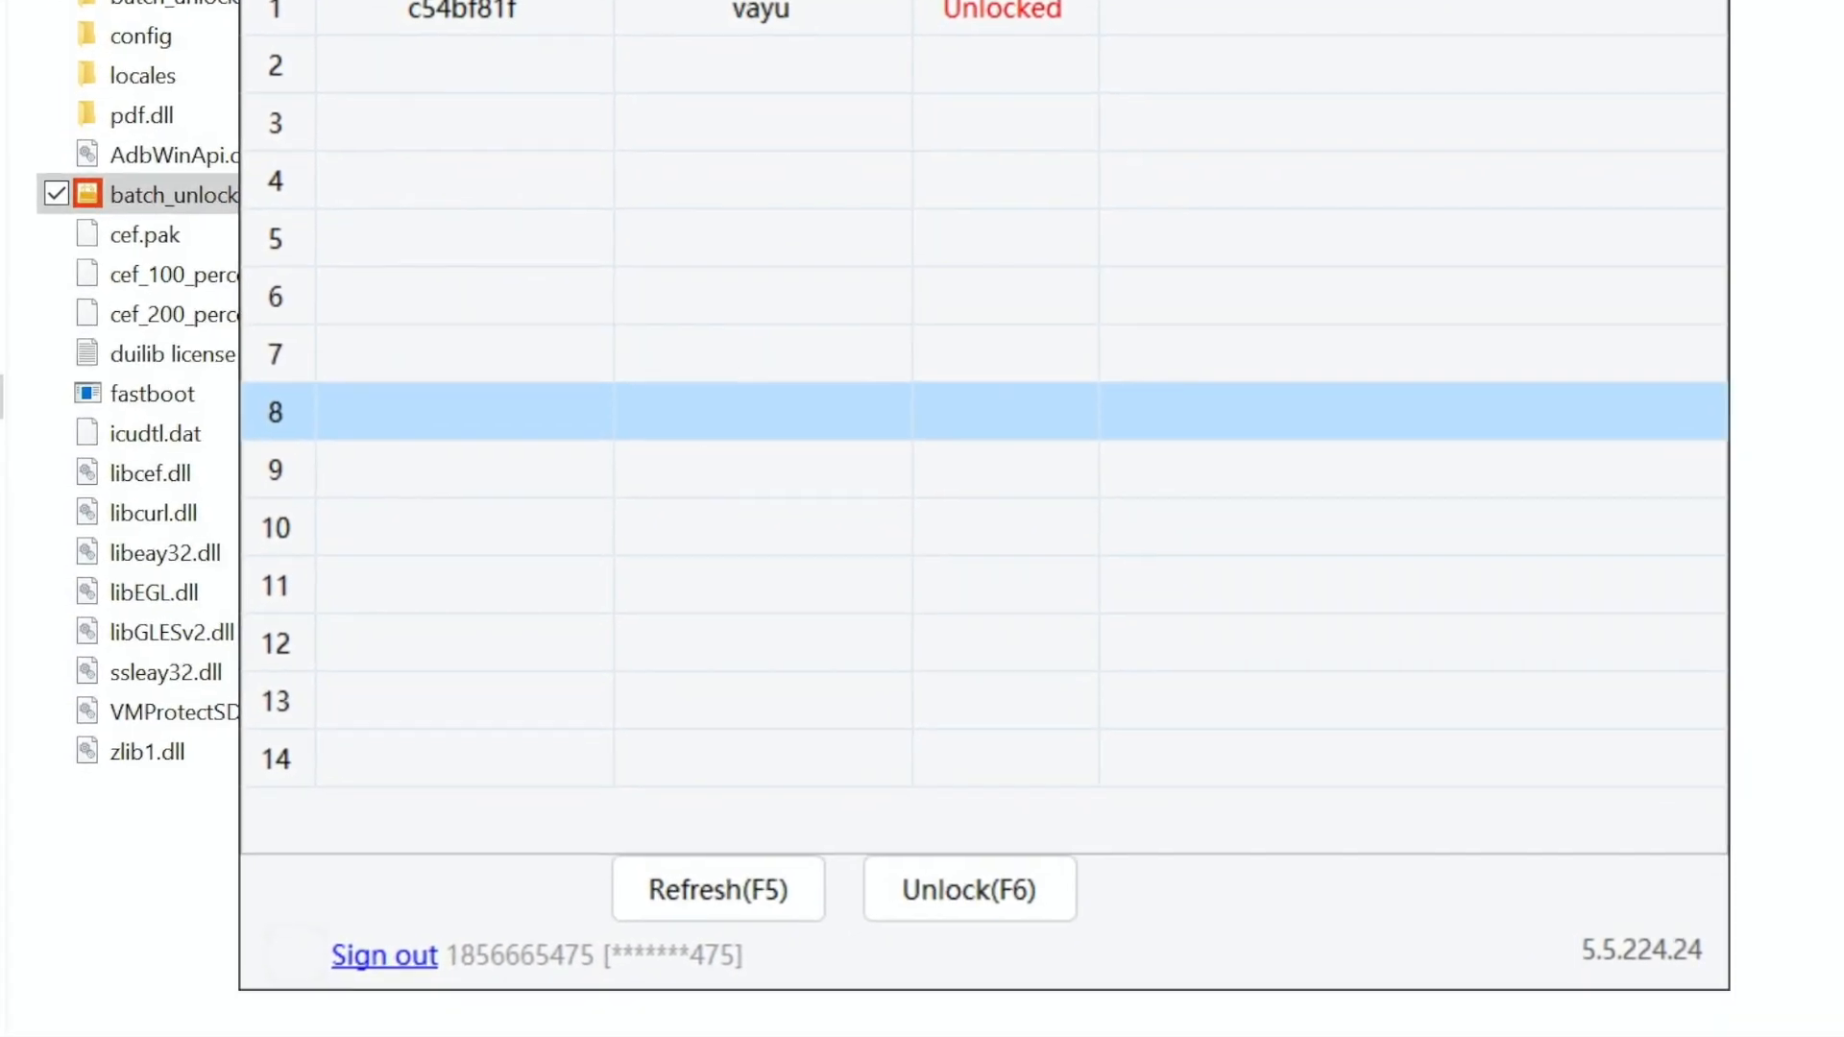
pyautogui.scroll(-3)
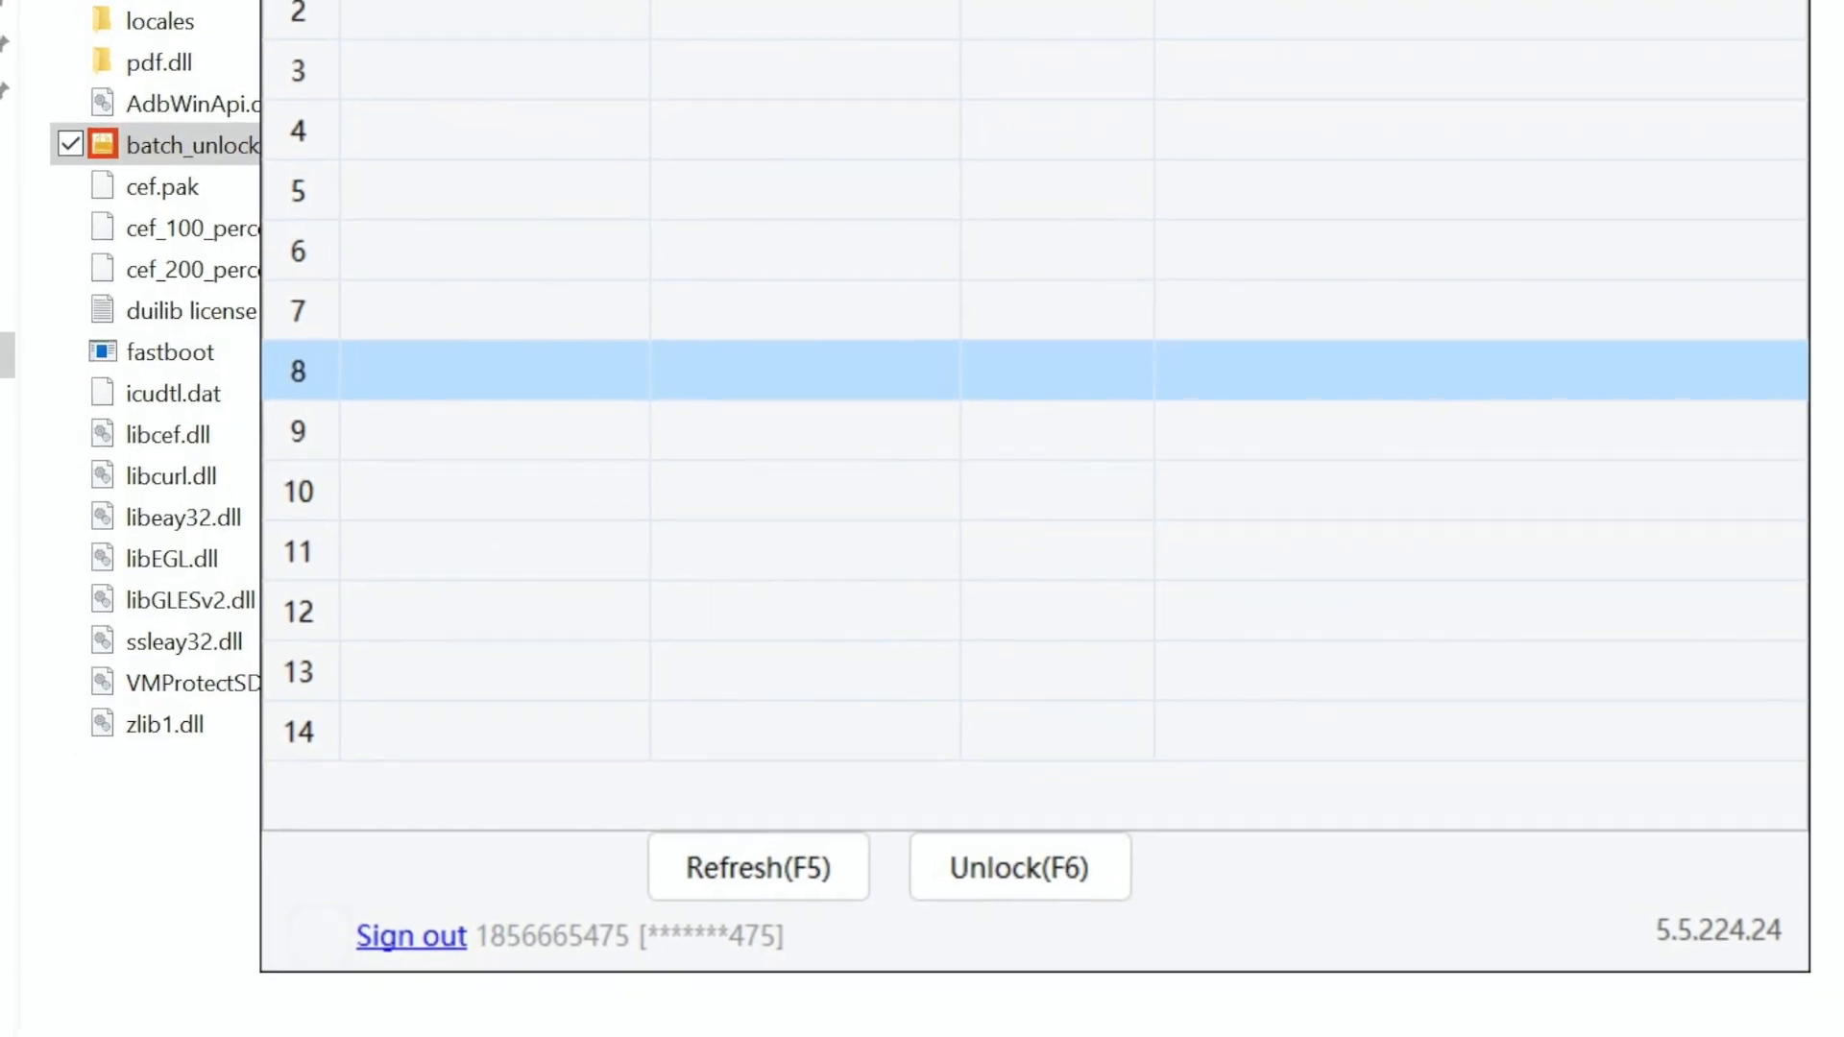
pyautogui.scroll(-3)
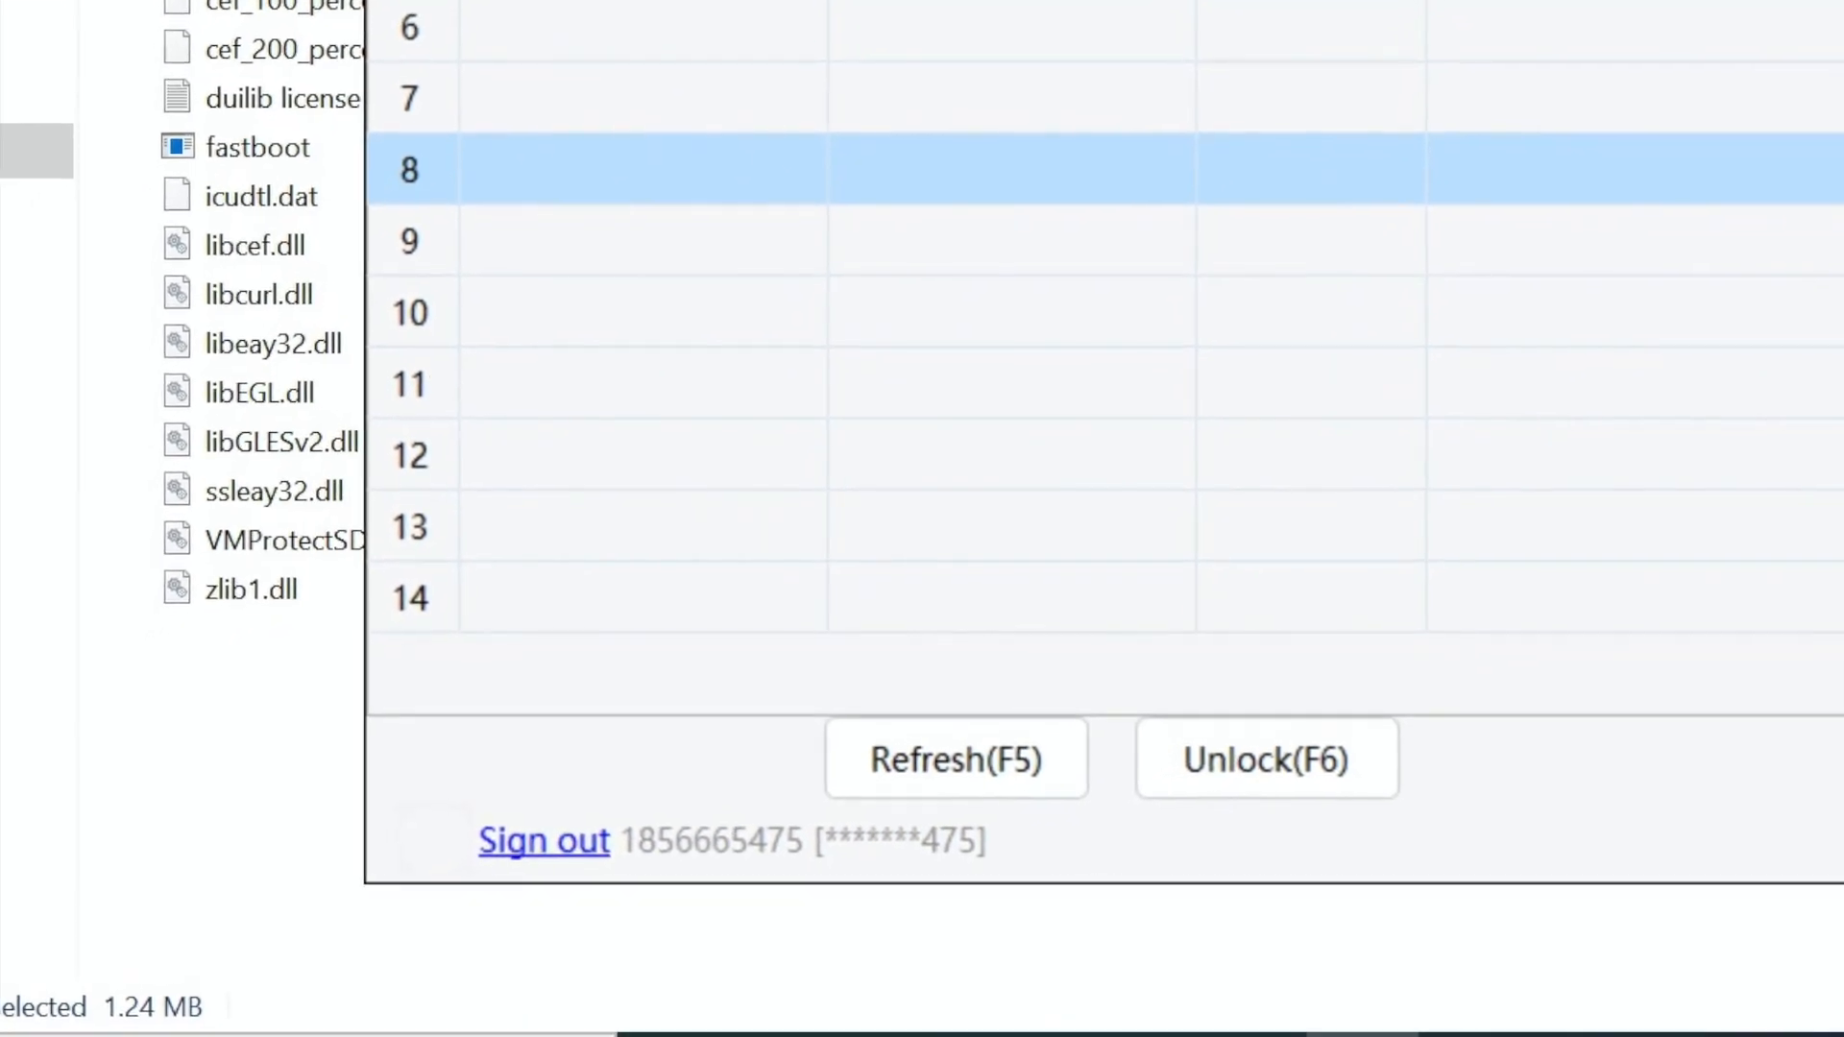
pyautogui.scroll(-3)
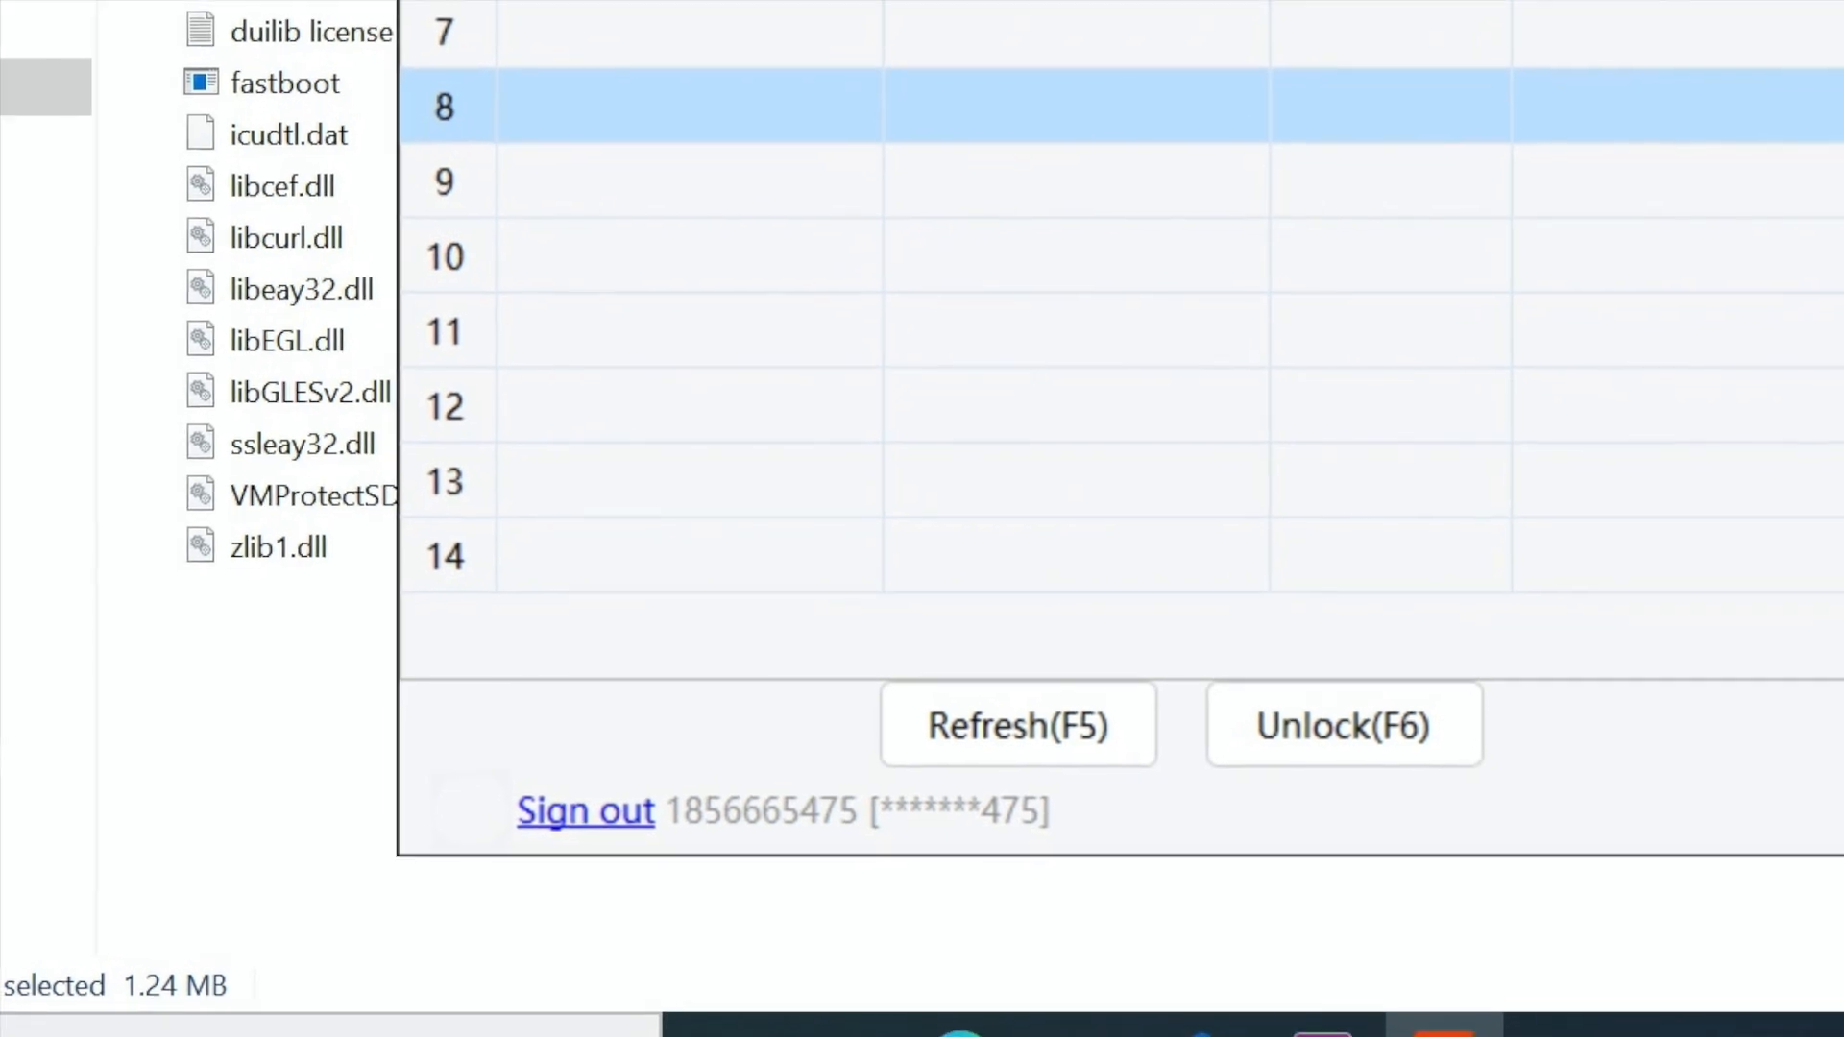
pyautogui.scroll(-3)
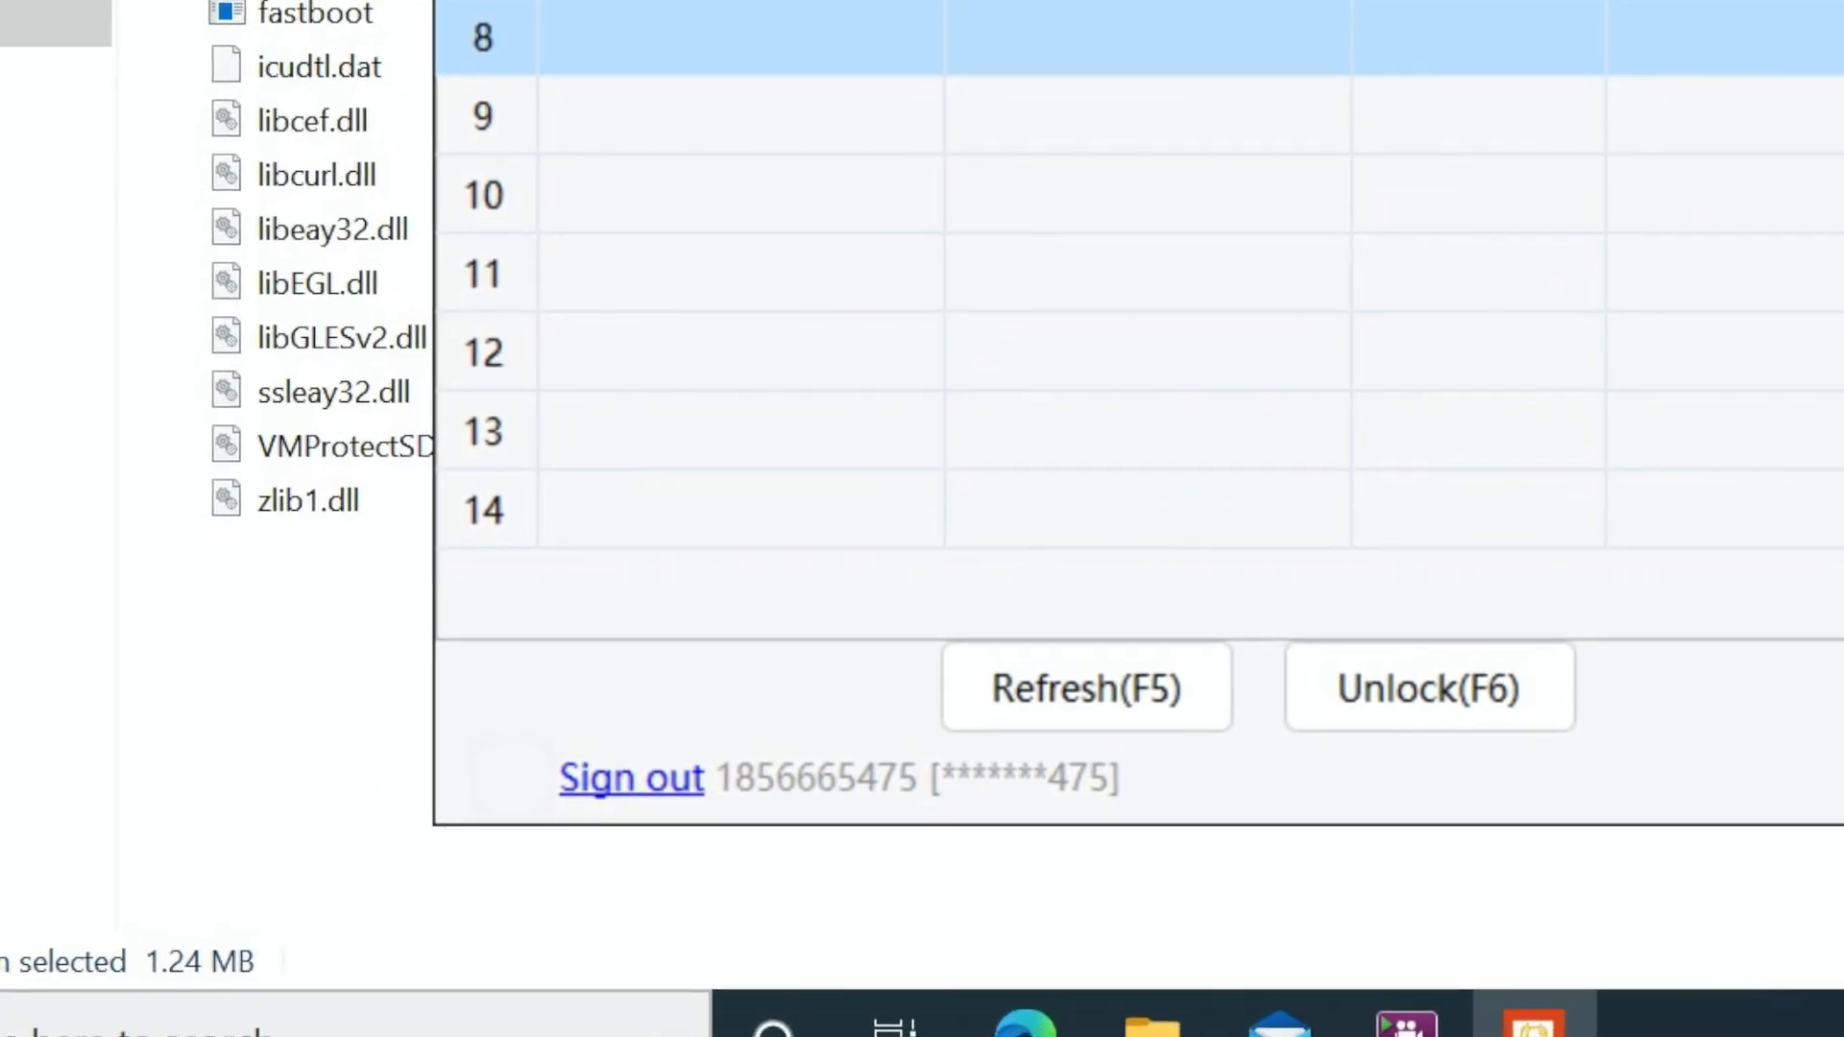